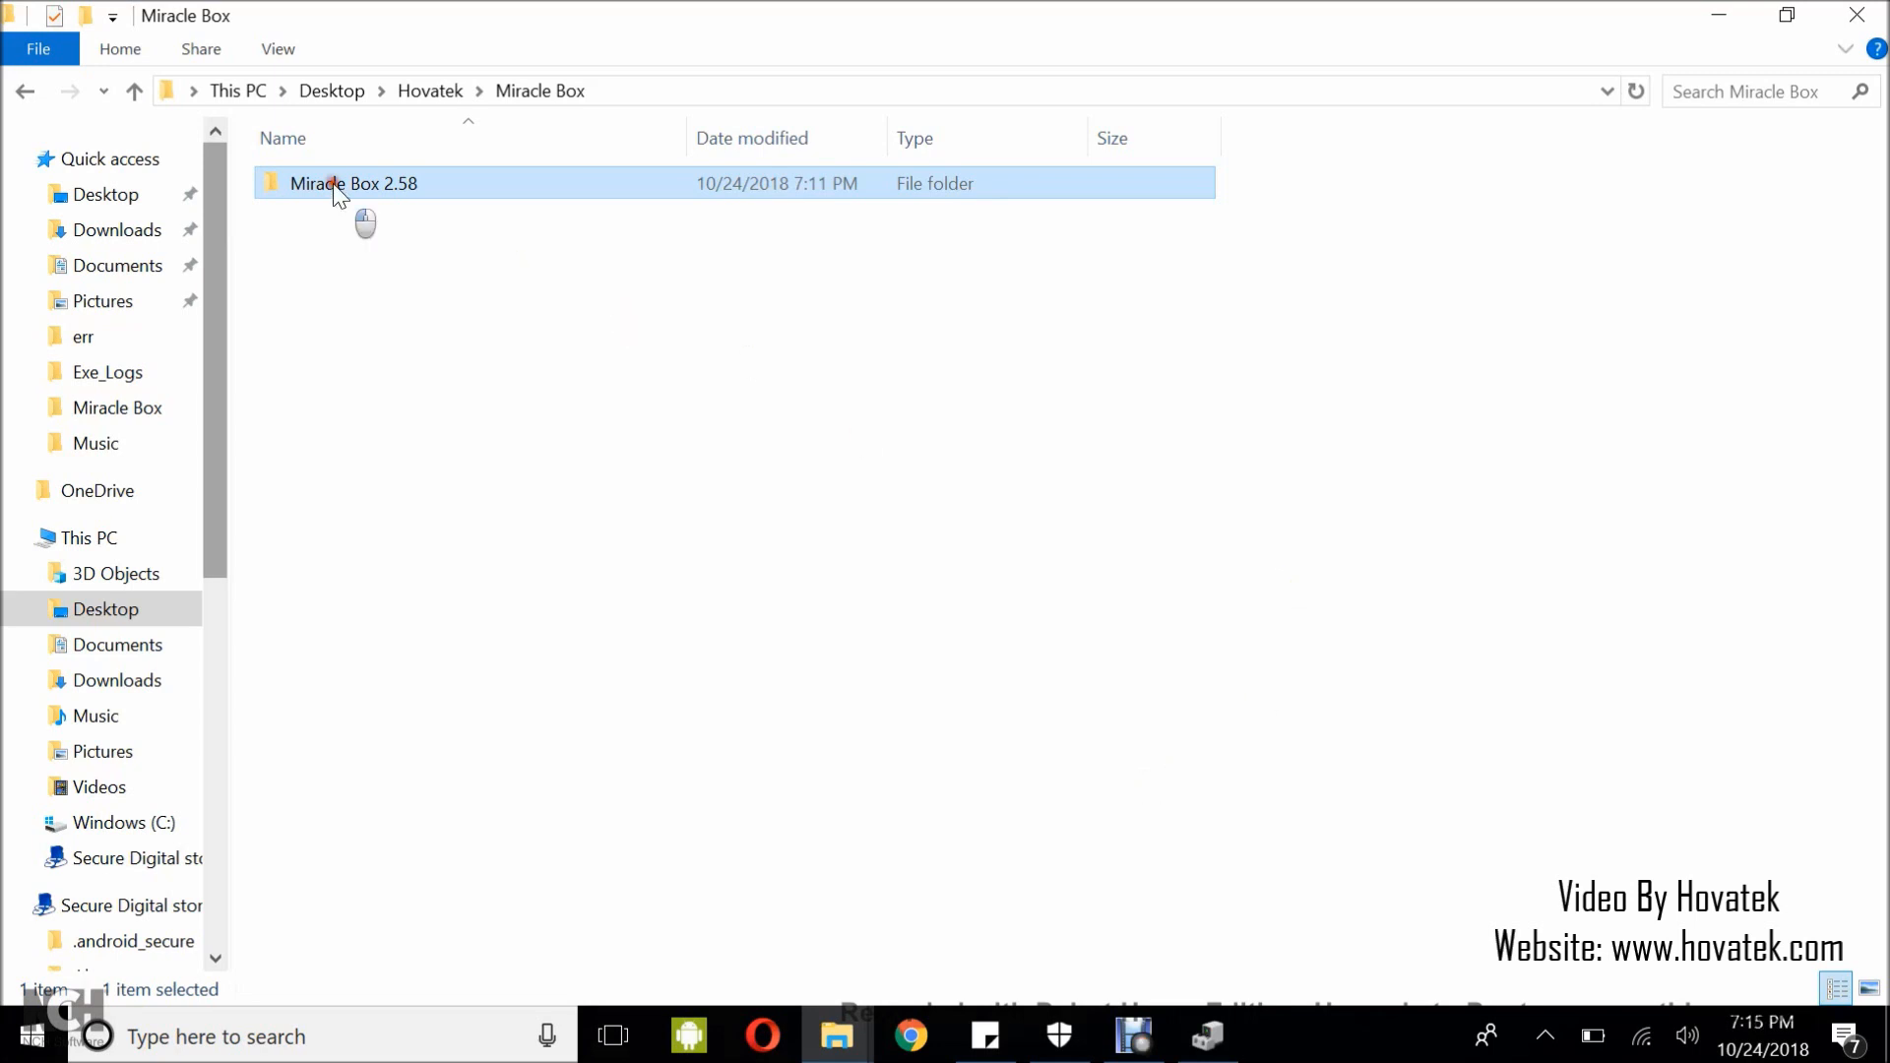
Launch the Miracle Box 2.58 application from its folder in File Explorer.
{"action": "double_click", "coordinate": [355, 181]}
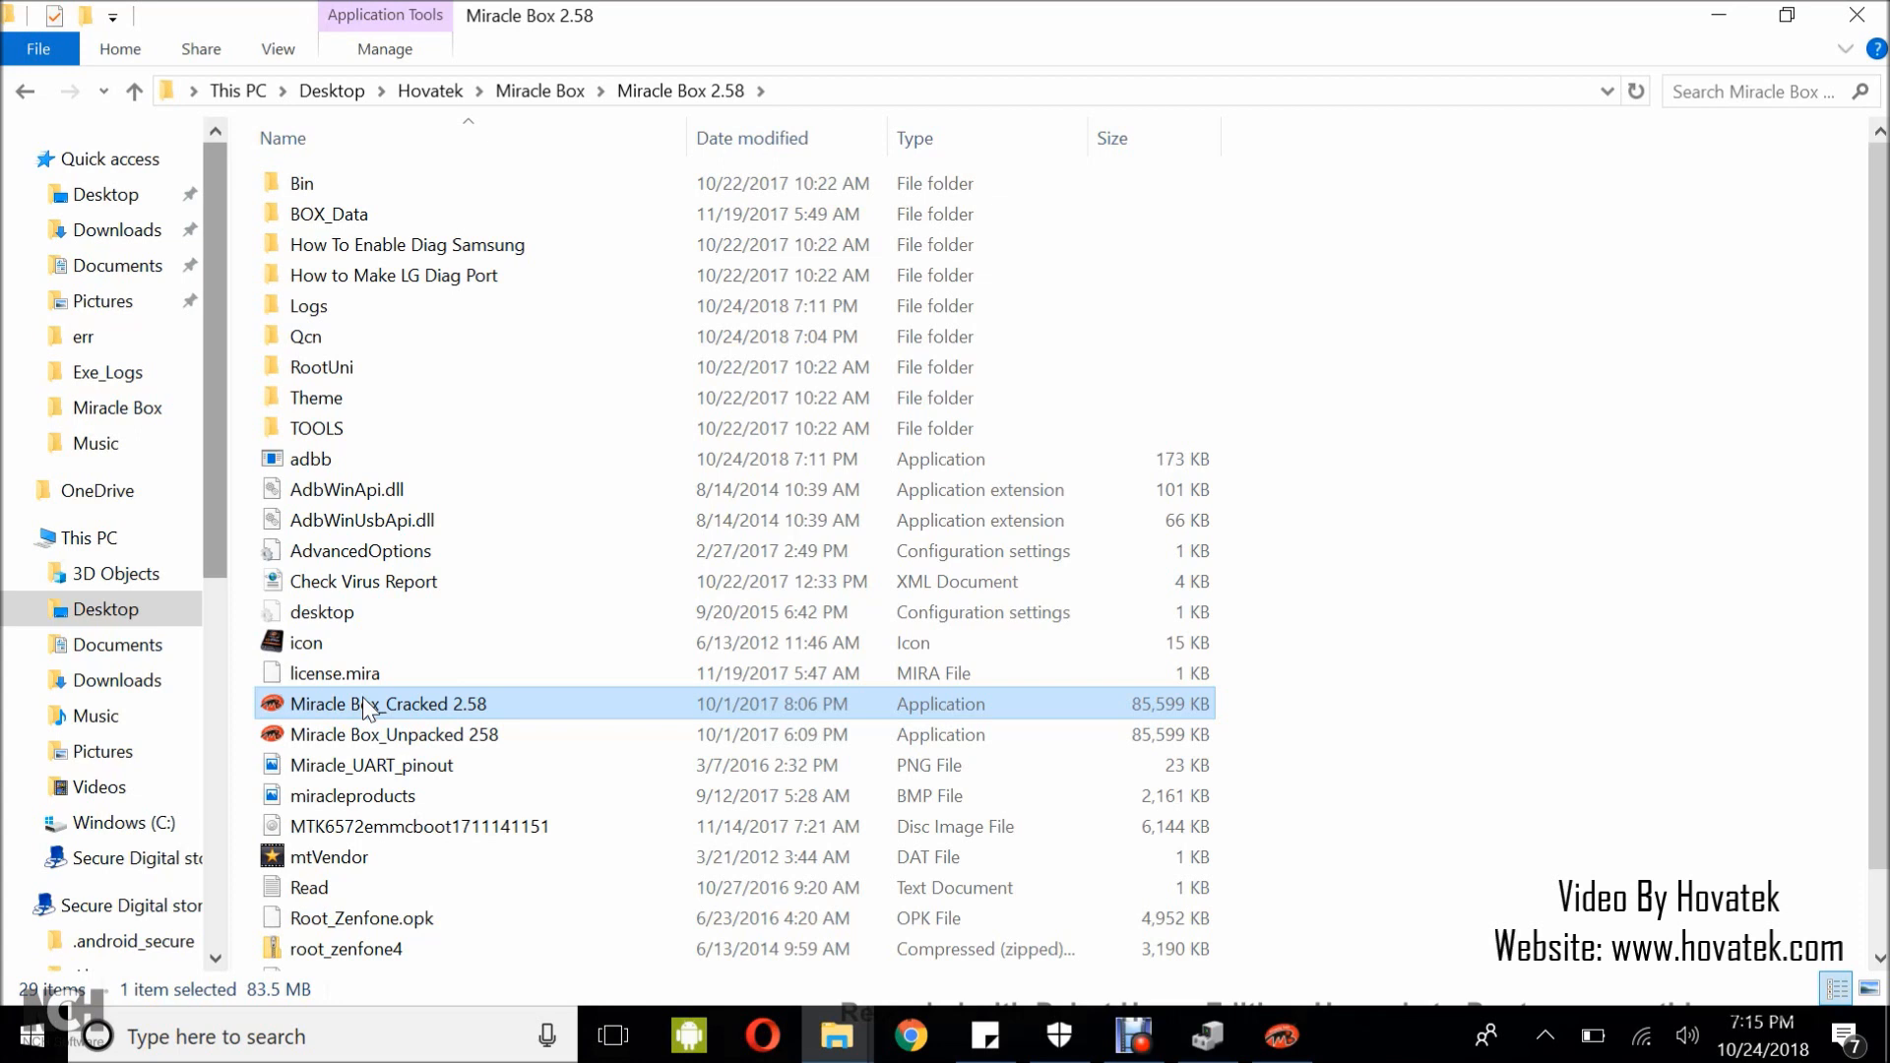
{"action": "double_click", "coordinate": [388, 705]}
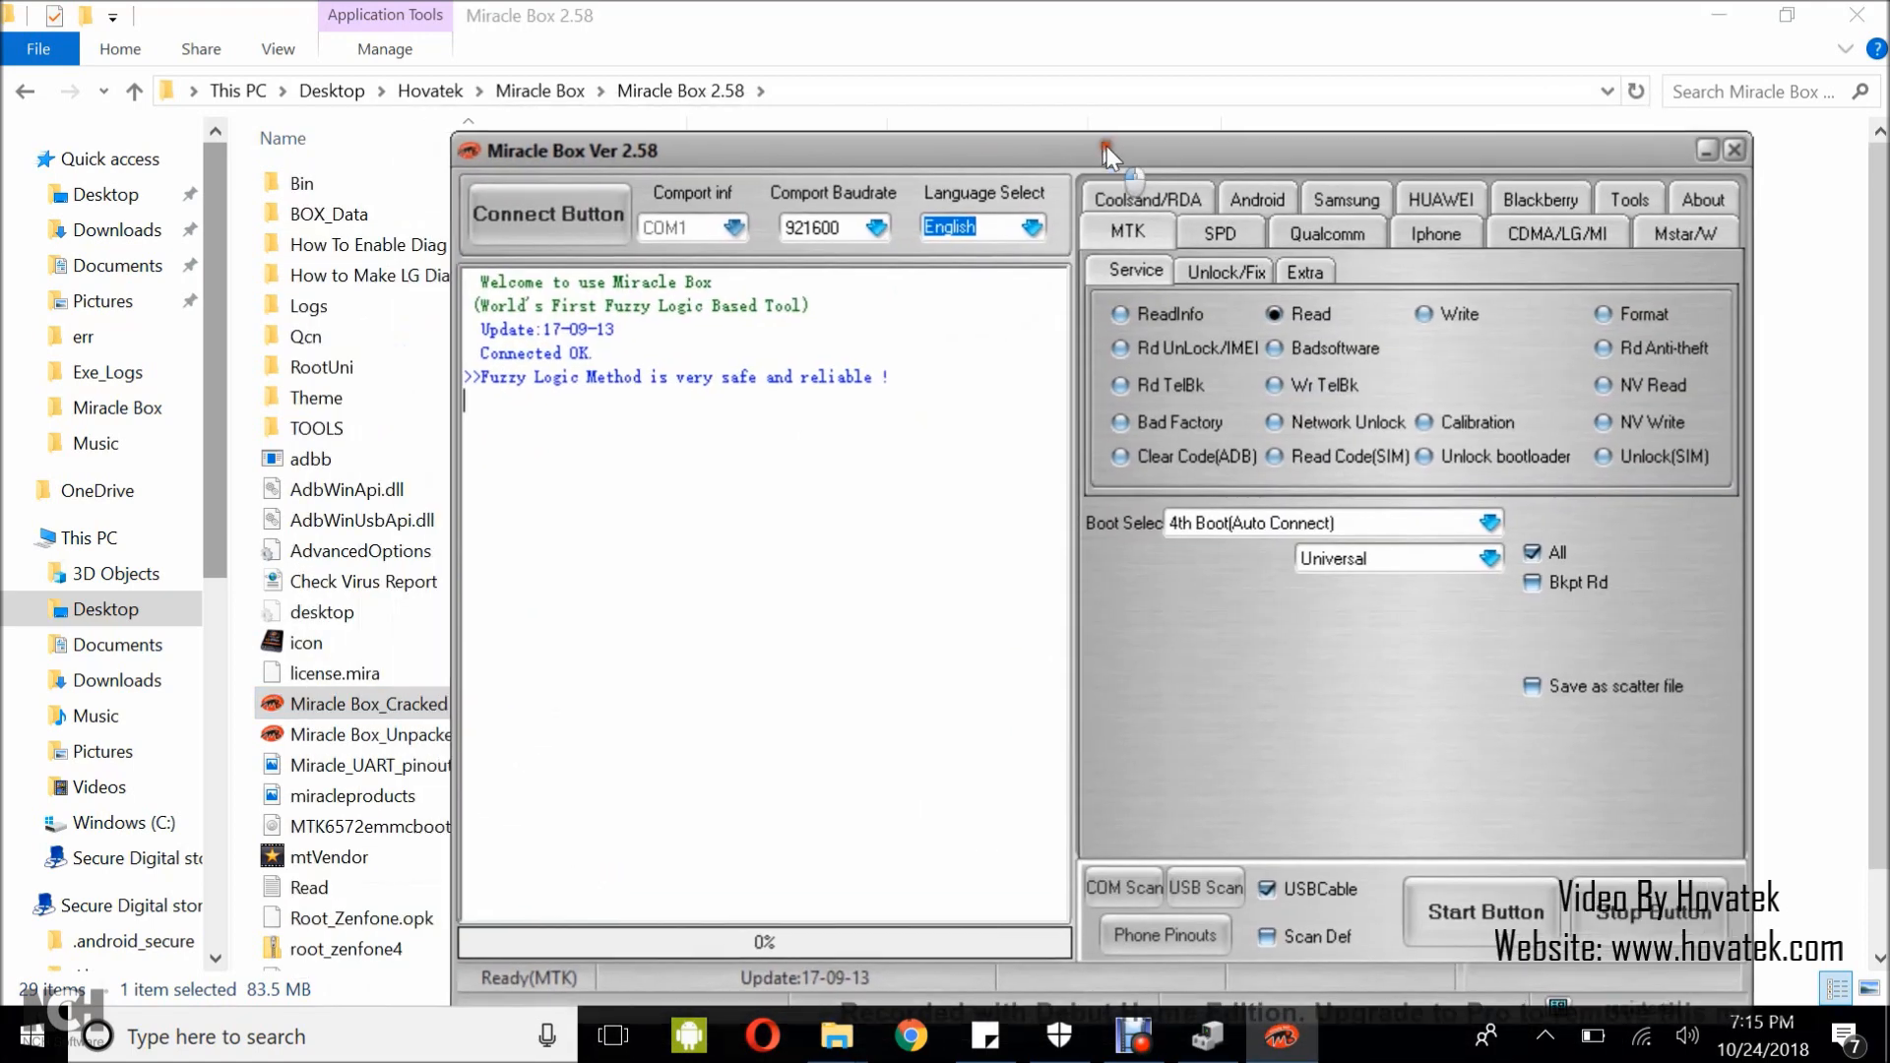
Show the Qualcomm Read/format flash page with its partition options.
{"action": "left_click_drag", "start_coordinate": [1104, 150], "coordinate": [1104, 157]}
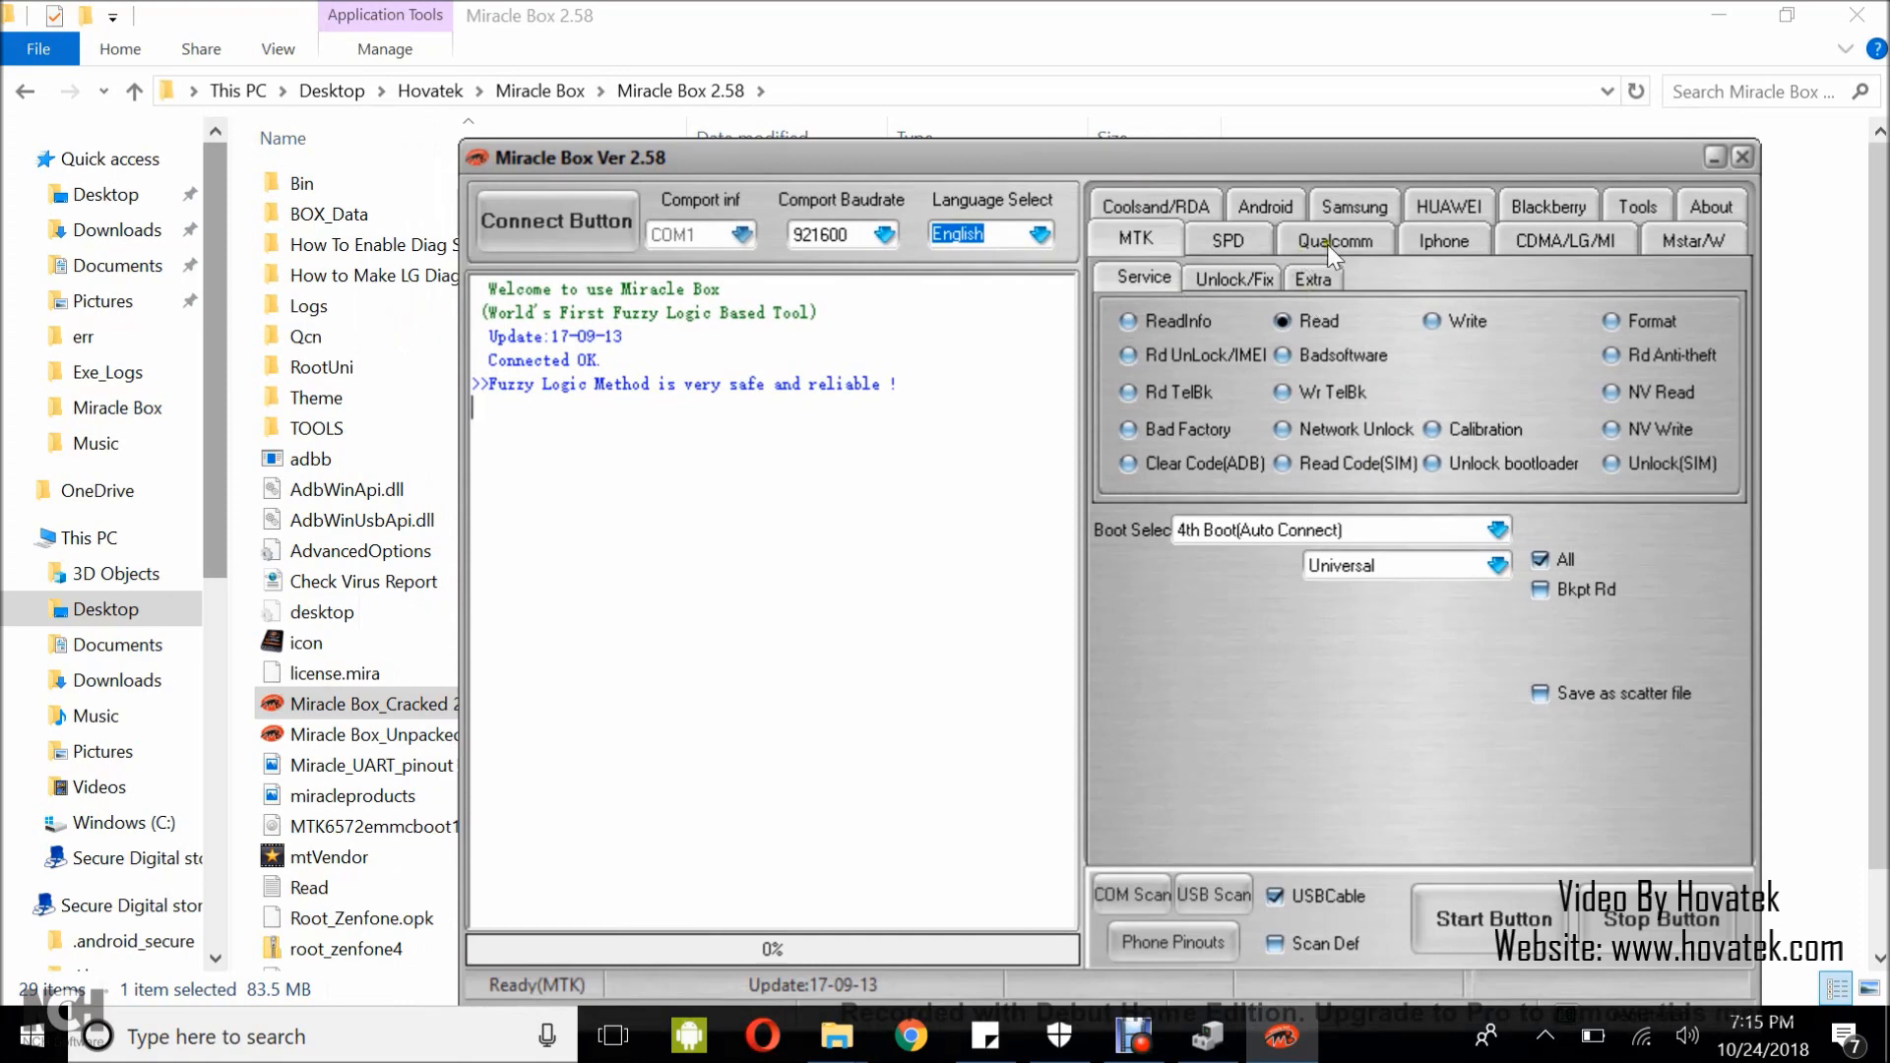
{"action": "left_click", "coordinate": [1334, 240]}
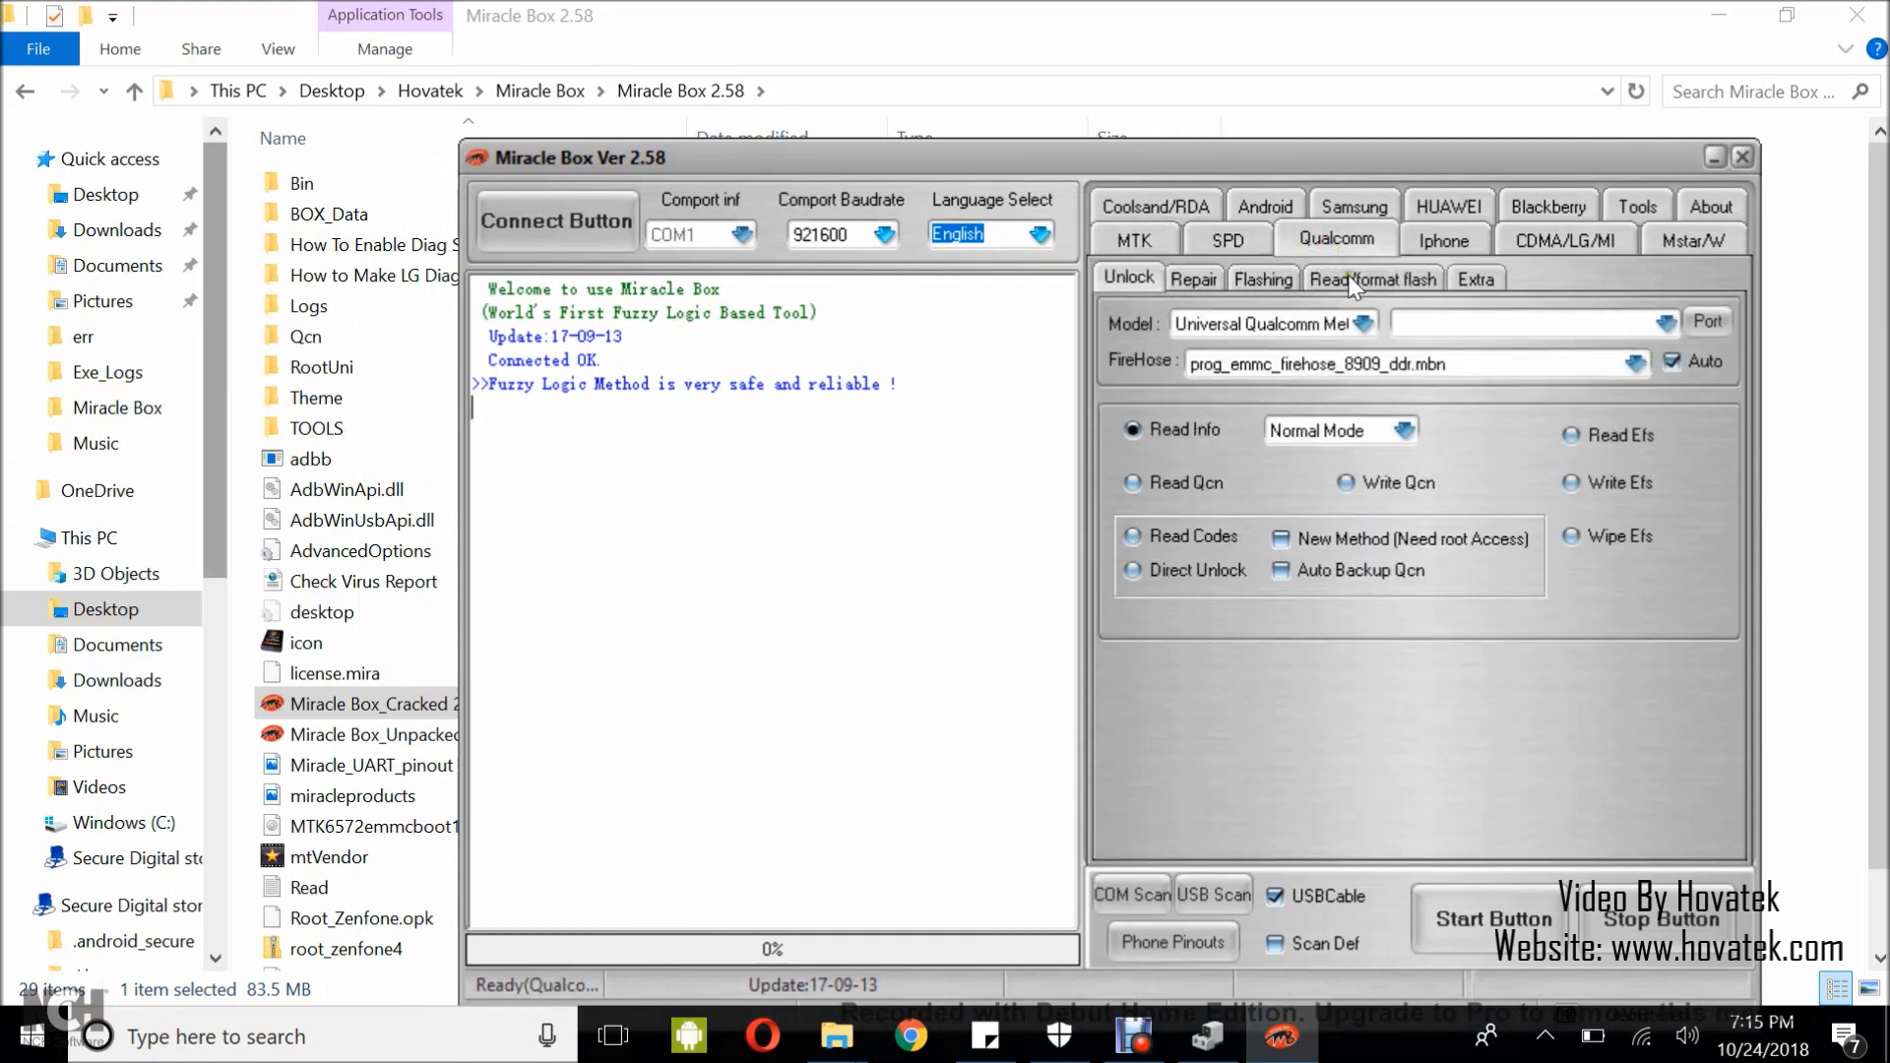
{"action": "left_click", "coordinate": [1373, 278]}
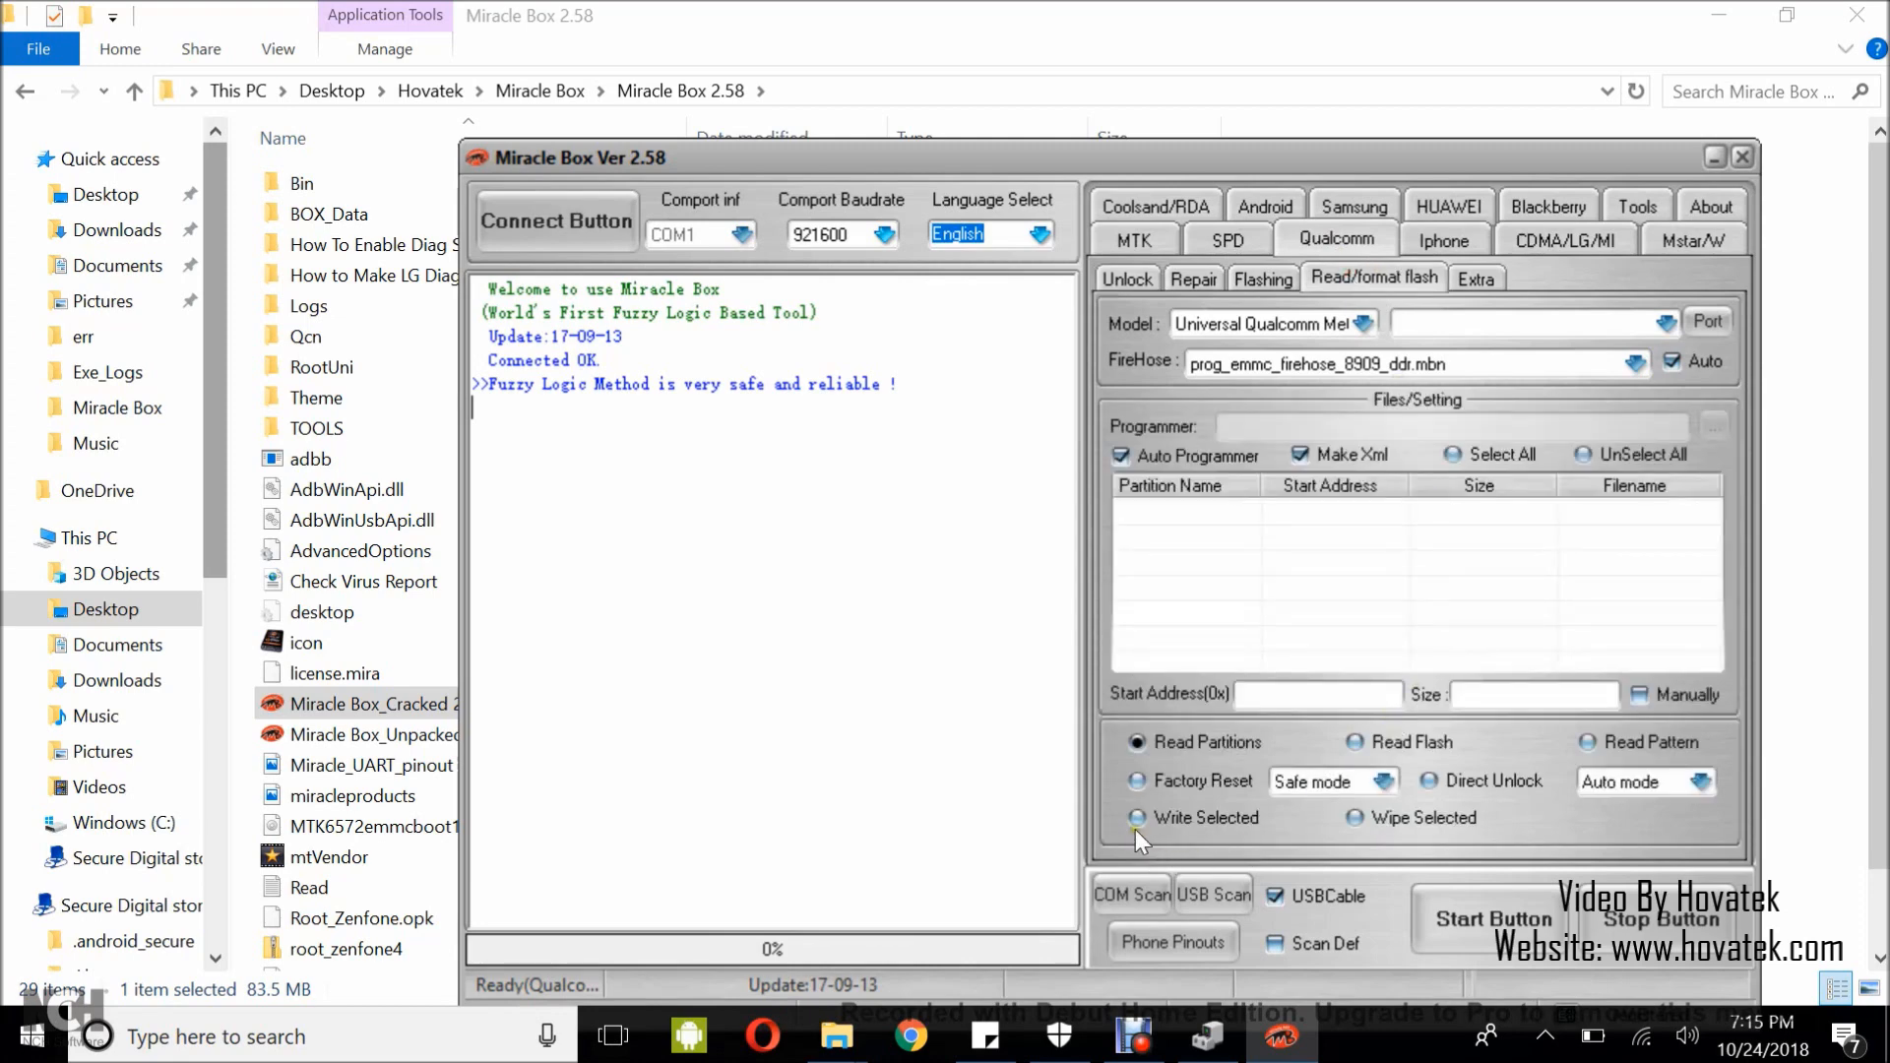
{"action": "mouse_move", "coordinate": [1634, 324]}
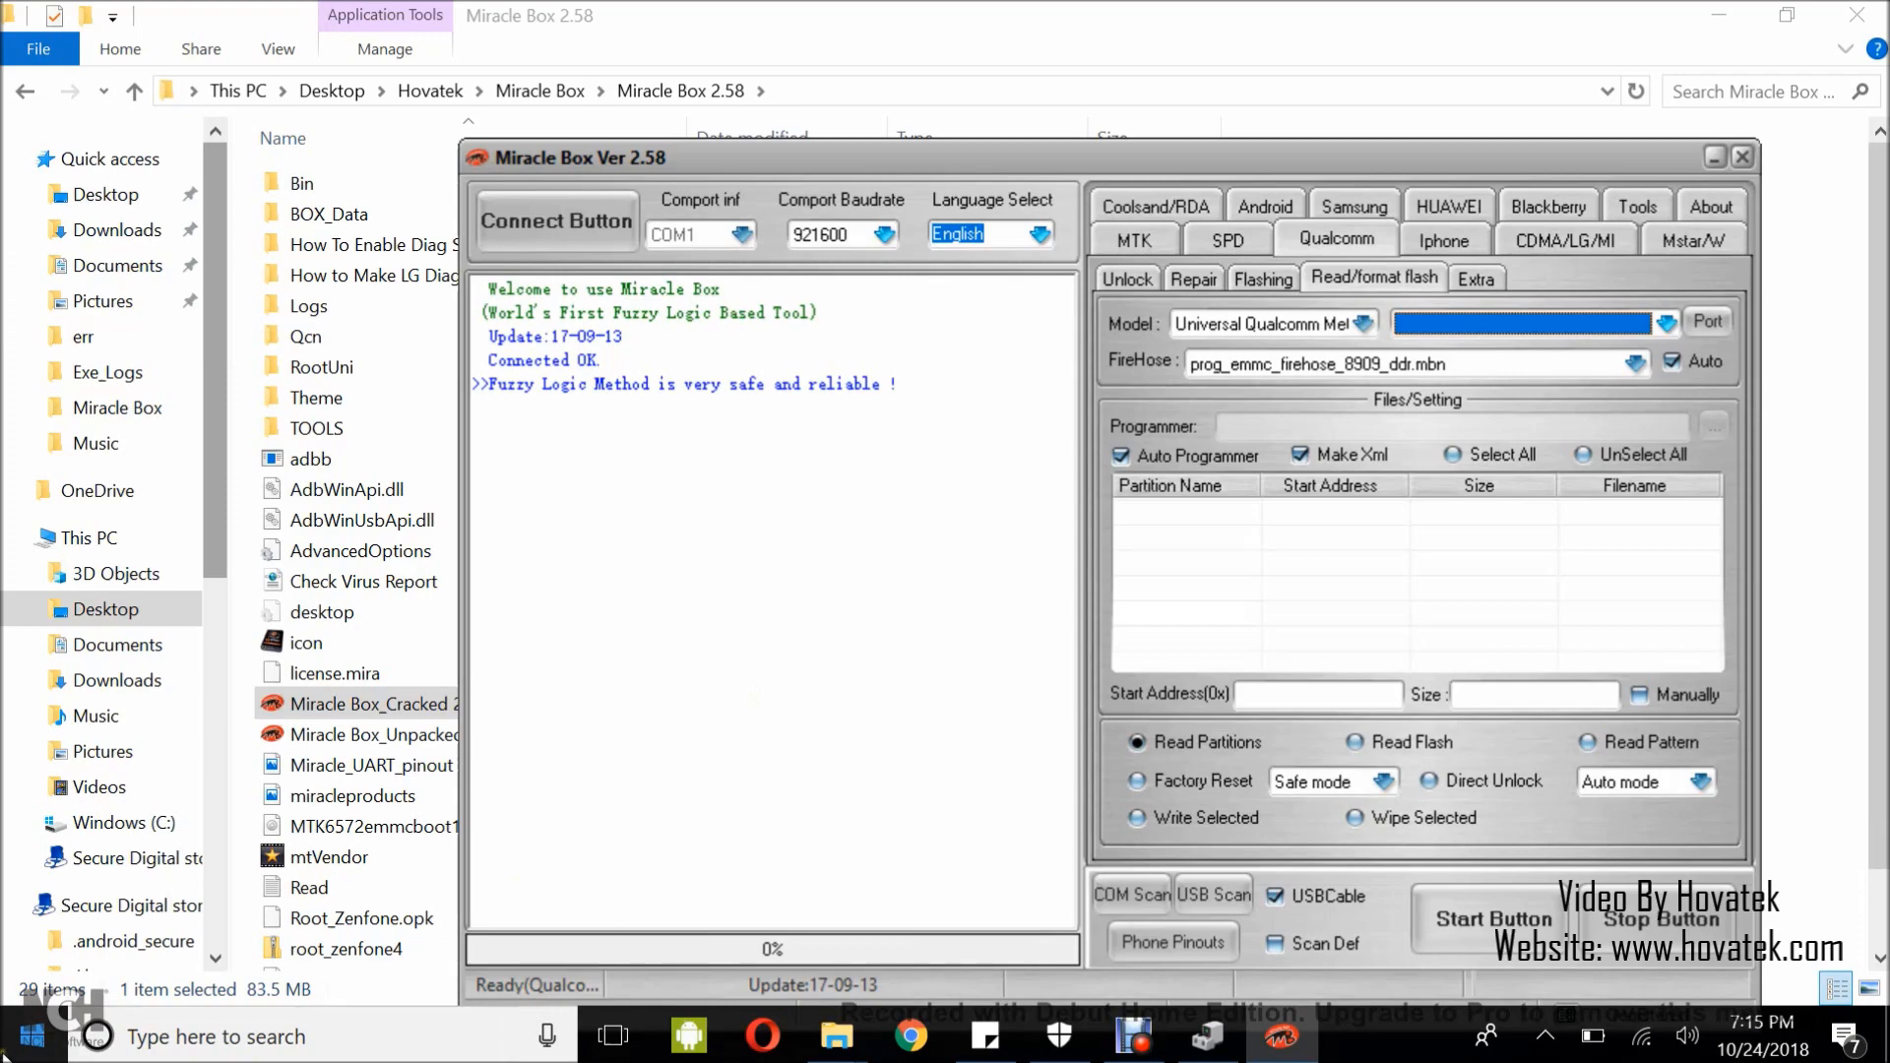
Find Device Manager through Start search by typing 'device manager'.
{"action": "left_click", "coordinate": [28, 1038]}
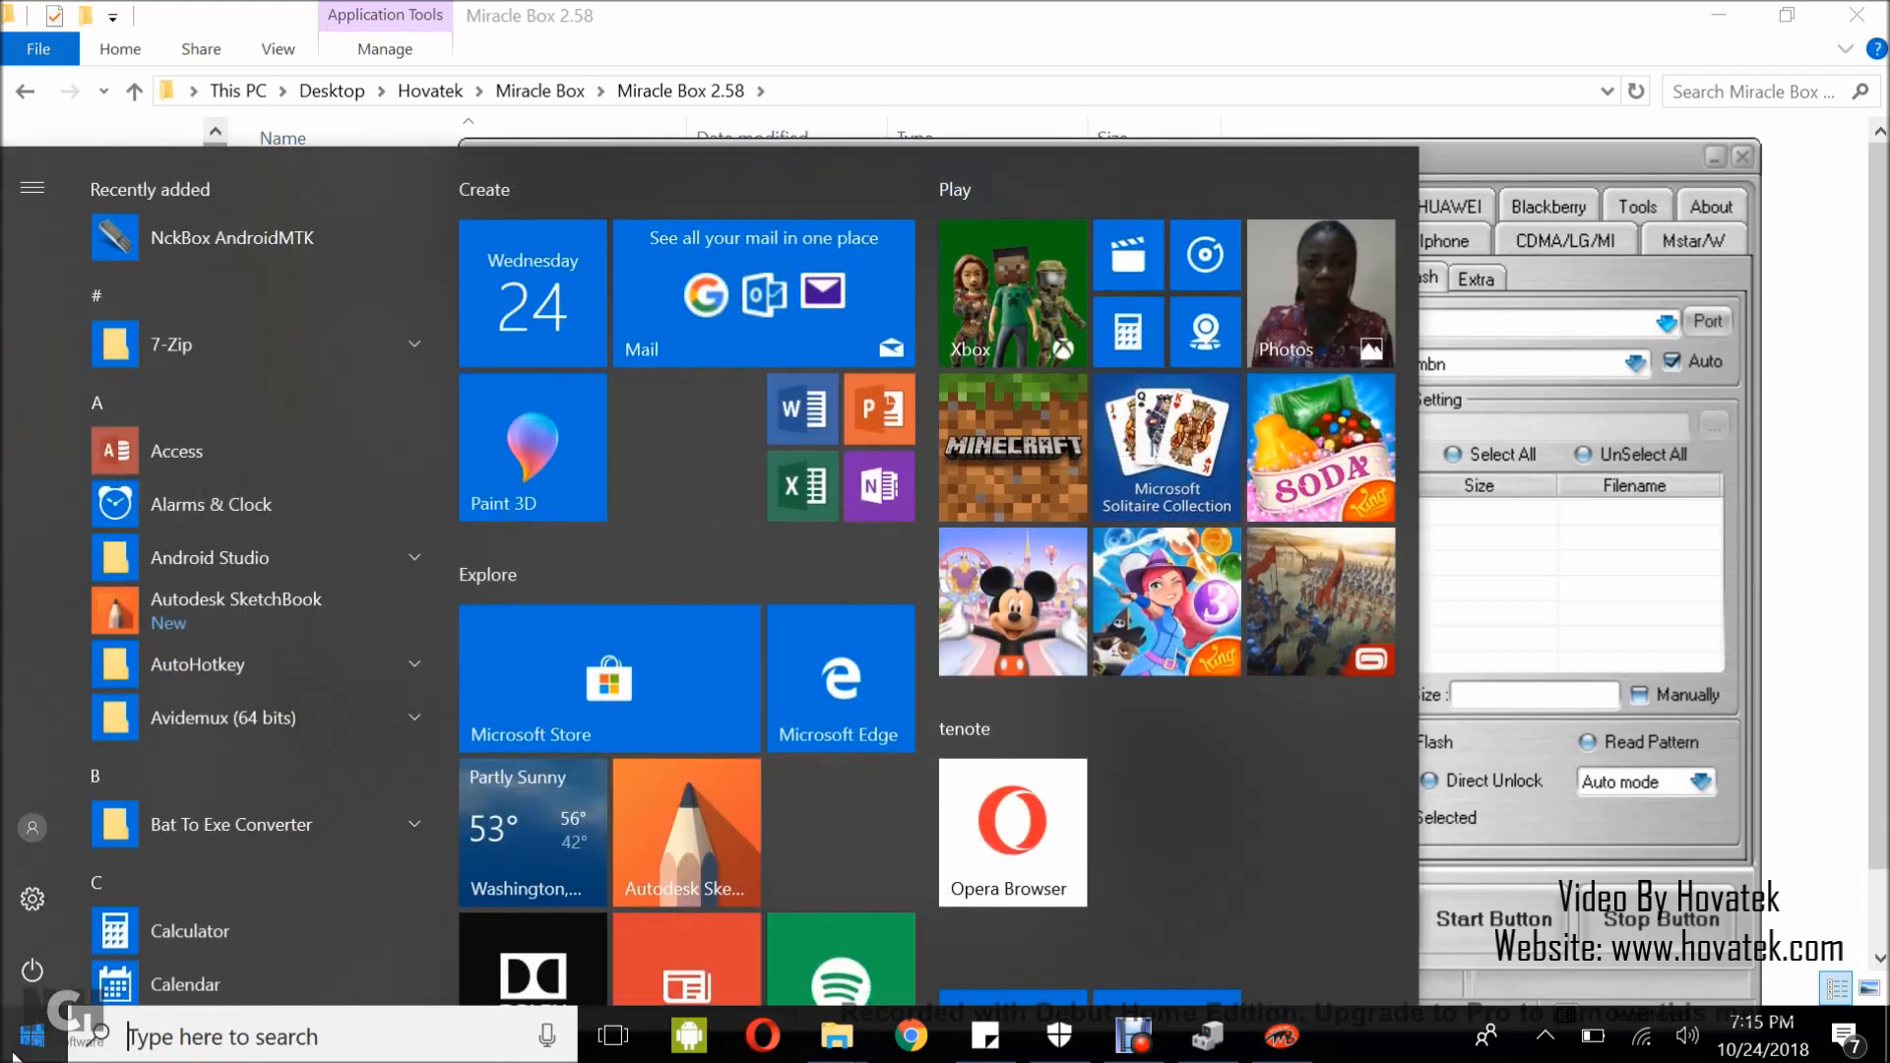
{"action": "type", "text": "device m"}
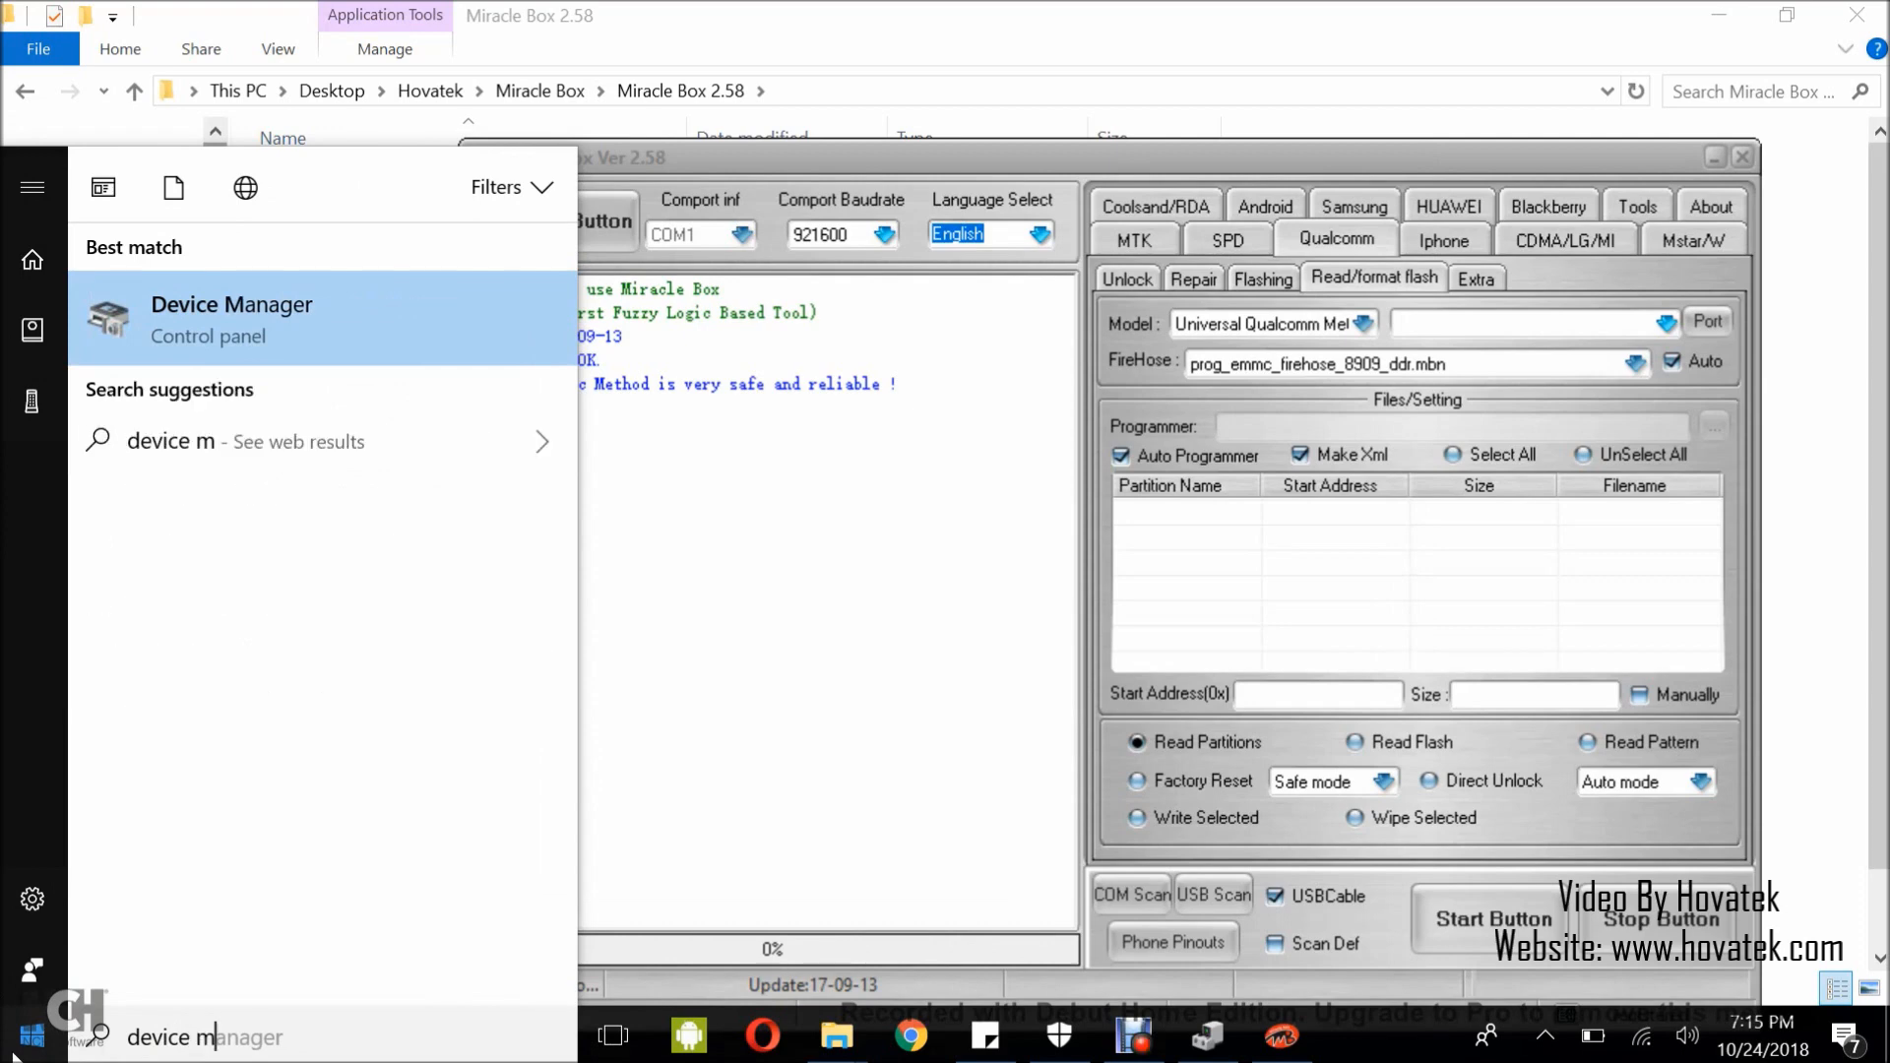
{"action": "type", "text": "anager"}
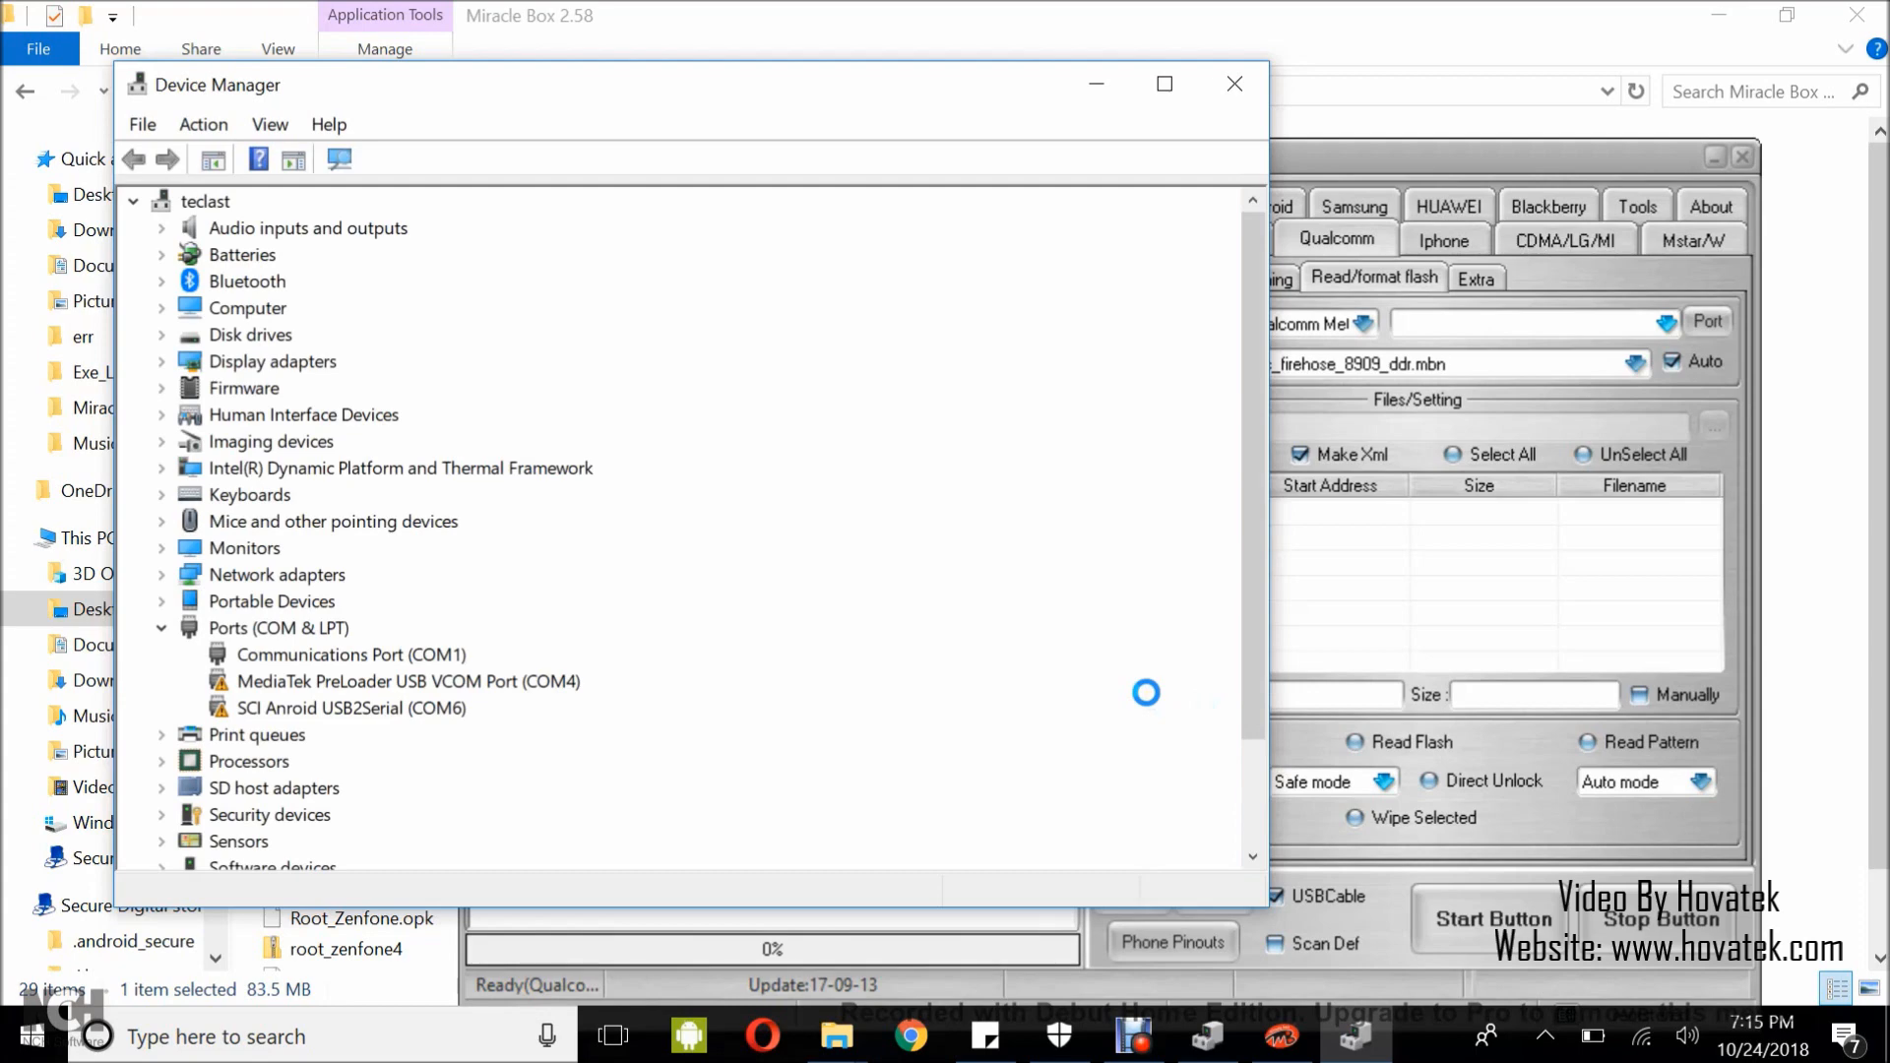
{"action": "mouse_move", "coordinate": [246, 648]}
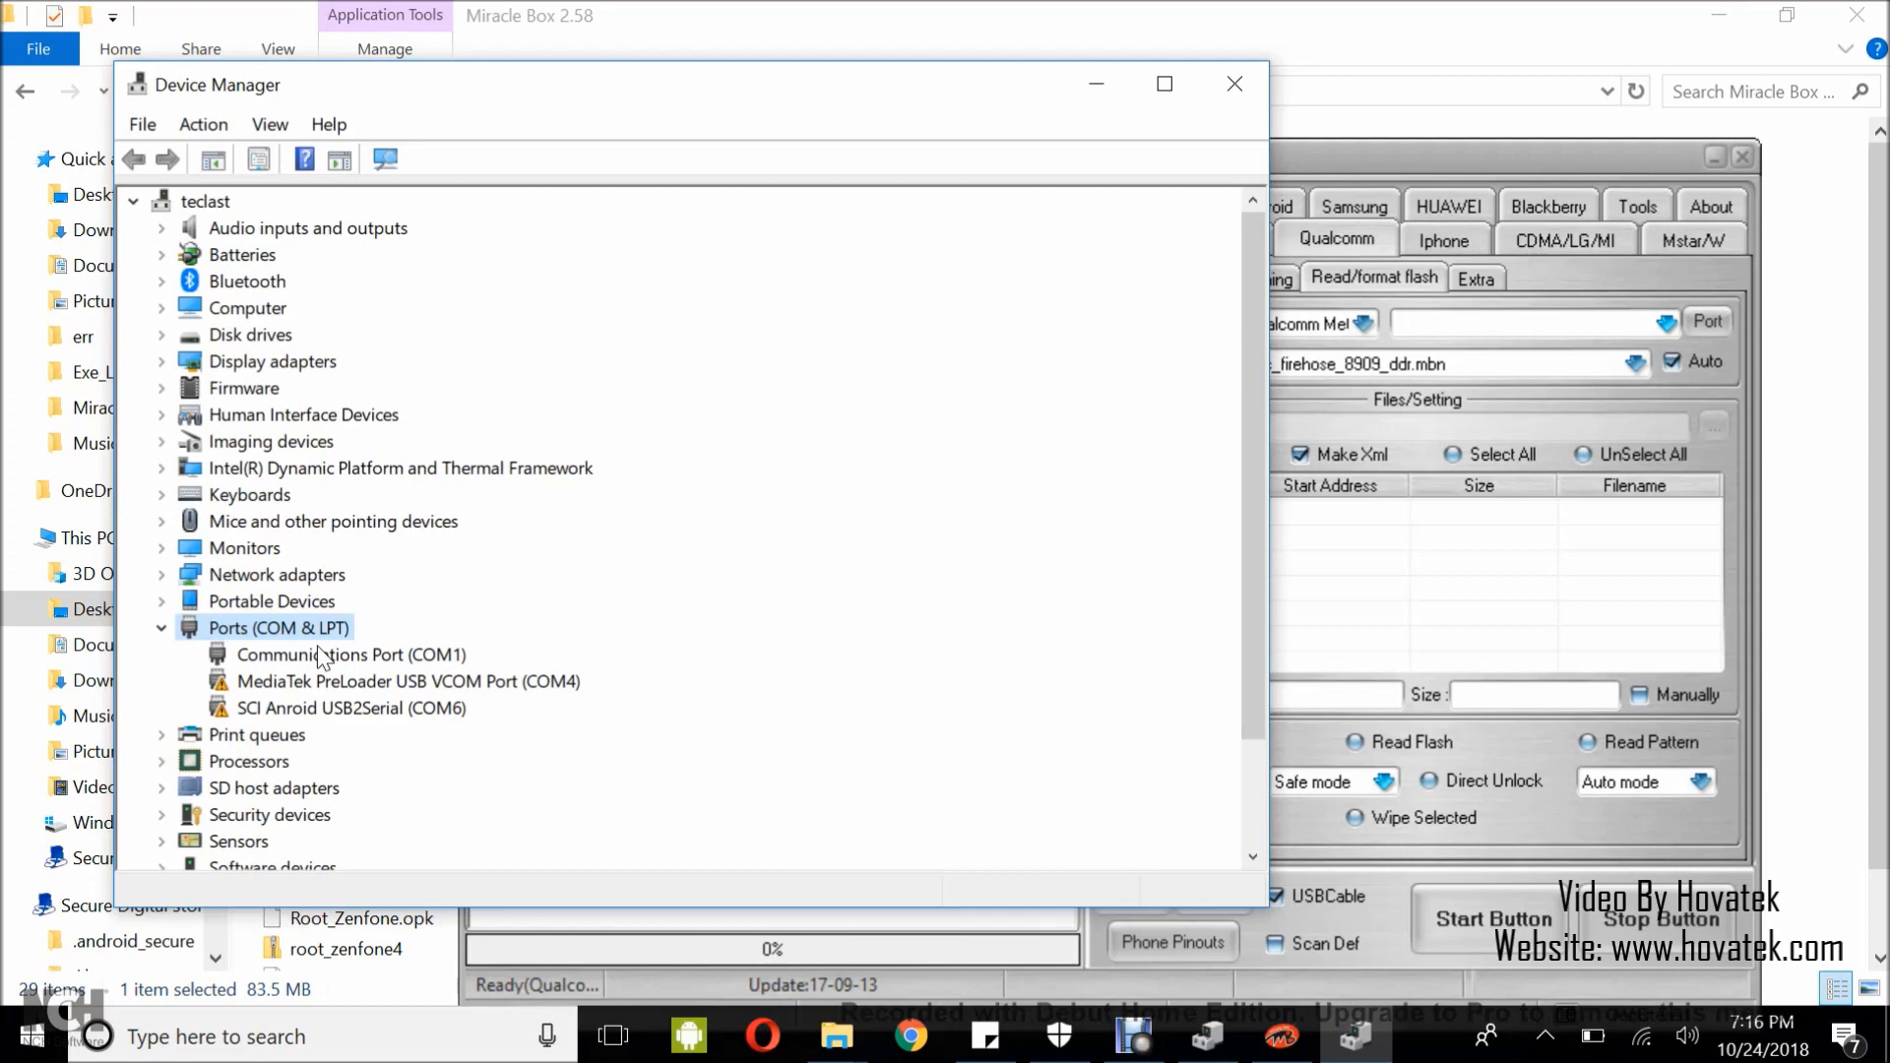
Expand Ports (COM & LPT) to confirm the Qualcomm HS-USB QDLoader 9008 on COM60.
{"action": "left_click", "coordinate": [132, 201]}
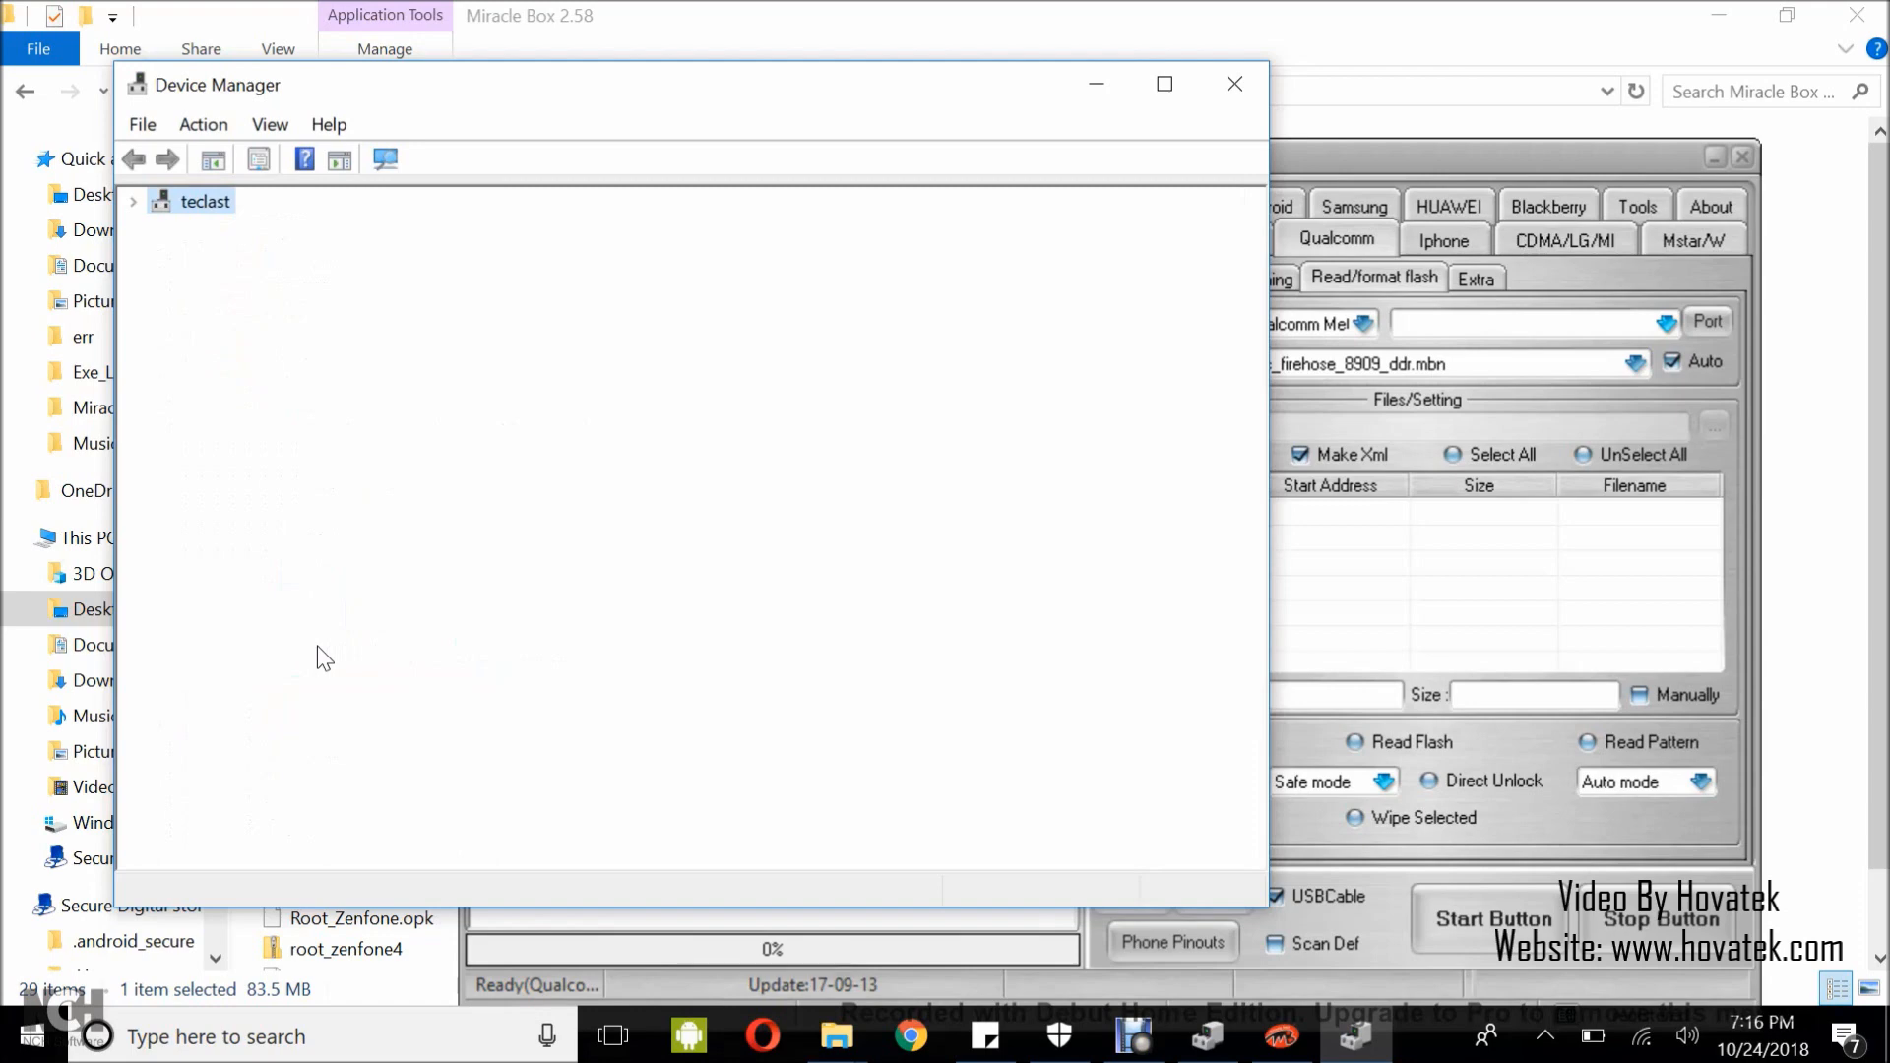
{"action": "left_click", "coordinate": [131, 200]}
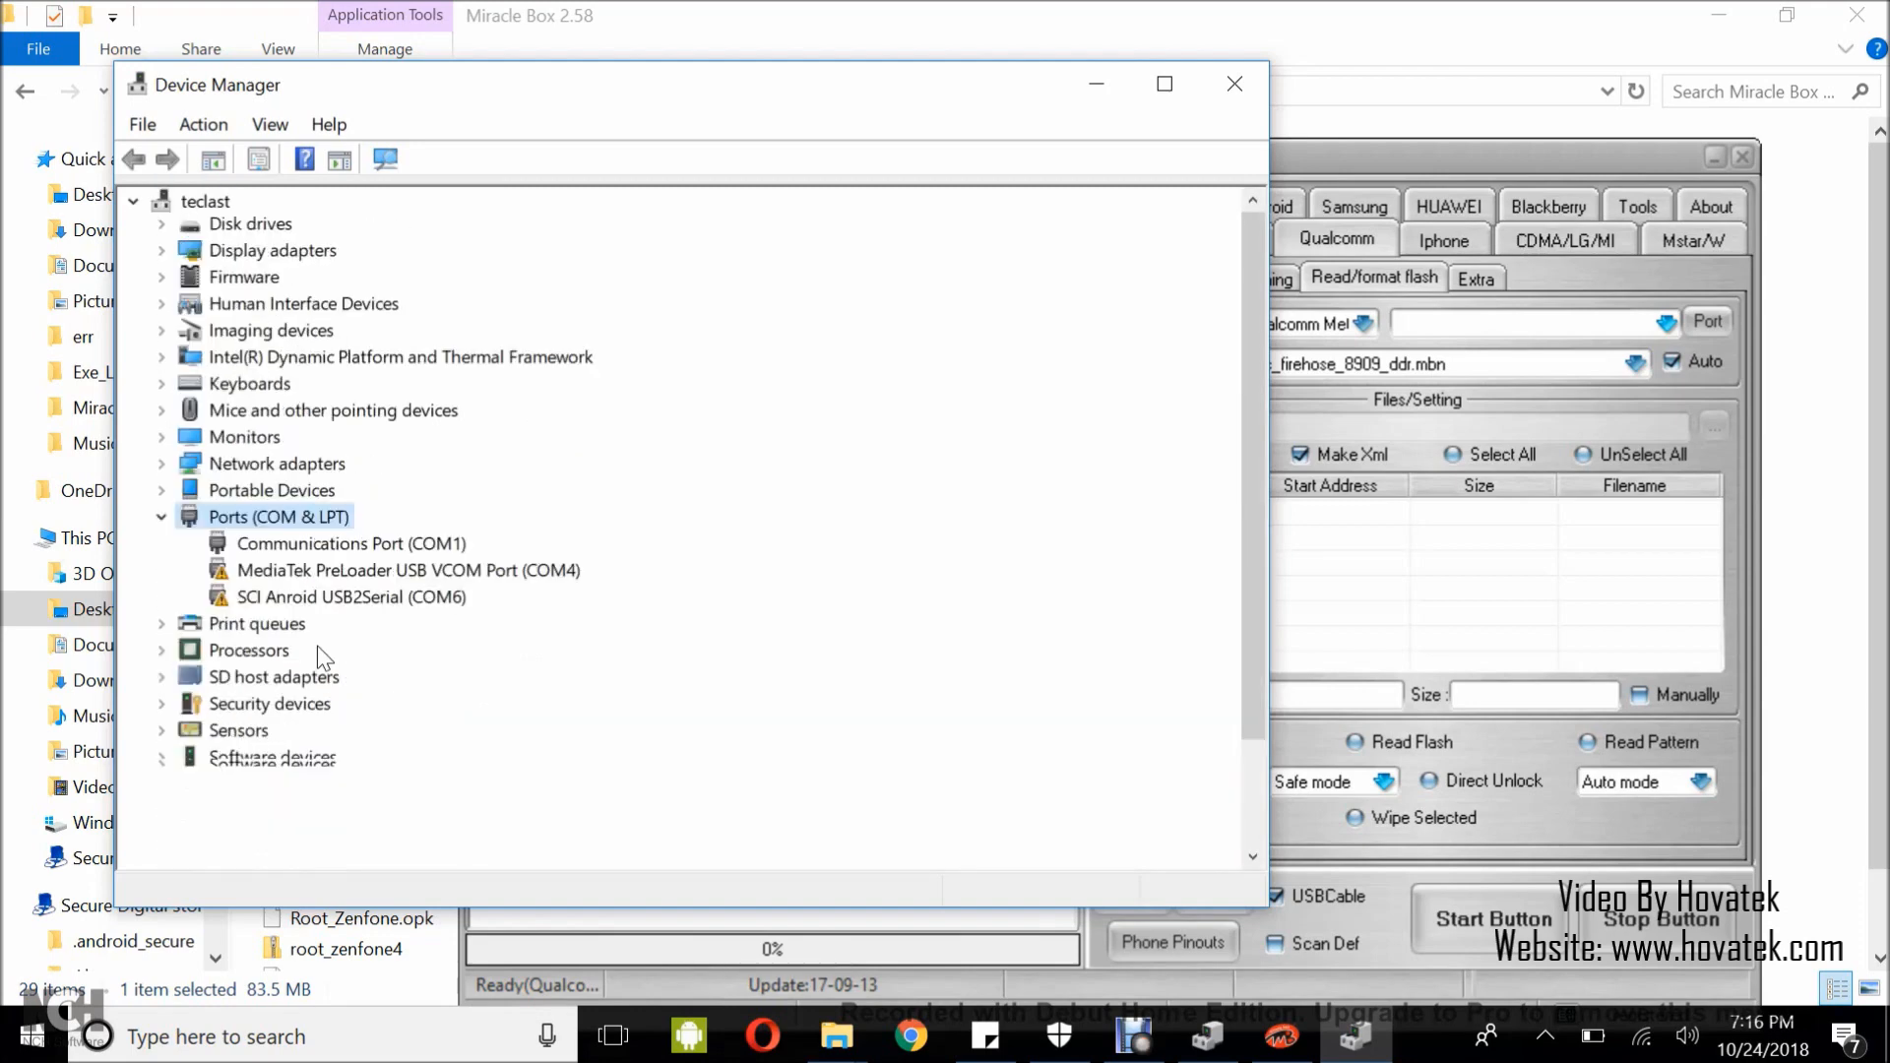
{"action": "left_click", "coordinate": [132, 201]}
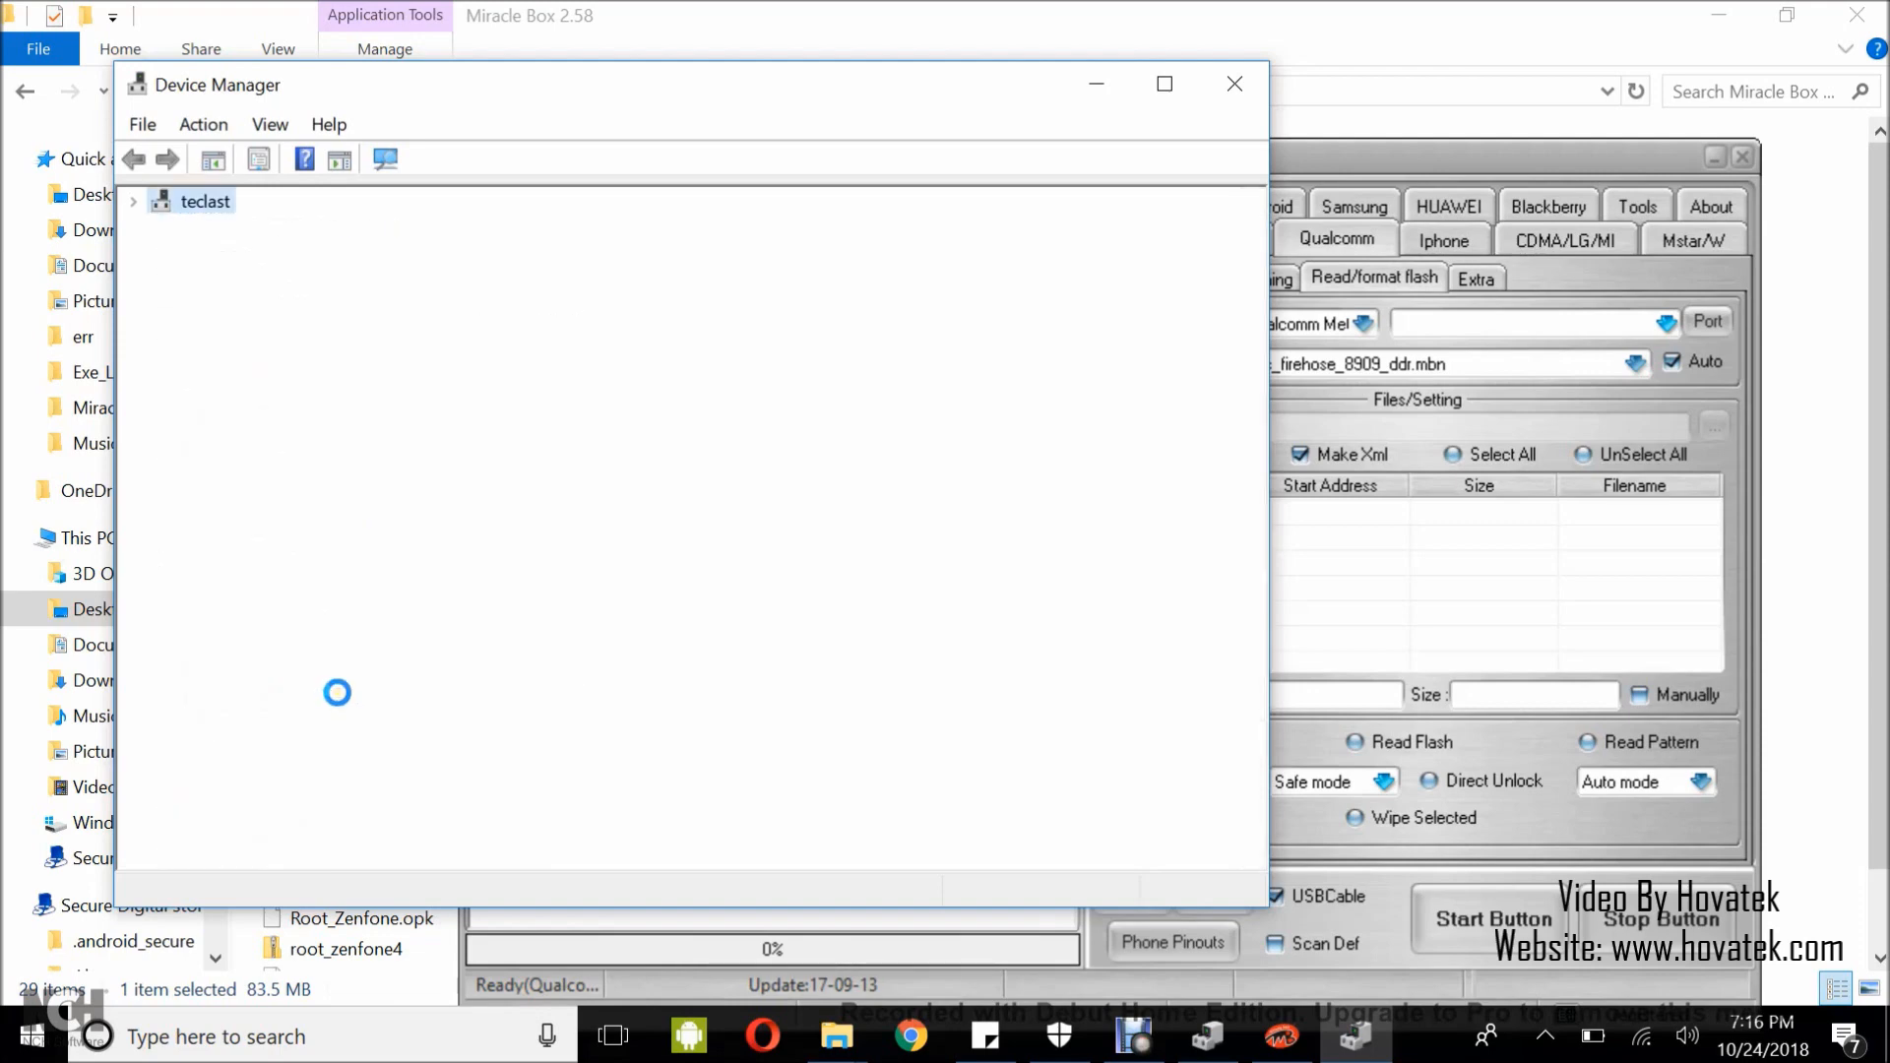
{"action": "left_click", "coordinate": [406, 707]}
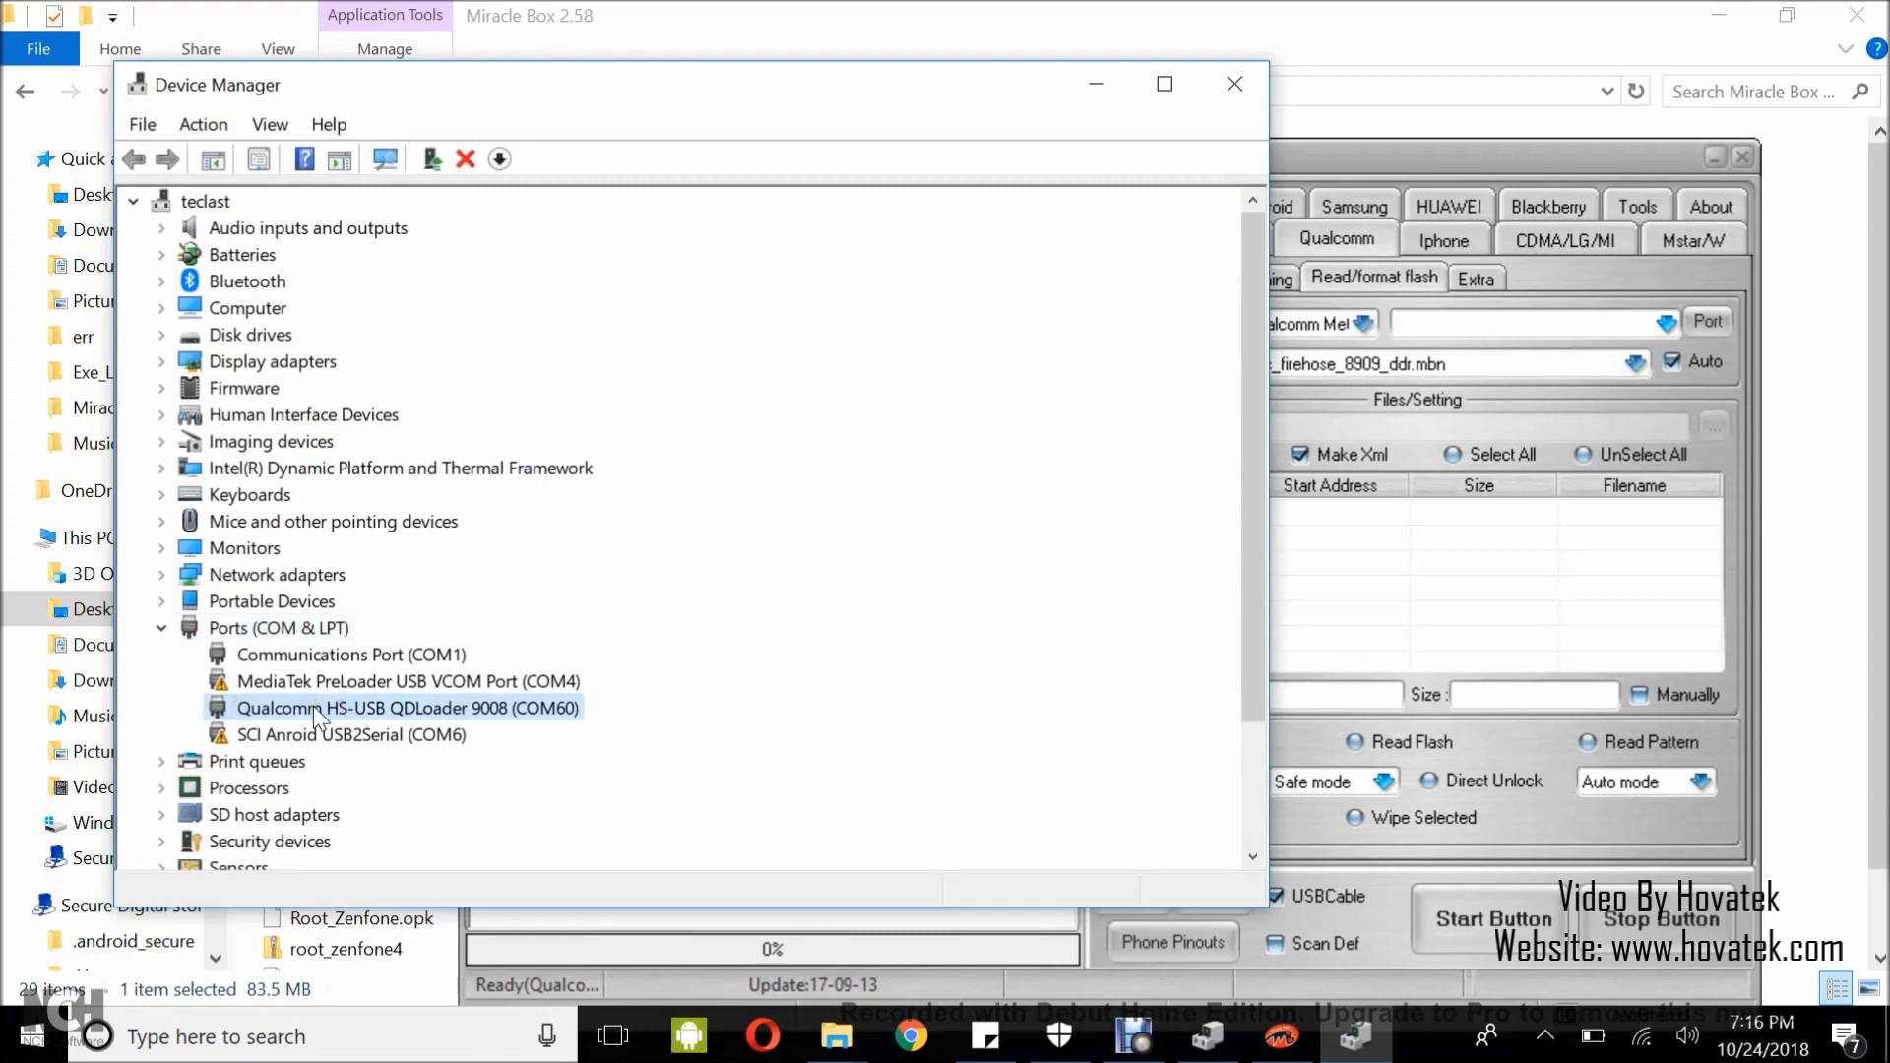
{"action": "mouse_move", "coordinate": [545, 717]}
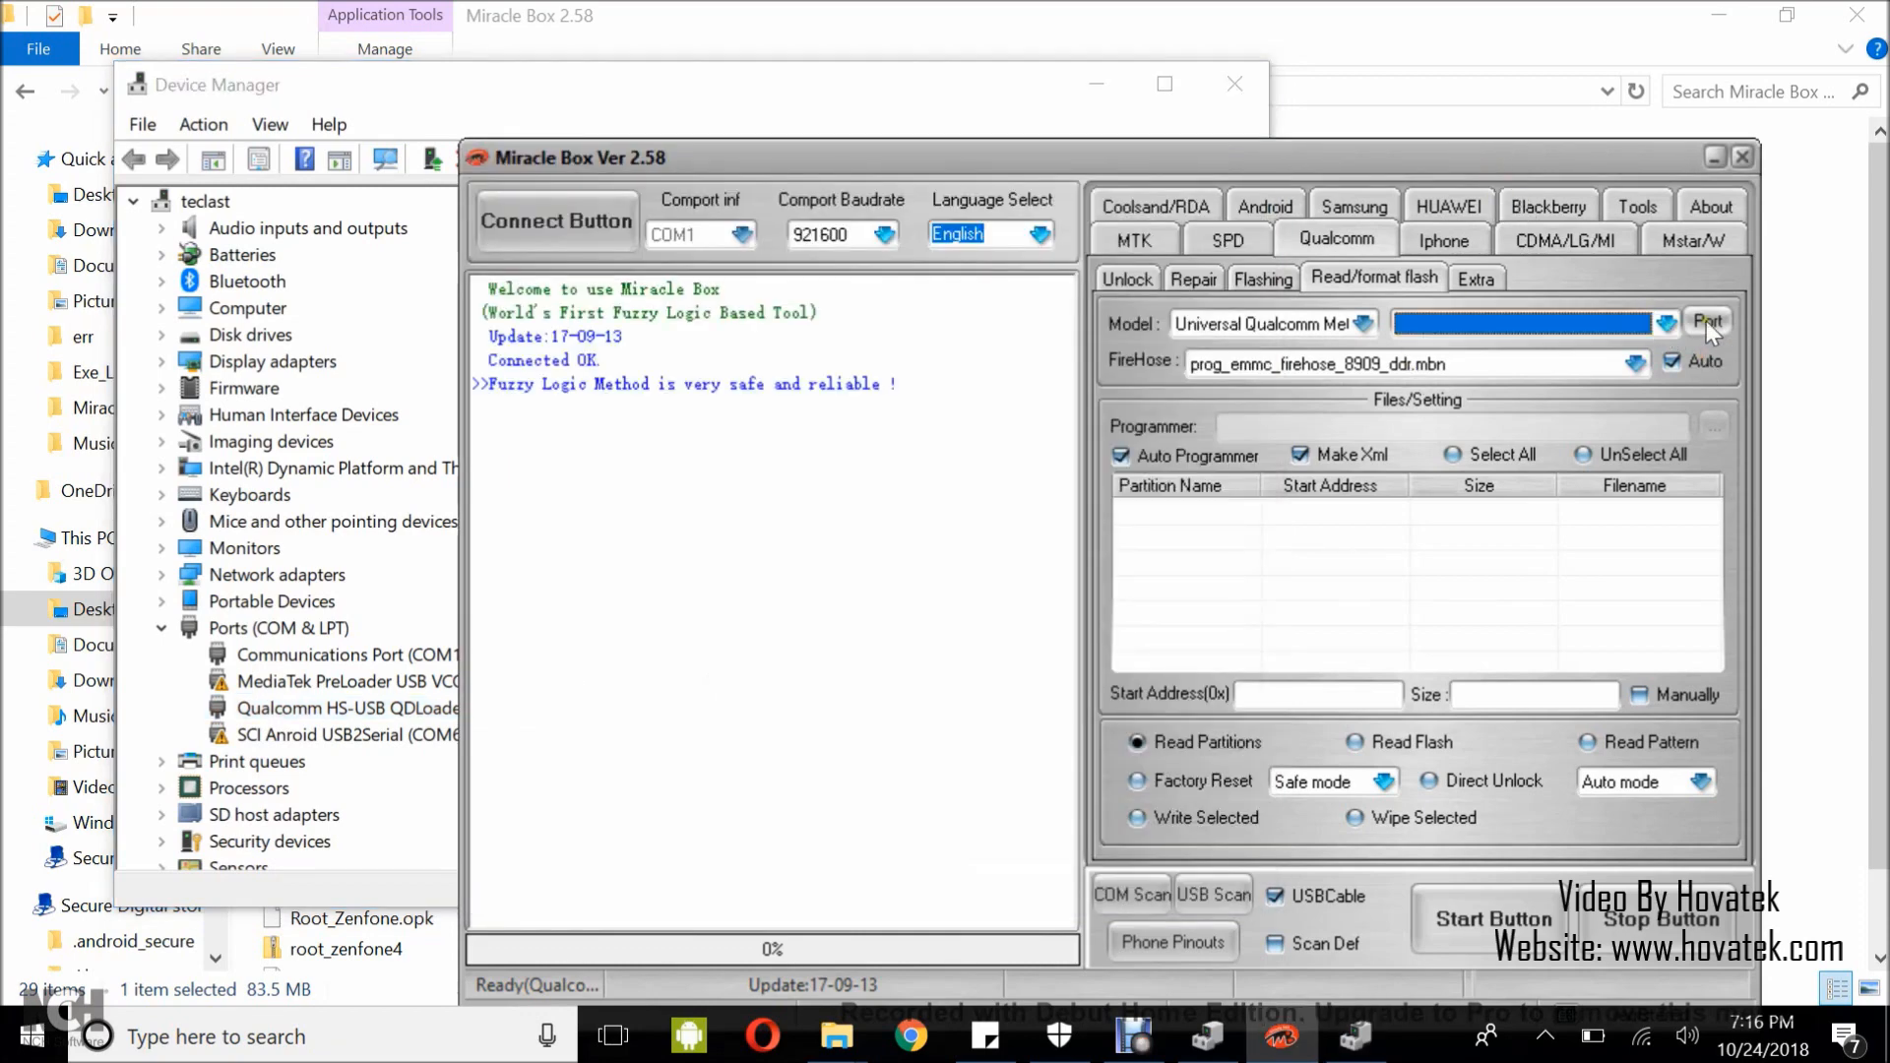
Select the COM60 Qualcomm port and read the phone's partition table.
{"action": "left_click", "coordinate": [1665, 323]}
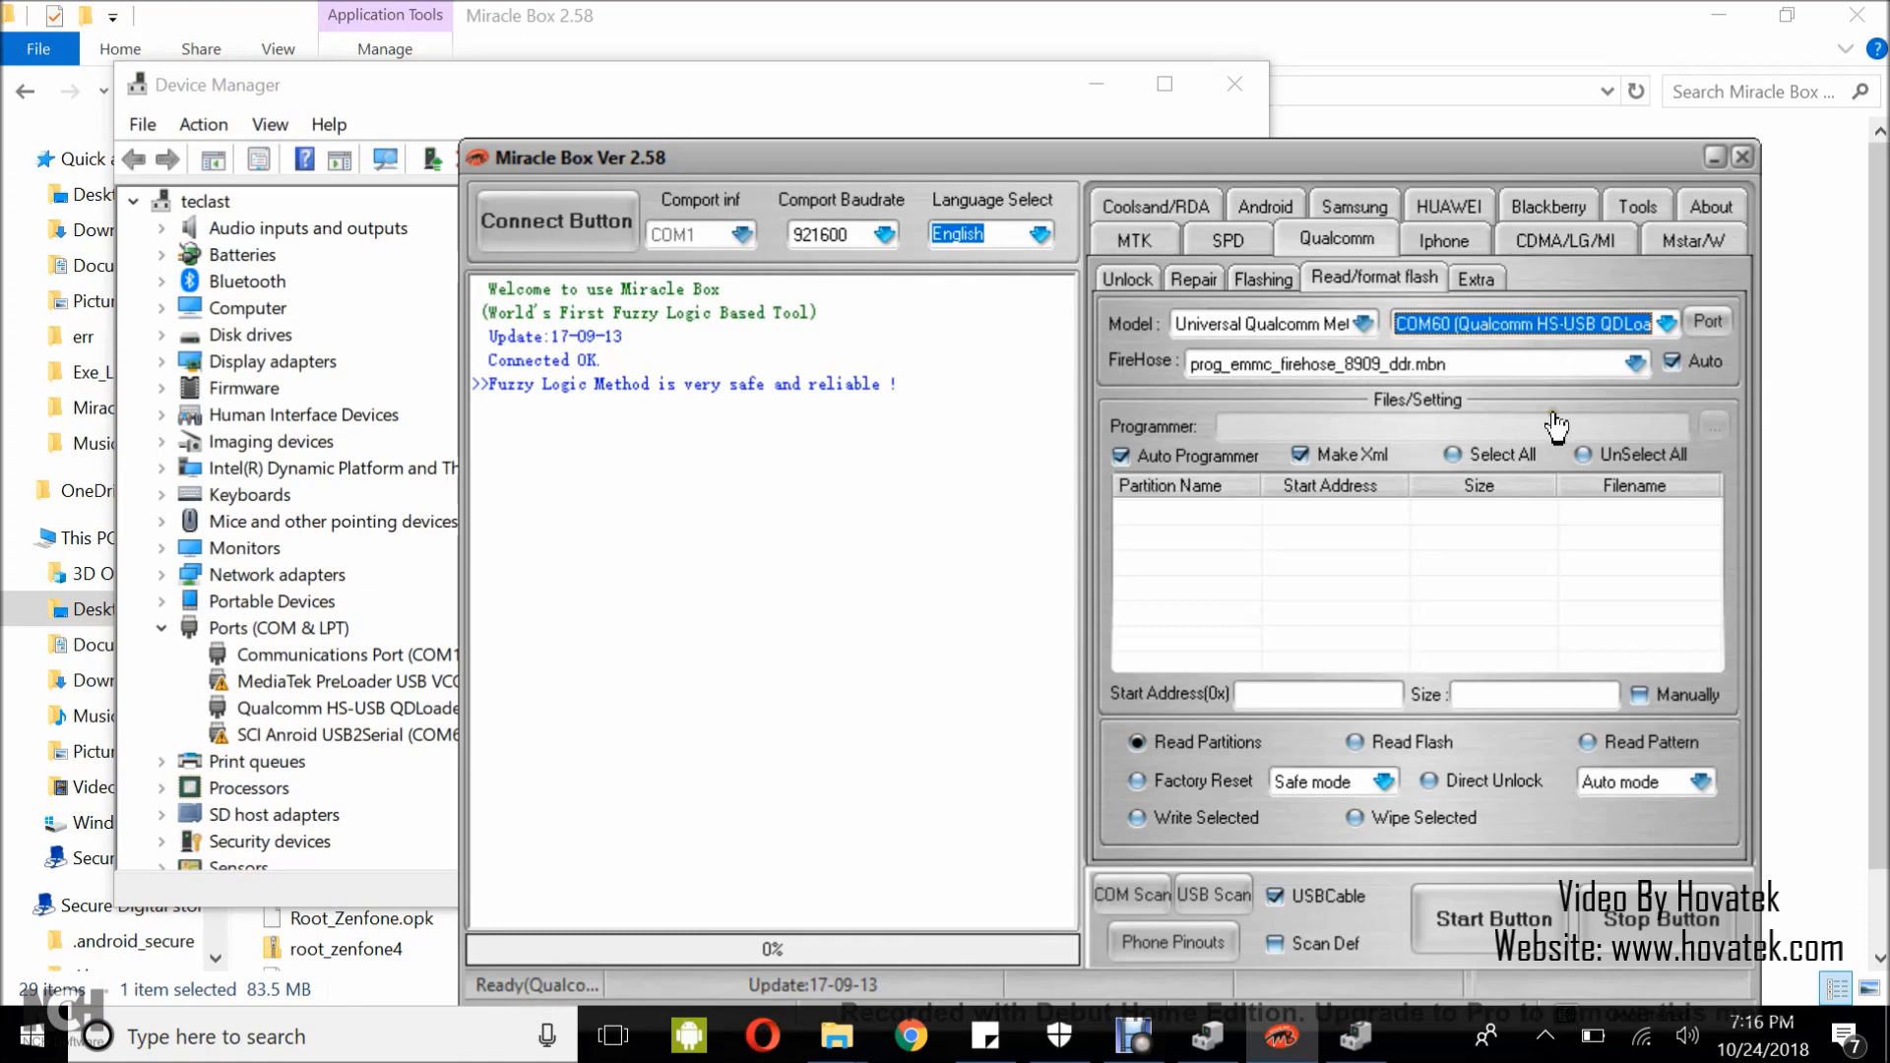
{"action": "left_click", "coordinate": [1136, 743]}
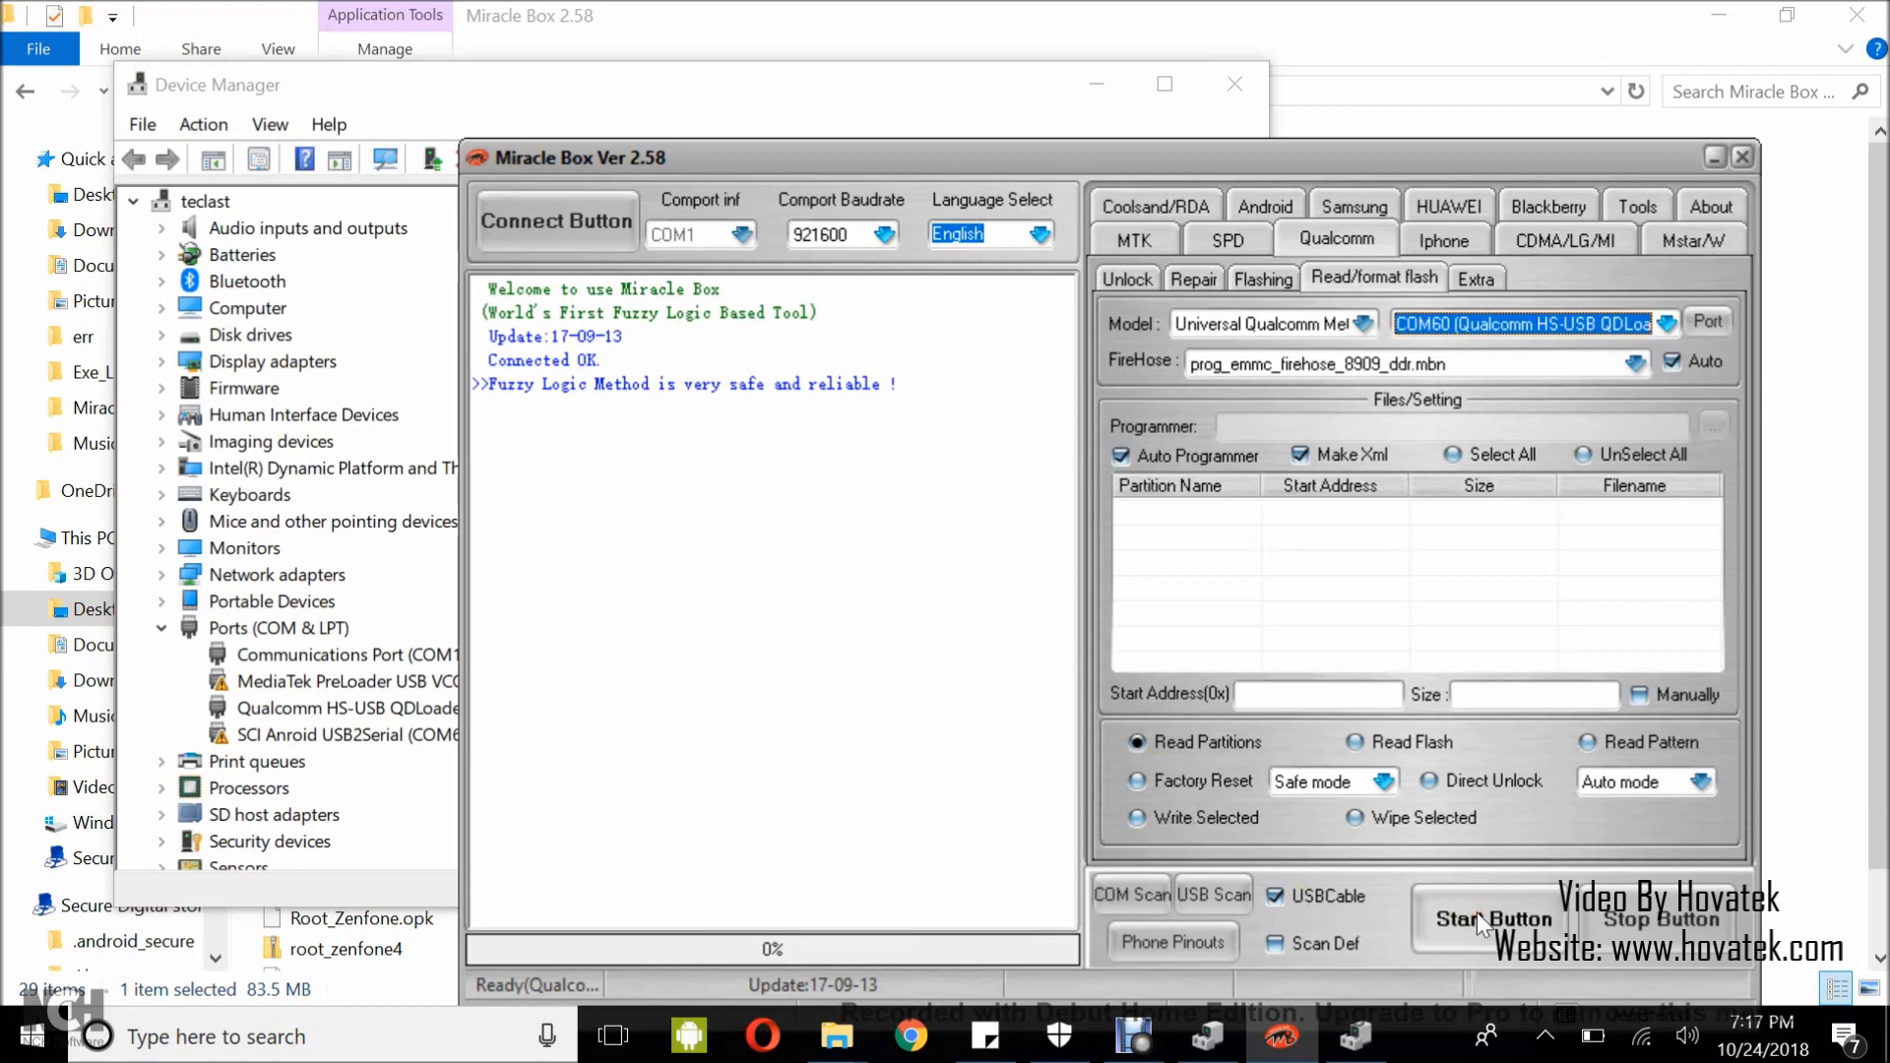
{"action": "left_click", "coordinate": [1492, 920]}
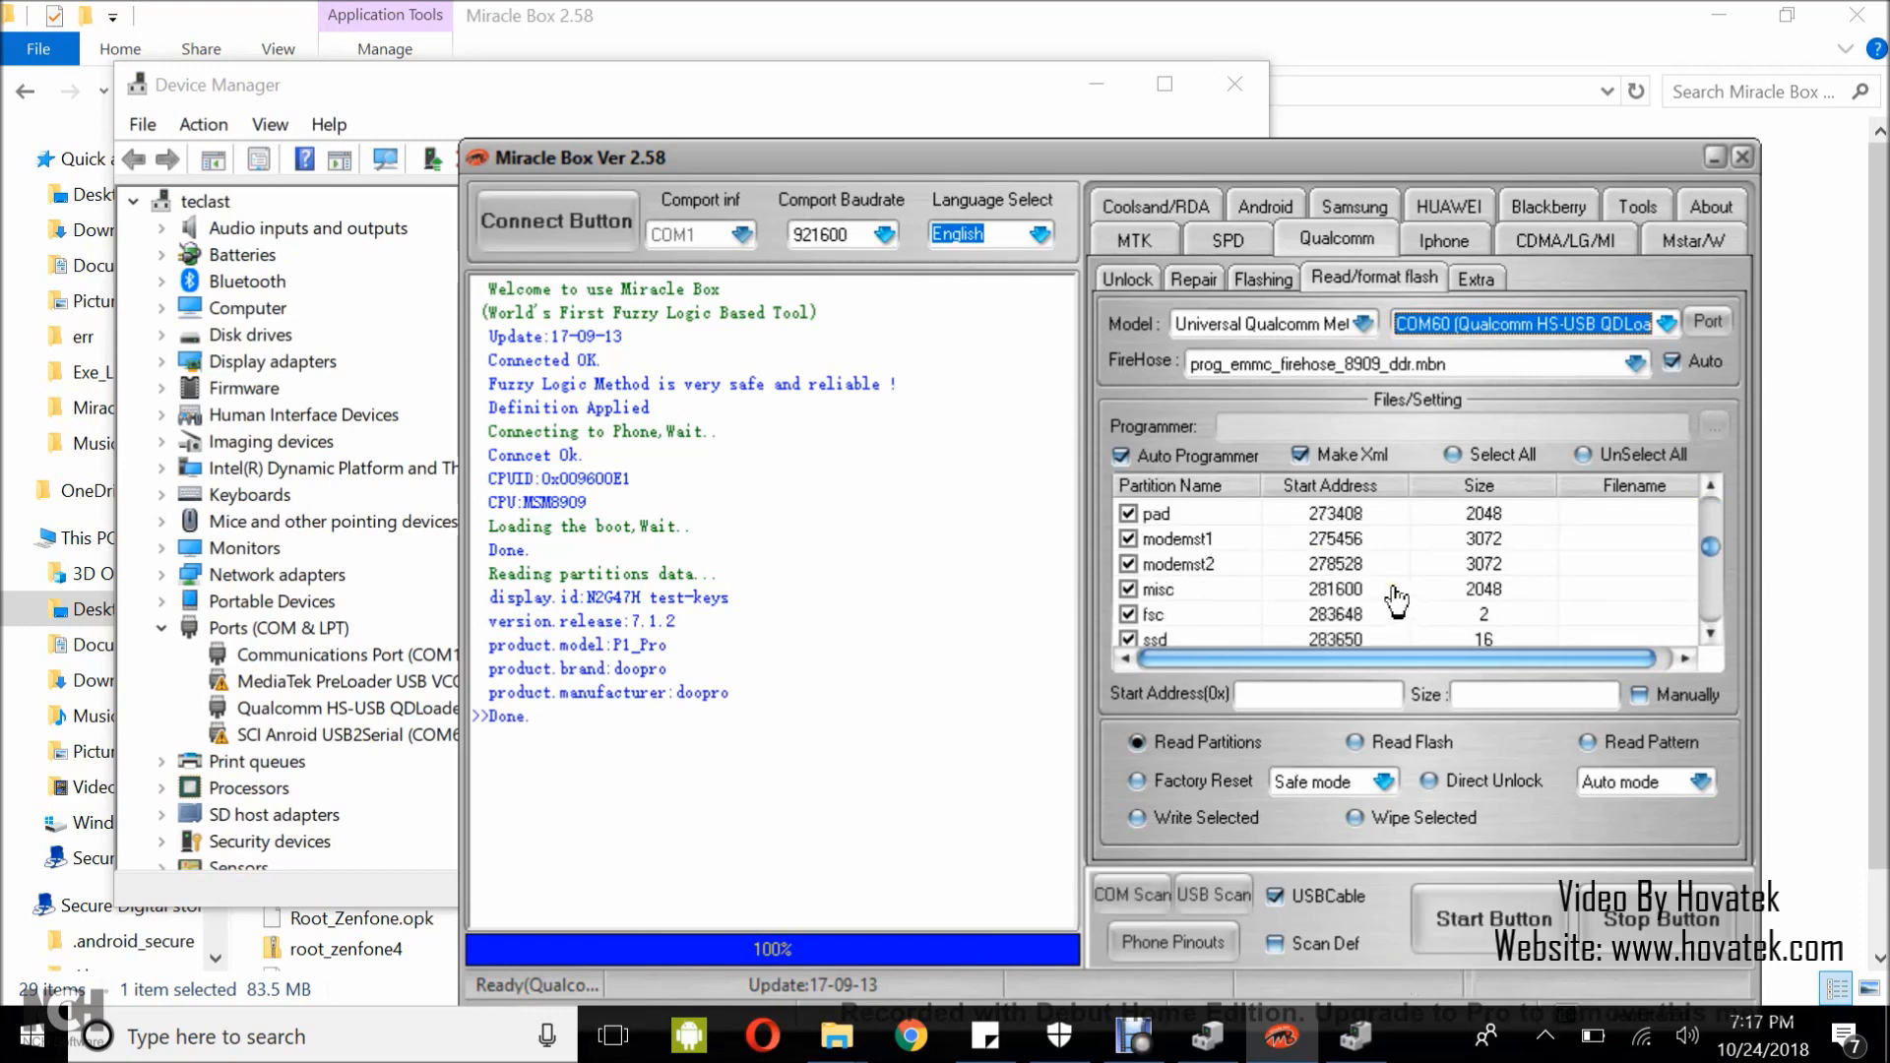
Untick the system partition in the list and start Read Flash for the remaining partitions.
{"action": "scroll", "scroll_direction": "down", "scroll_amount": 3}
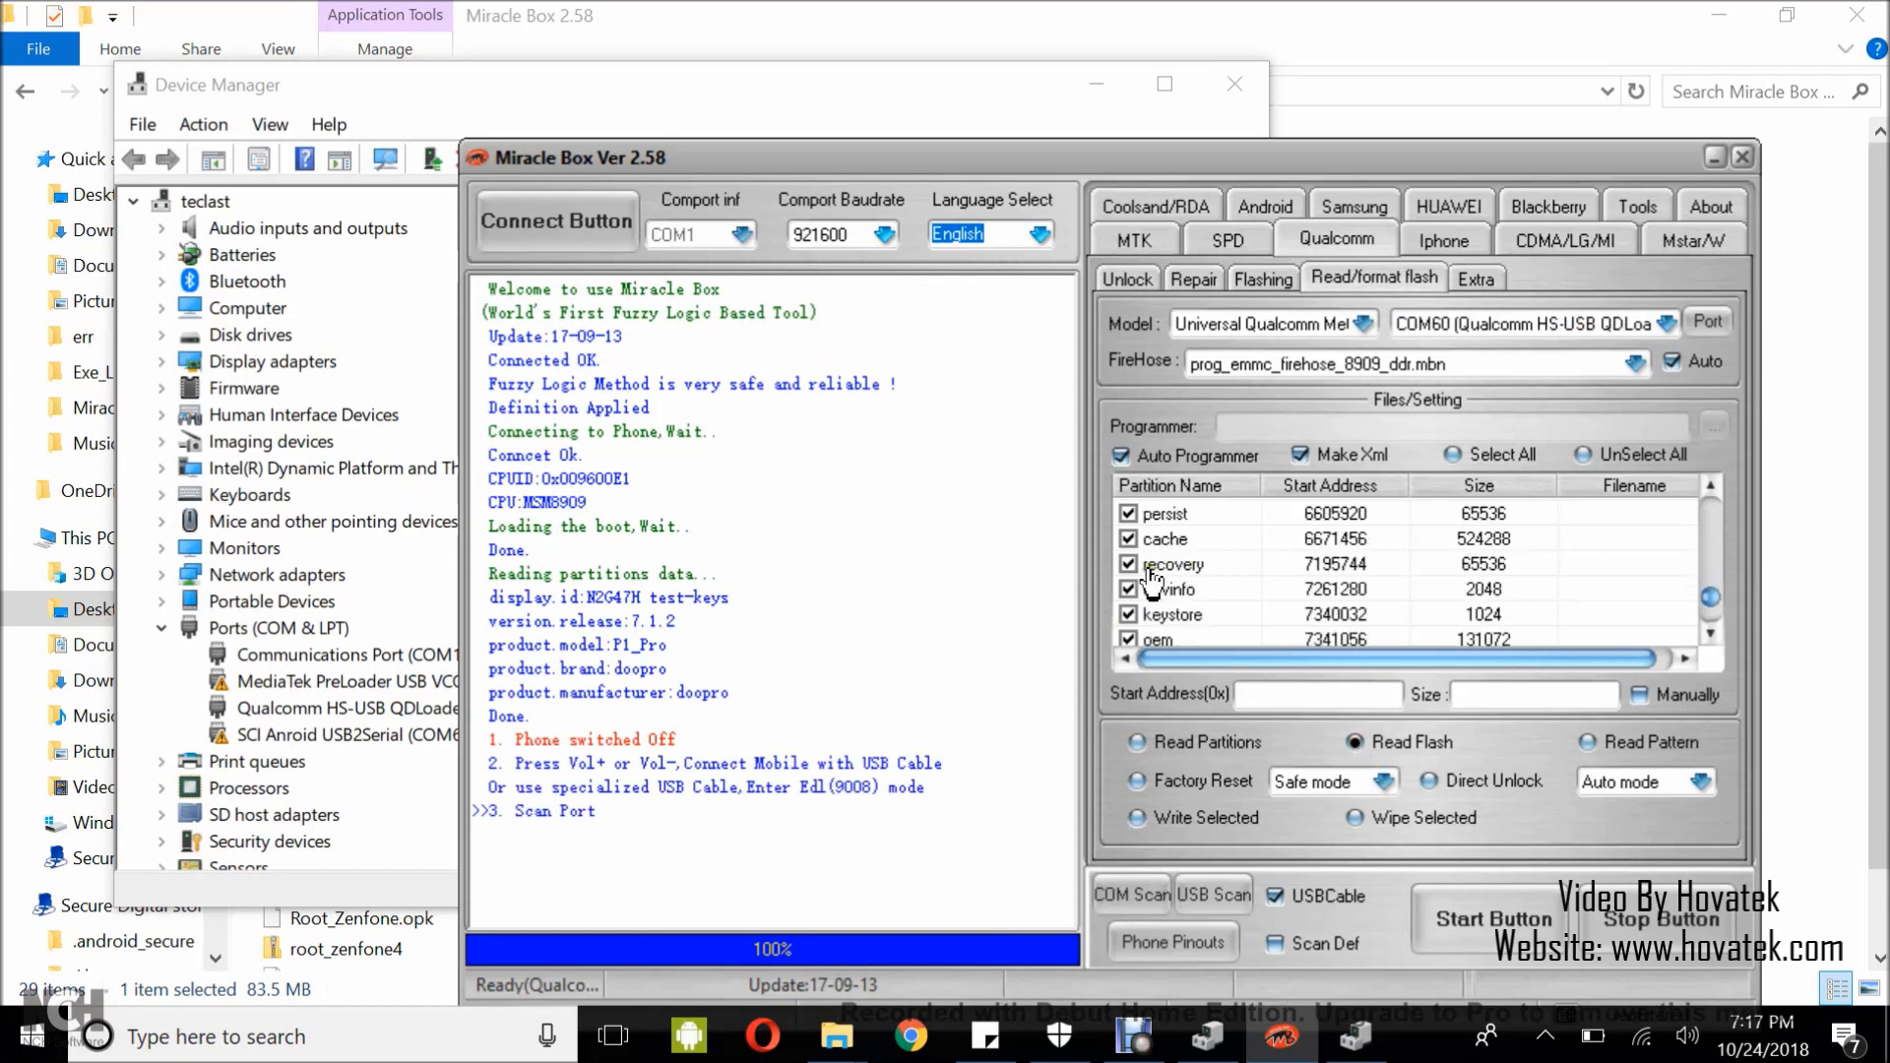
{"action": "scroll", "scroll_direction": "down", "scroll_amount": 3}
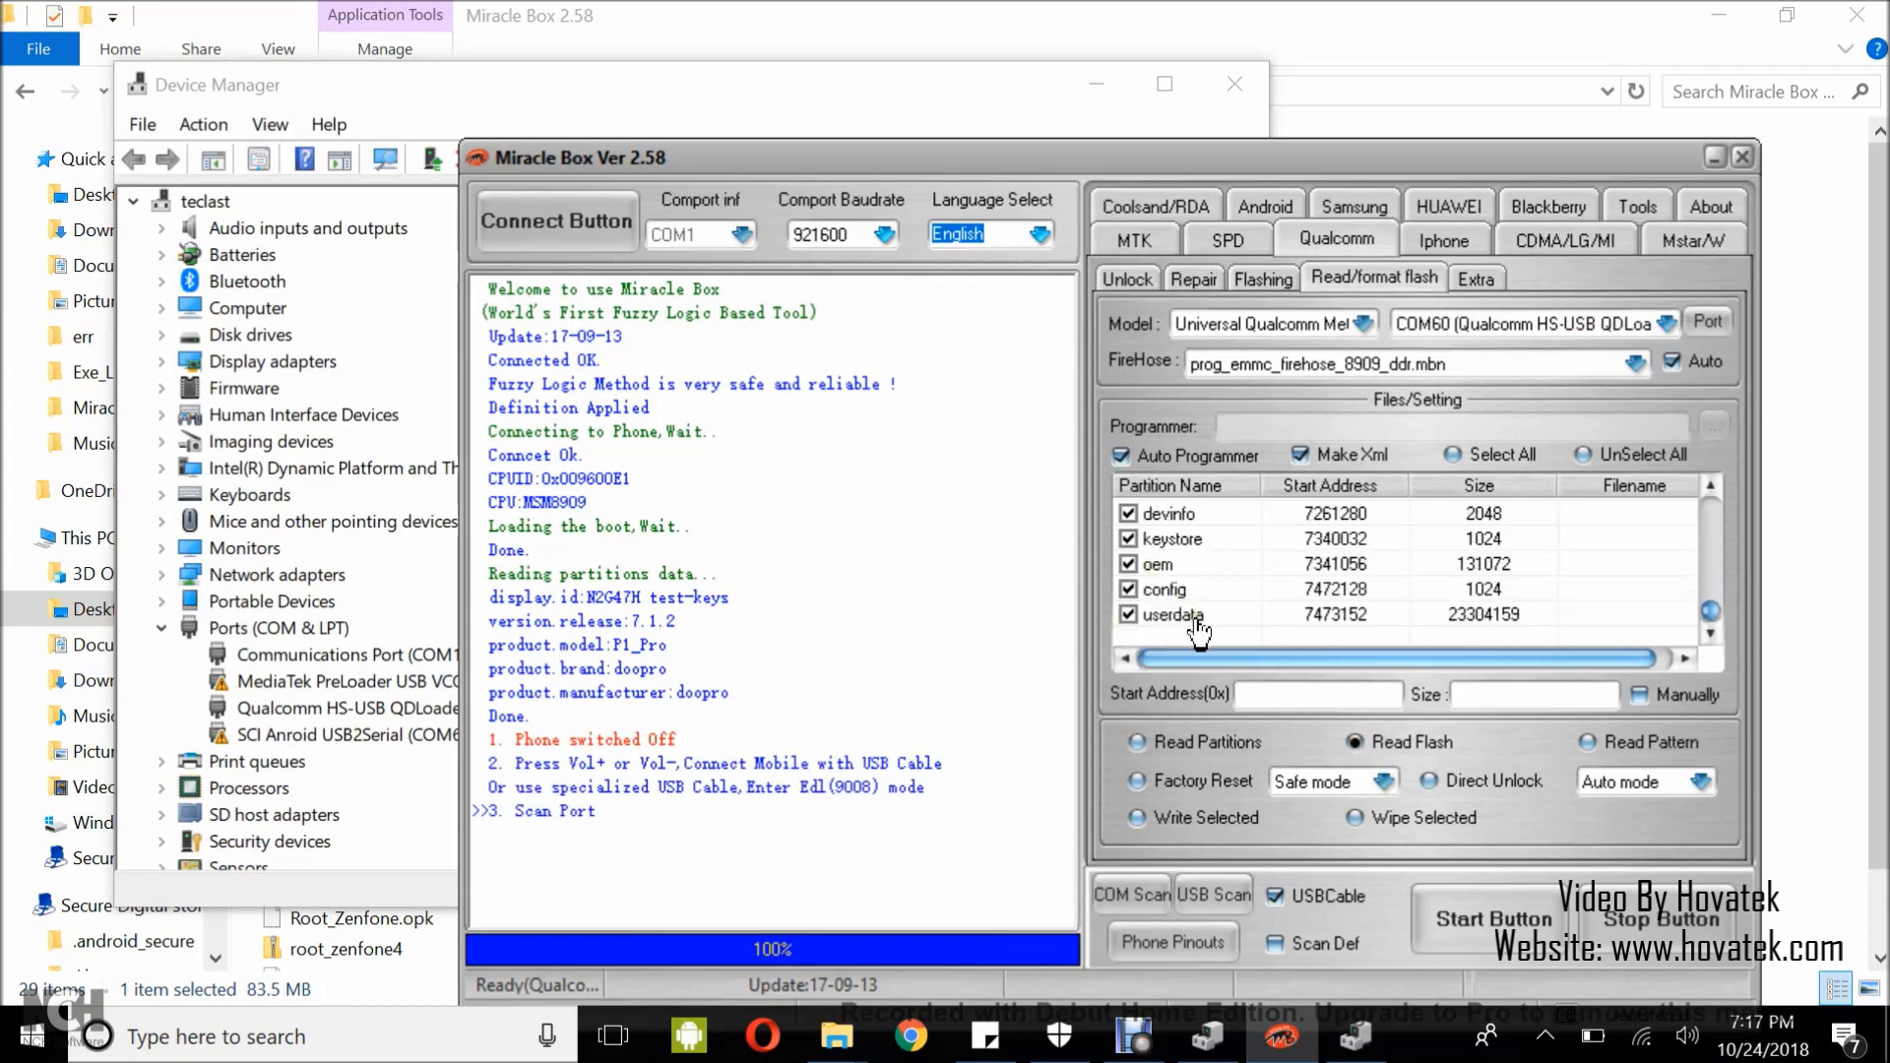
{"action": "left_click", "coordinate": [1129, 615]}
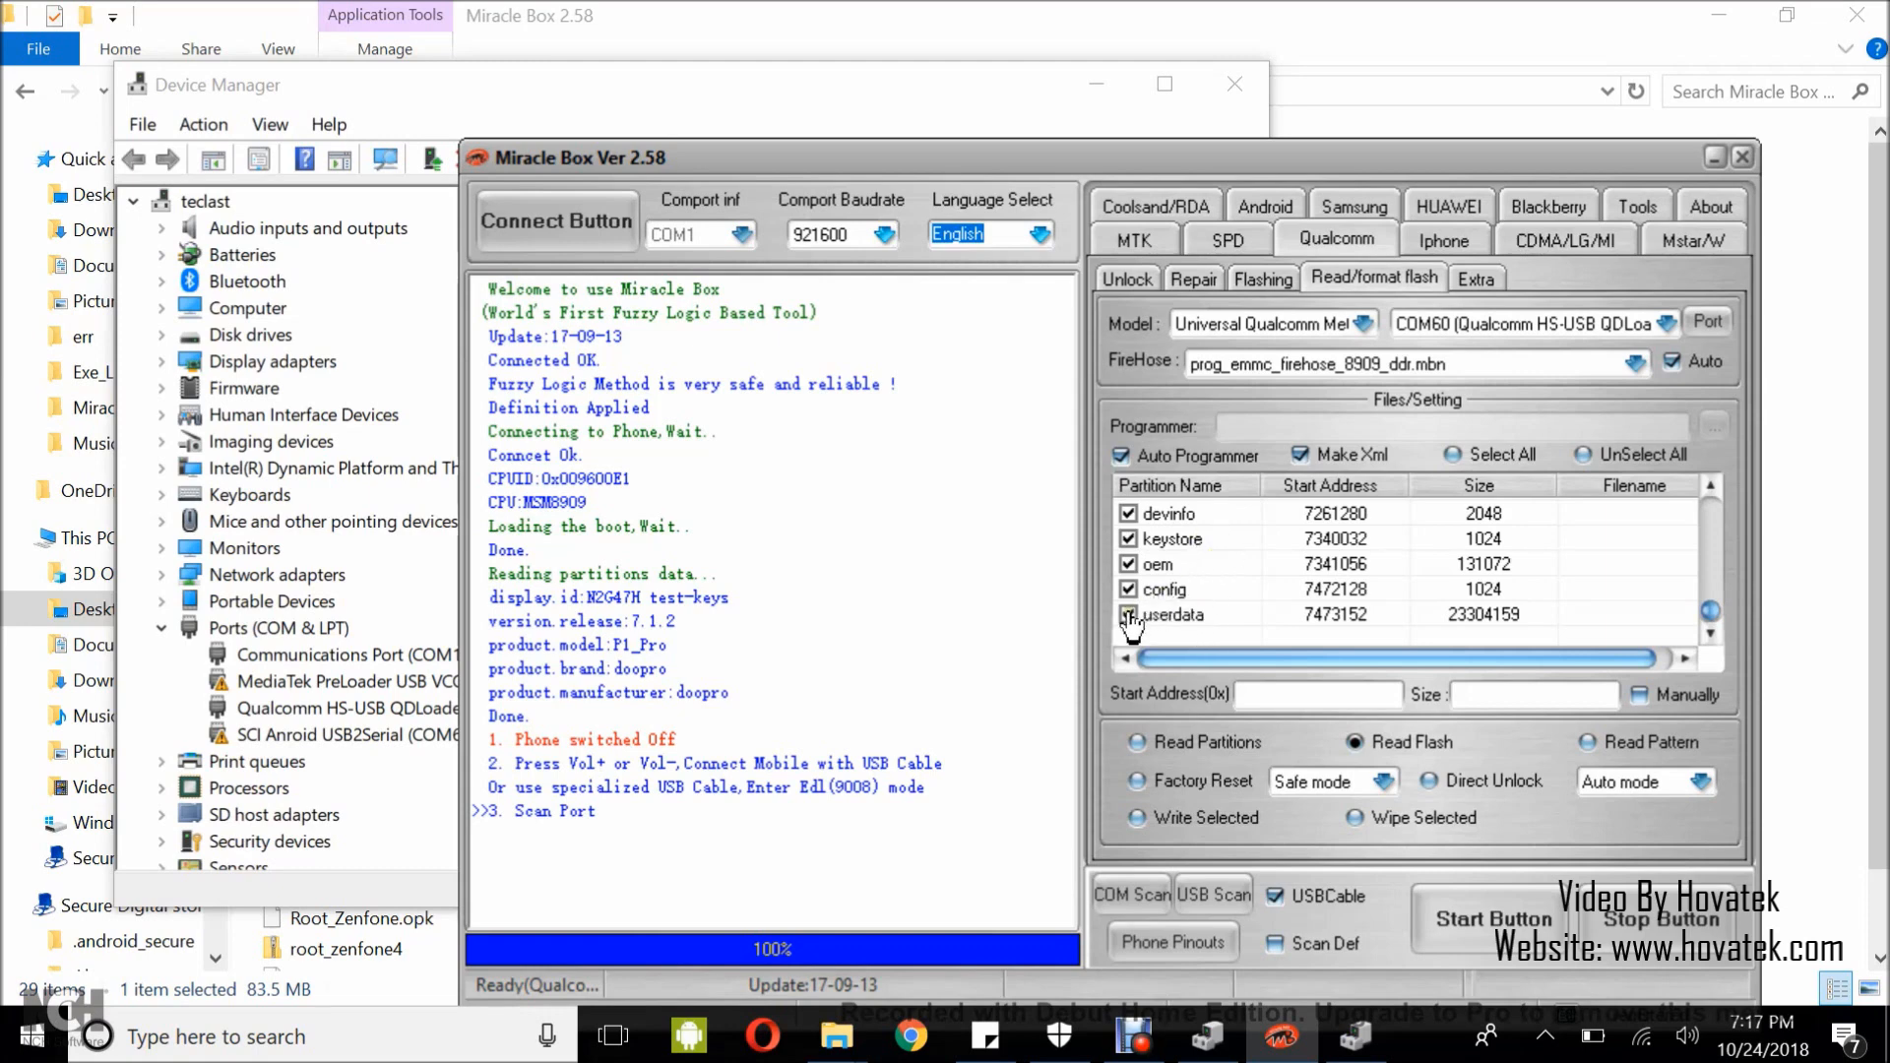
{"action": "left_click", "coordinate": [1126, 614]}
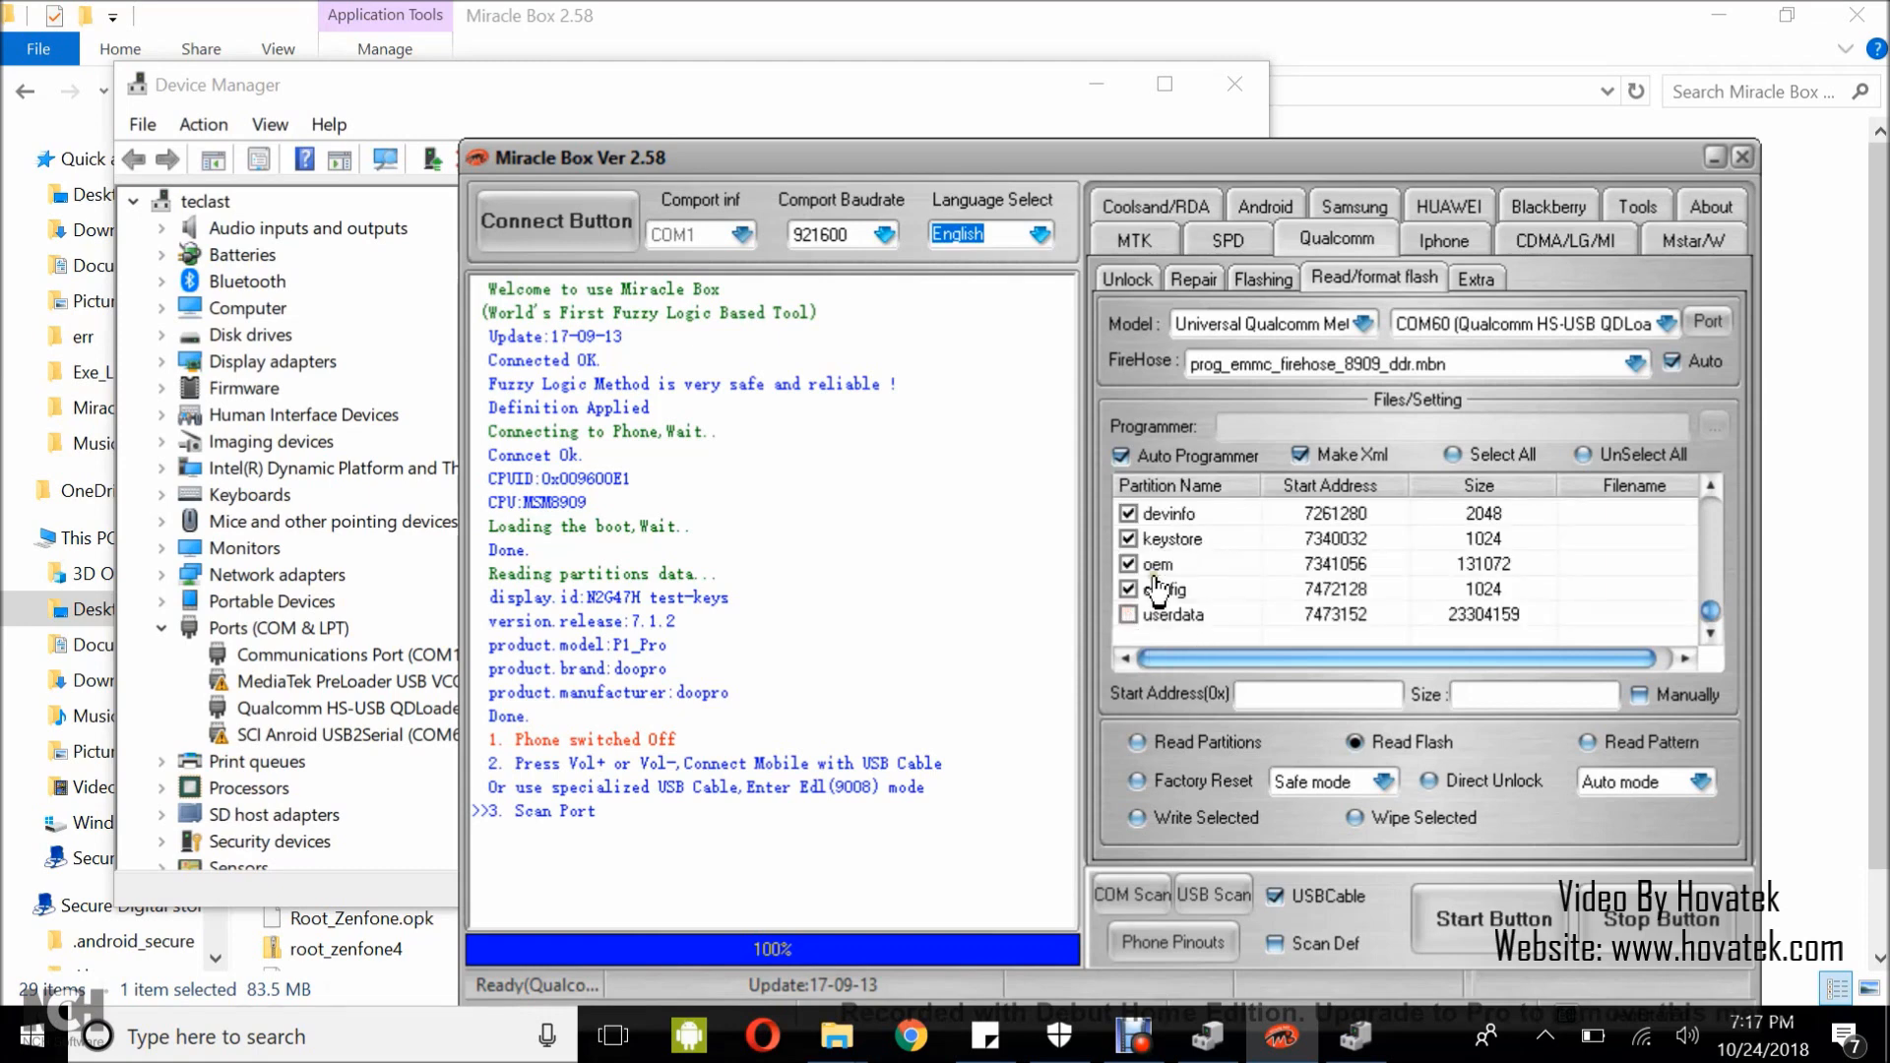
{"action": "scroll", "scroll_direction": "down", "scroll_amount": 3}
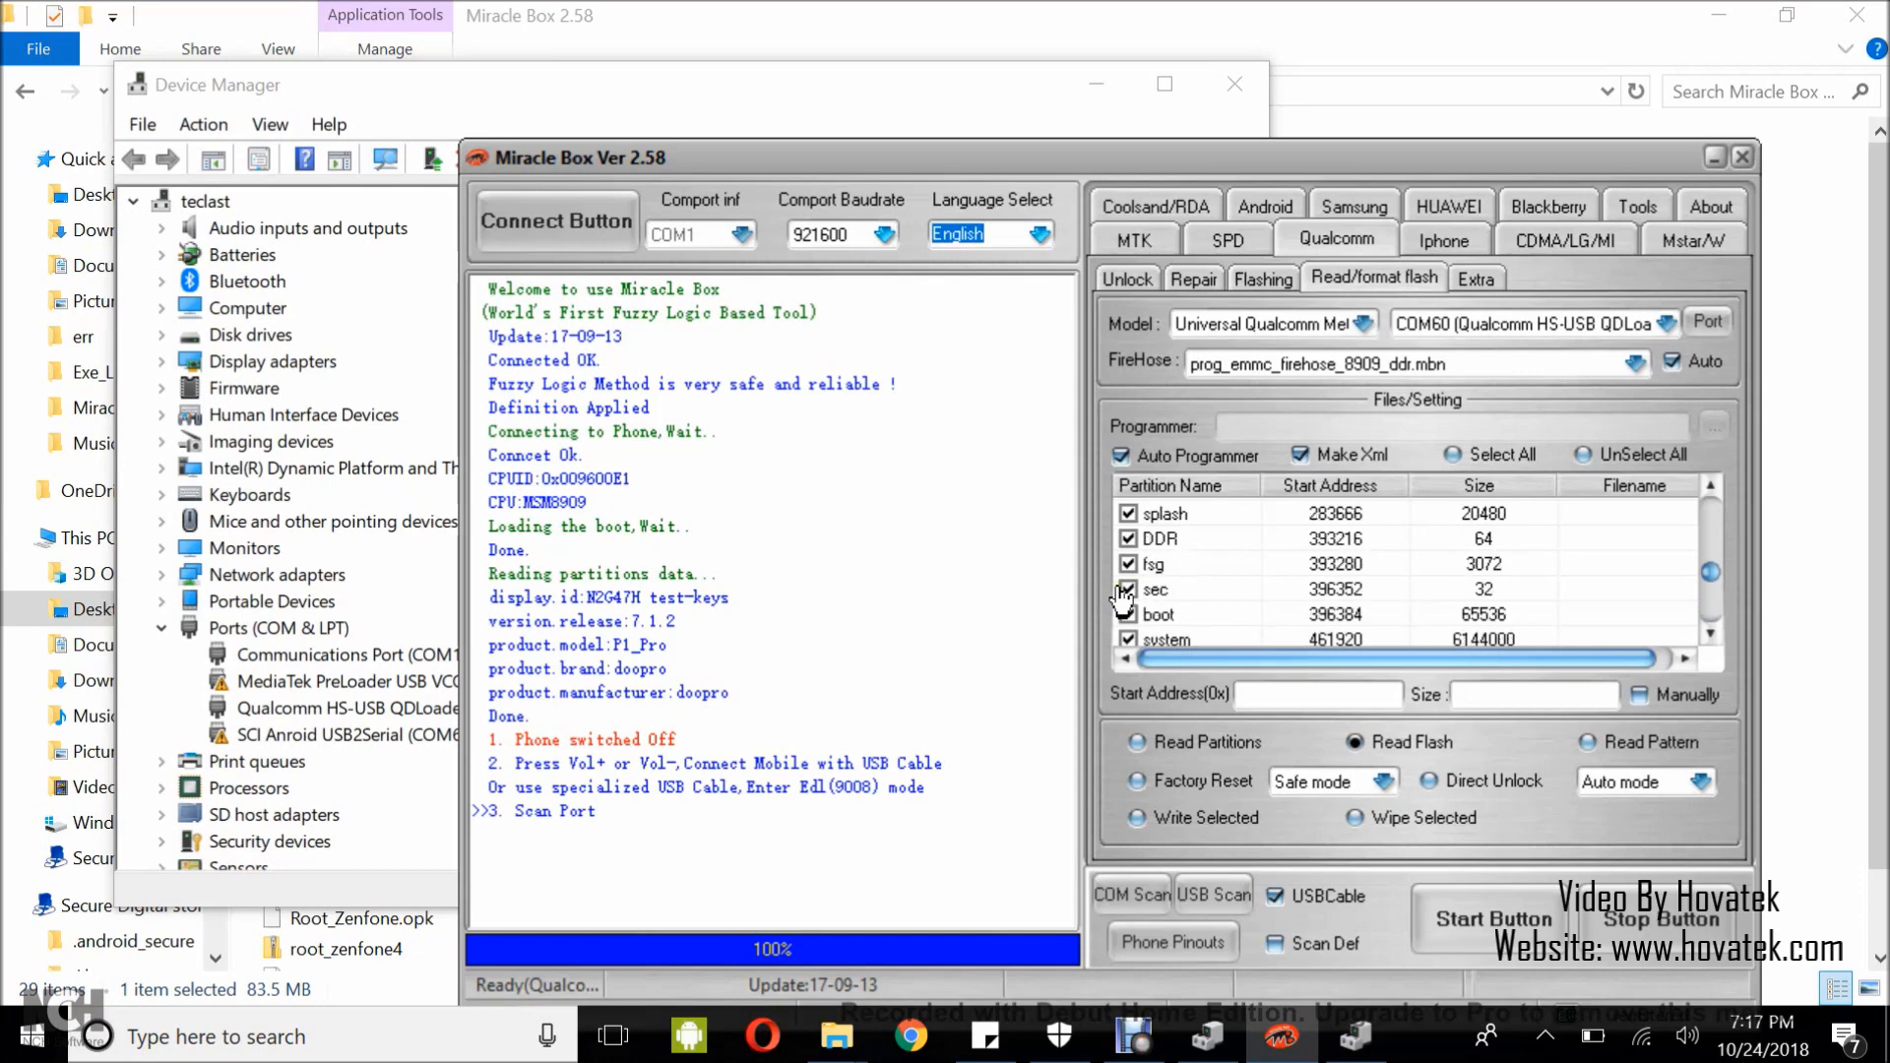
{"action": "scroll", "scroll_direction": "down", "scroll_amount": 3}
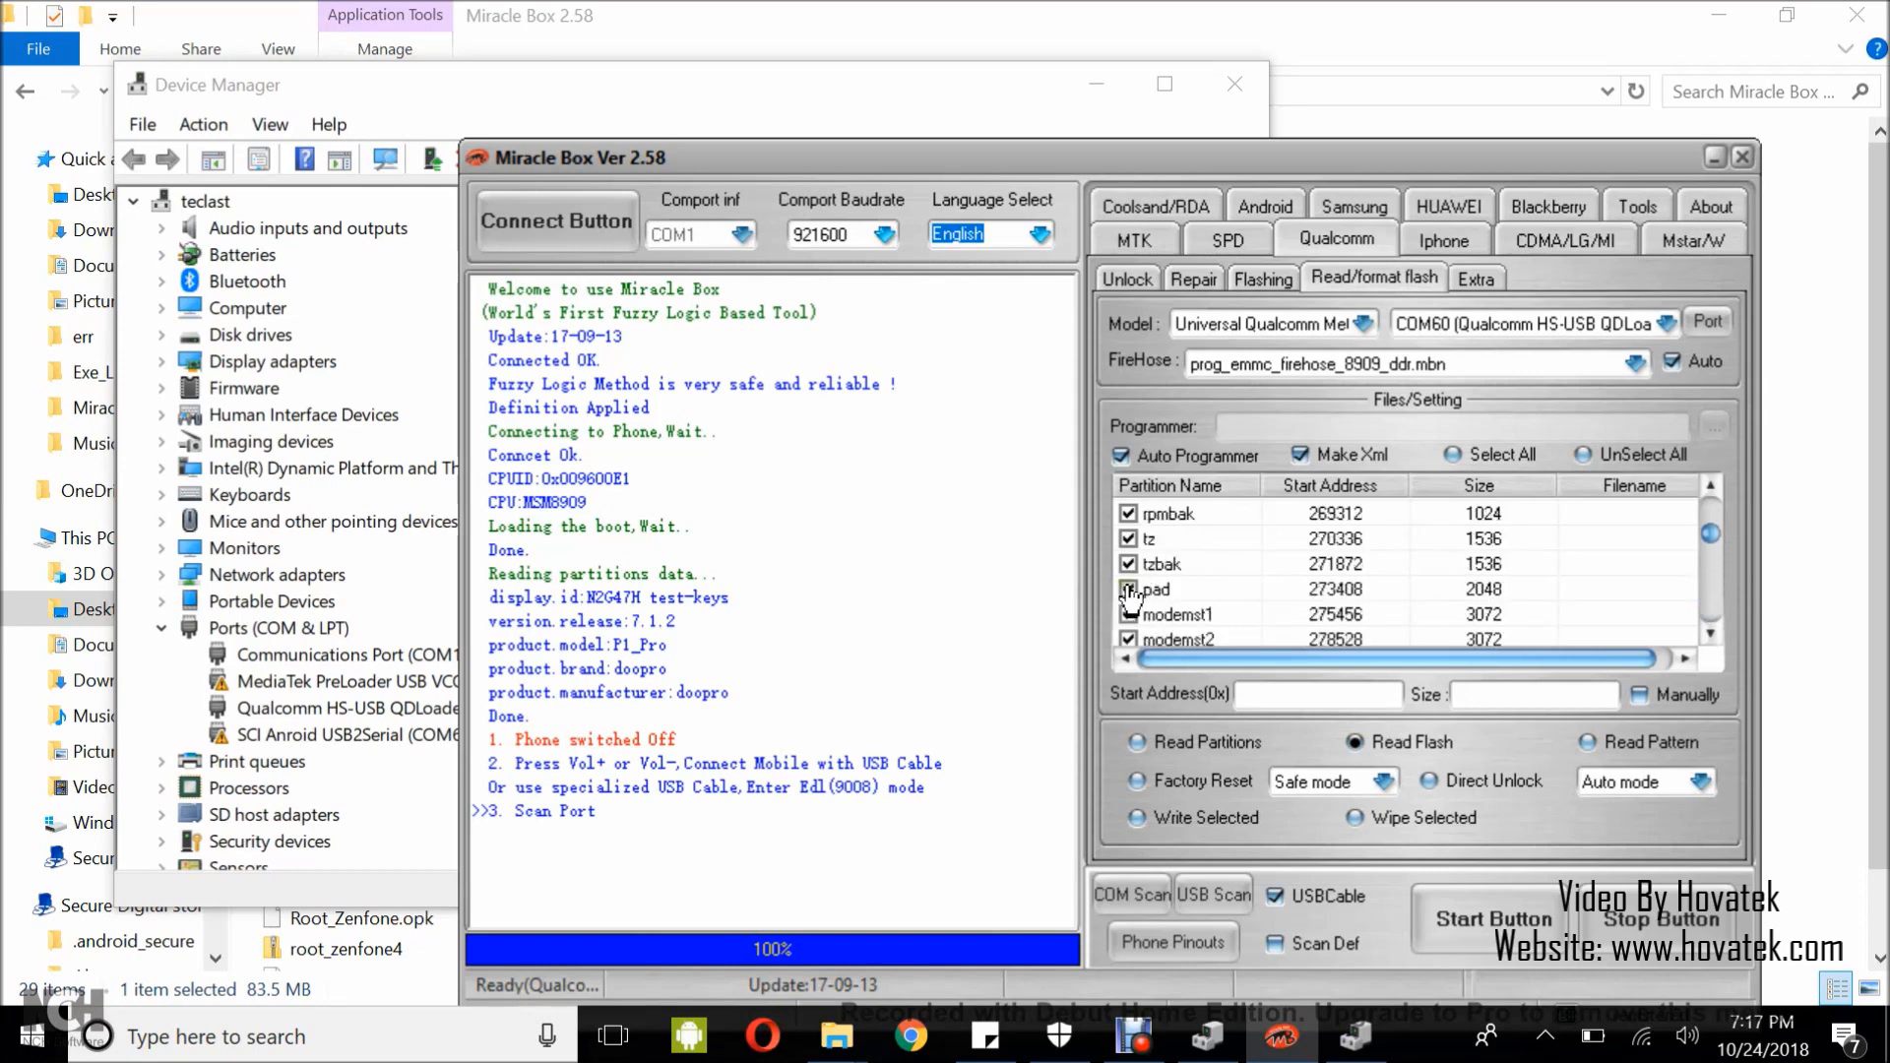
{"action": "scroll", "scroll_direction": "down", "scroll_amount": 3}
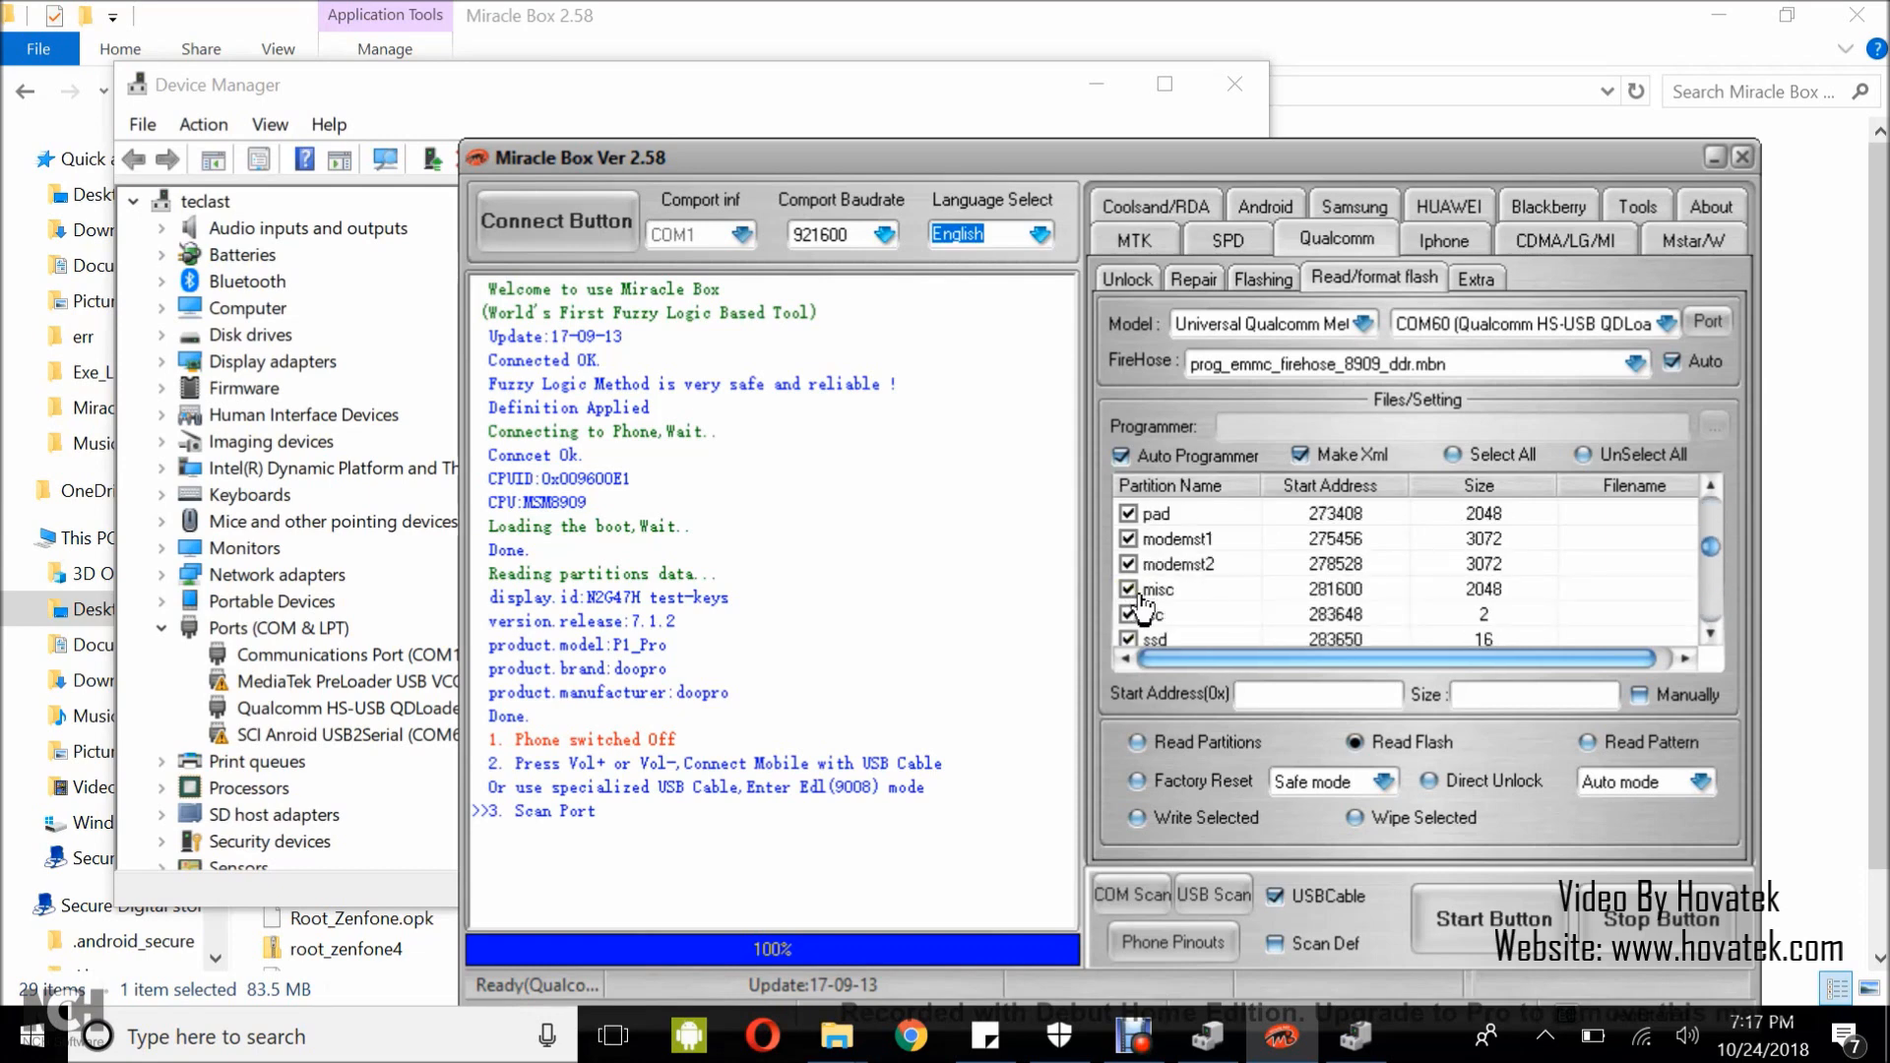
{"action": "scroll", "scroll_direction": "down", "scroll_amount": 3}
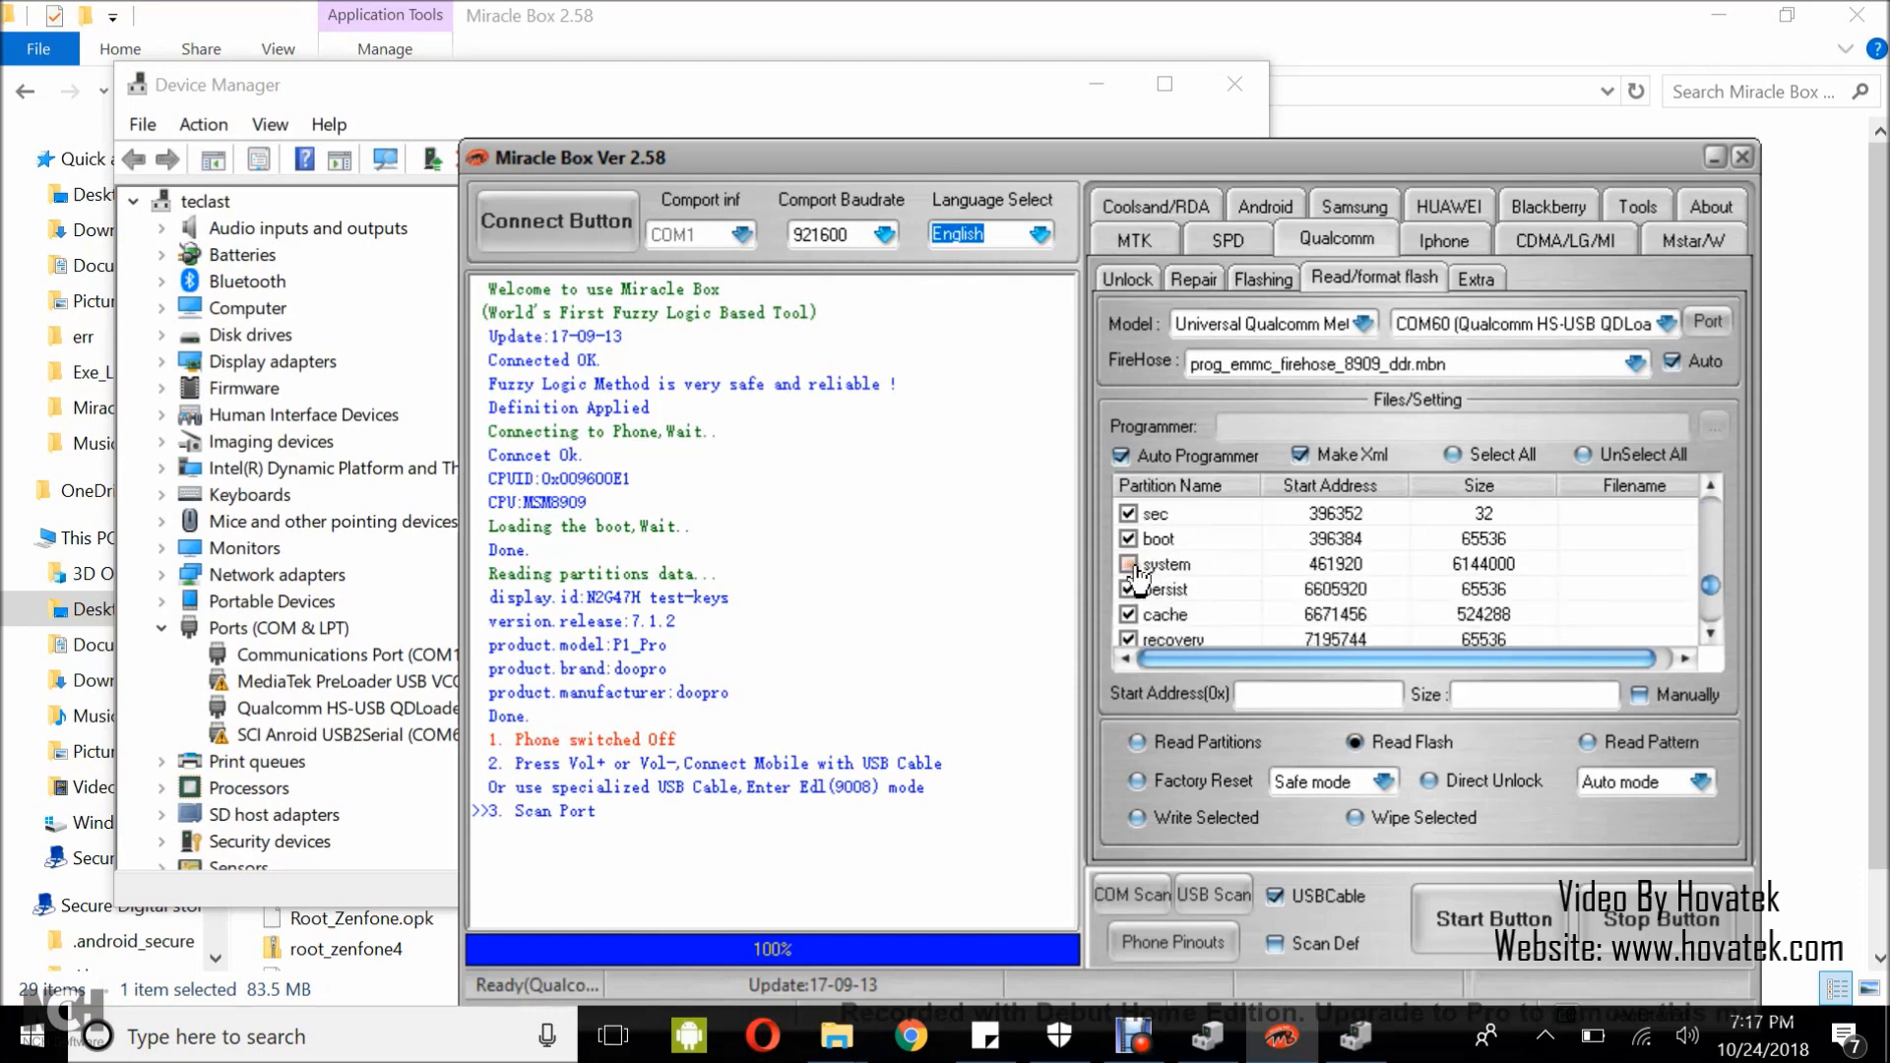
{"action": "left_click", "coordinate": [1128, 565]}
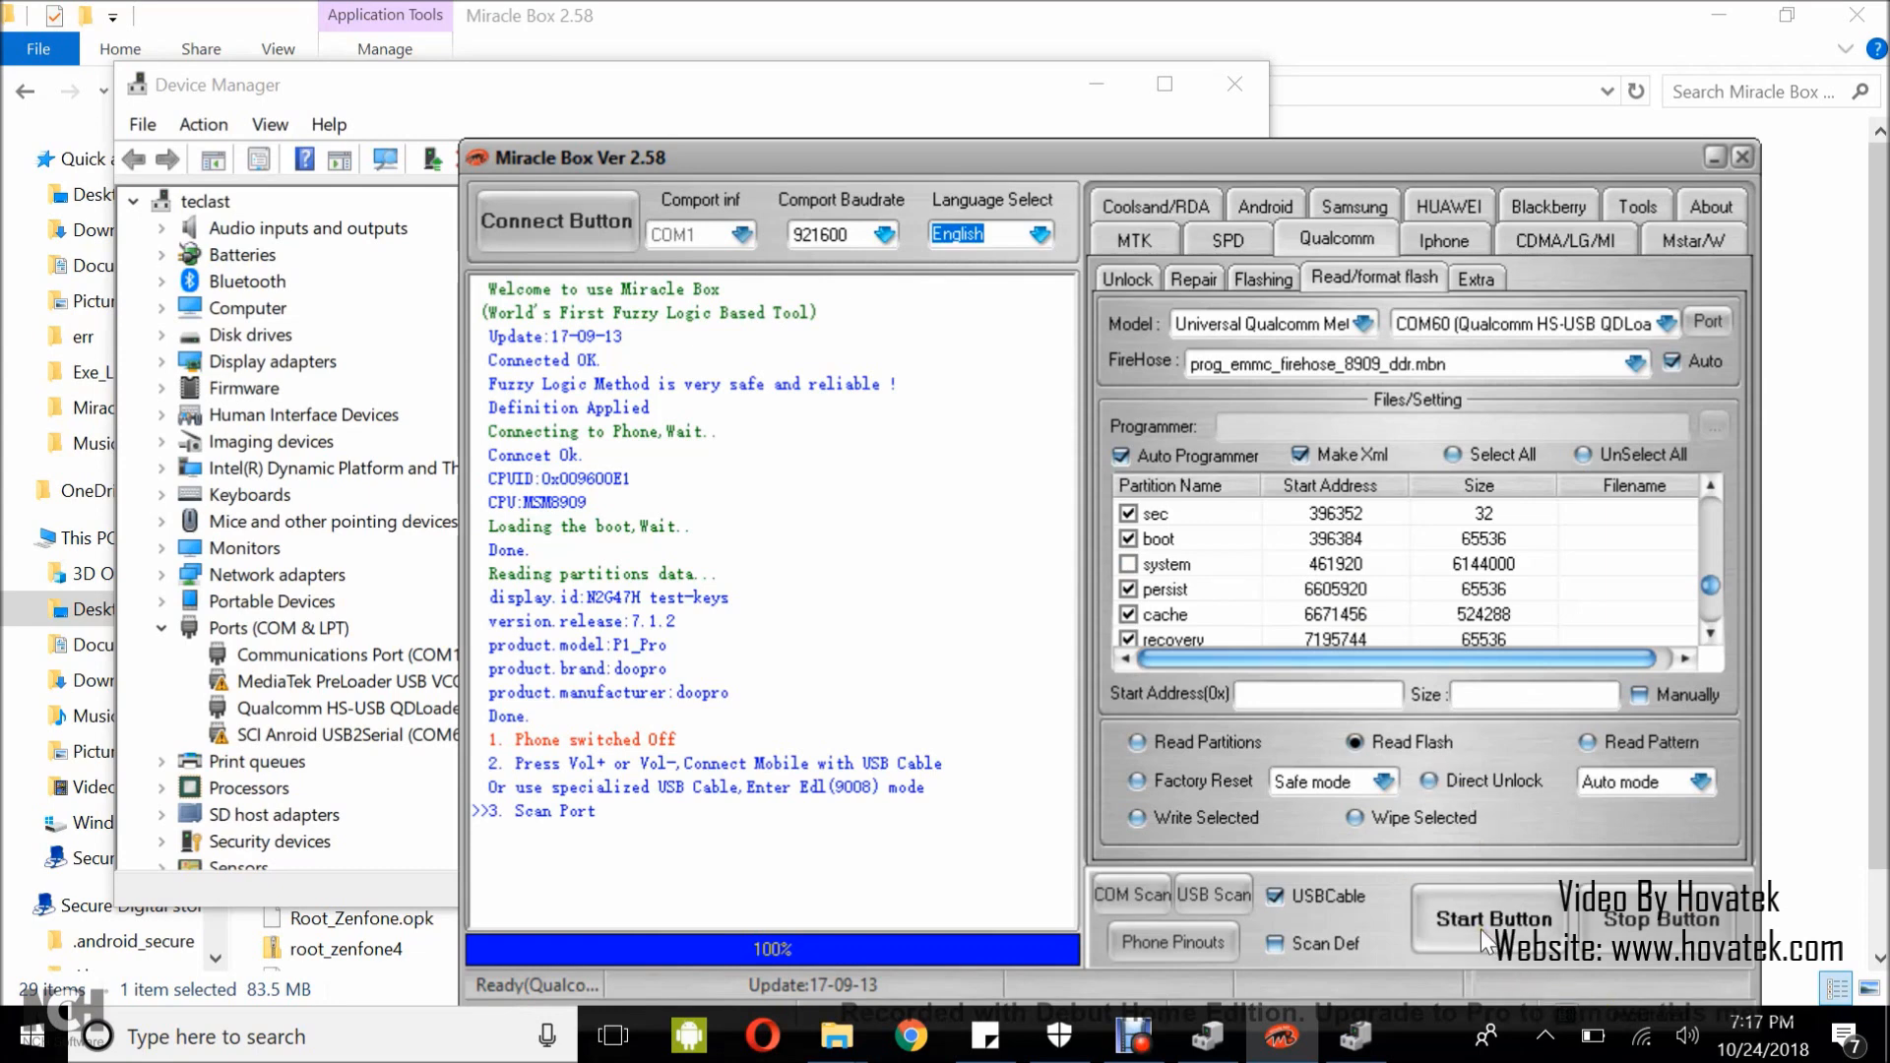
{"action": "left_click", "coordinate": [1491, 919]}
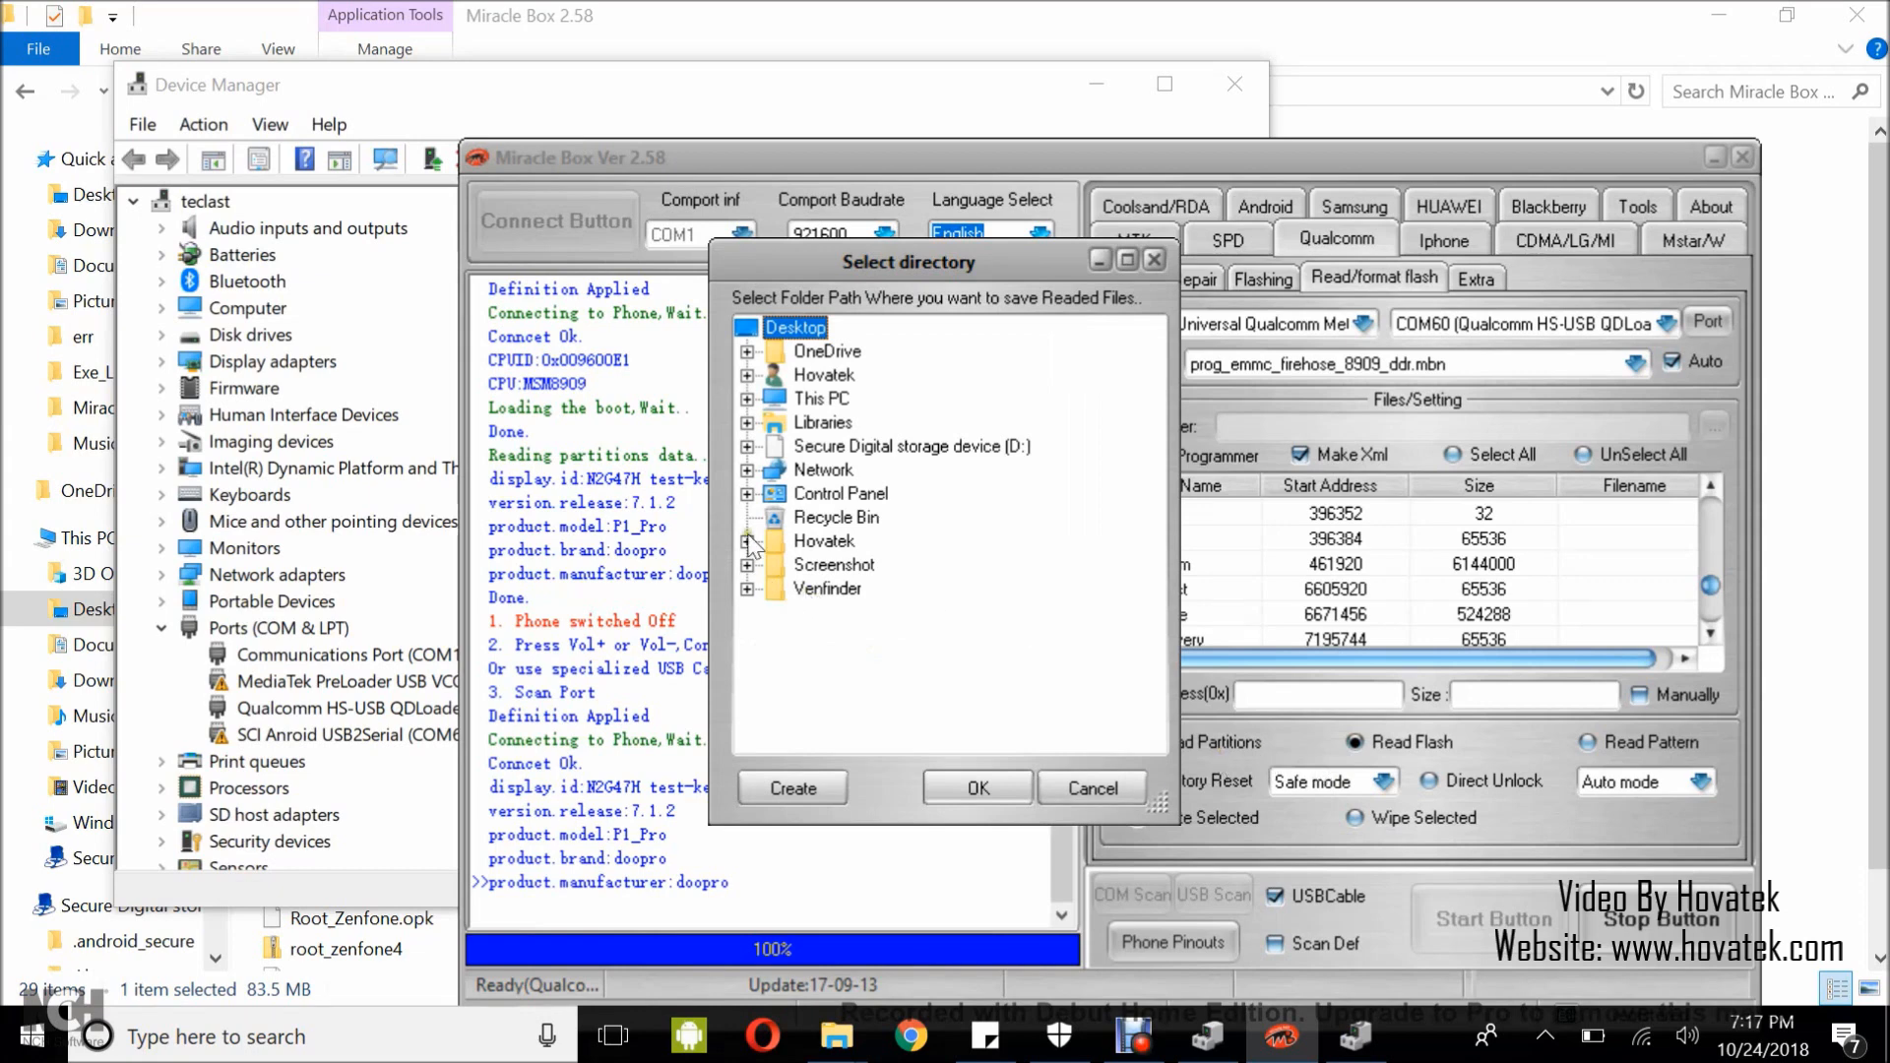
In the save dialog, pick Hovatek > Miracle Box and bring up its folder actions.
{"action": "left_click", "coordinate": [749, 542]}
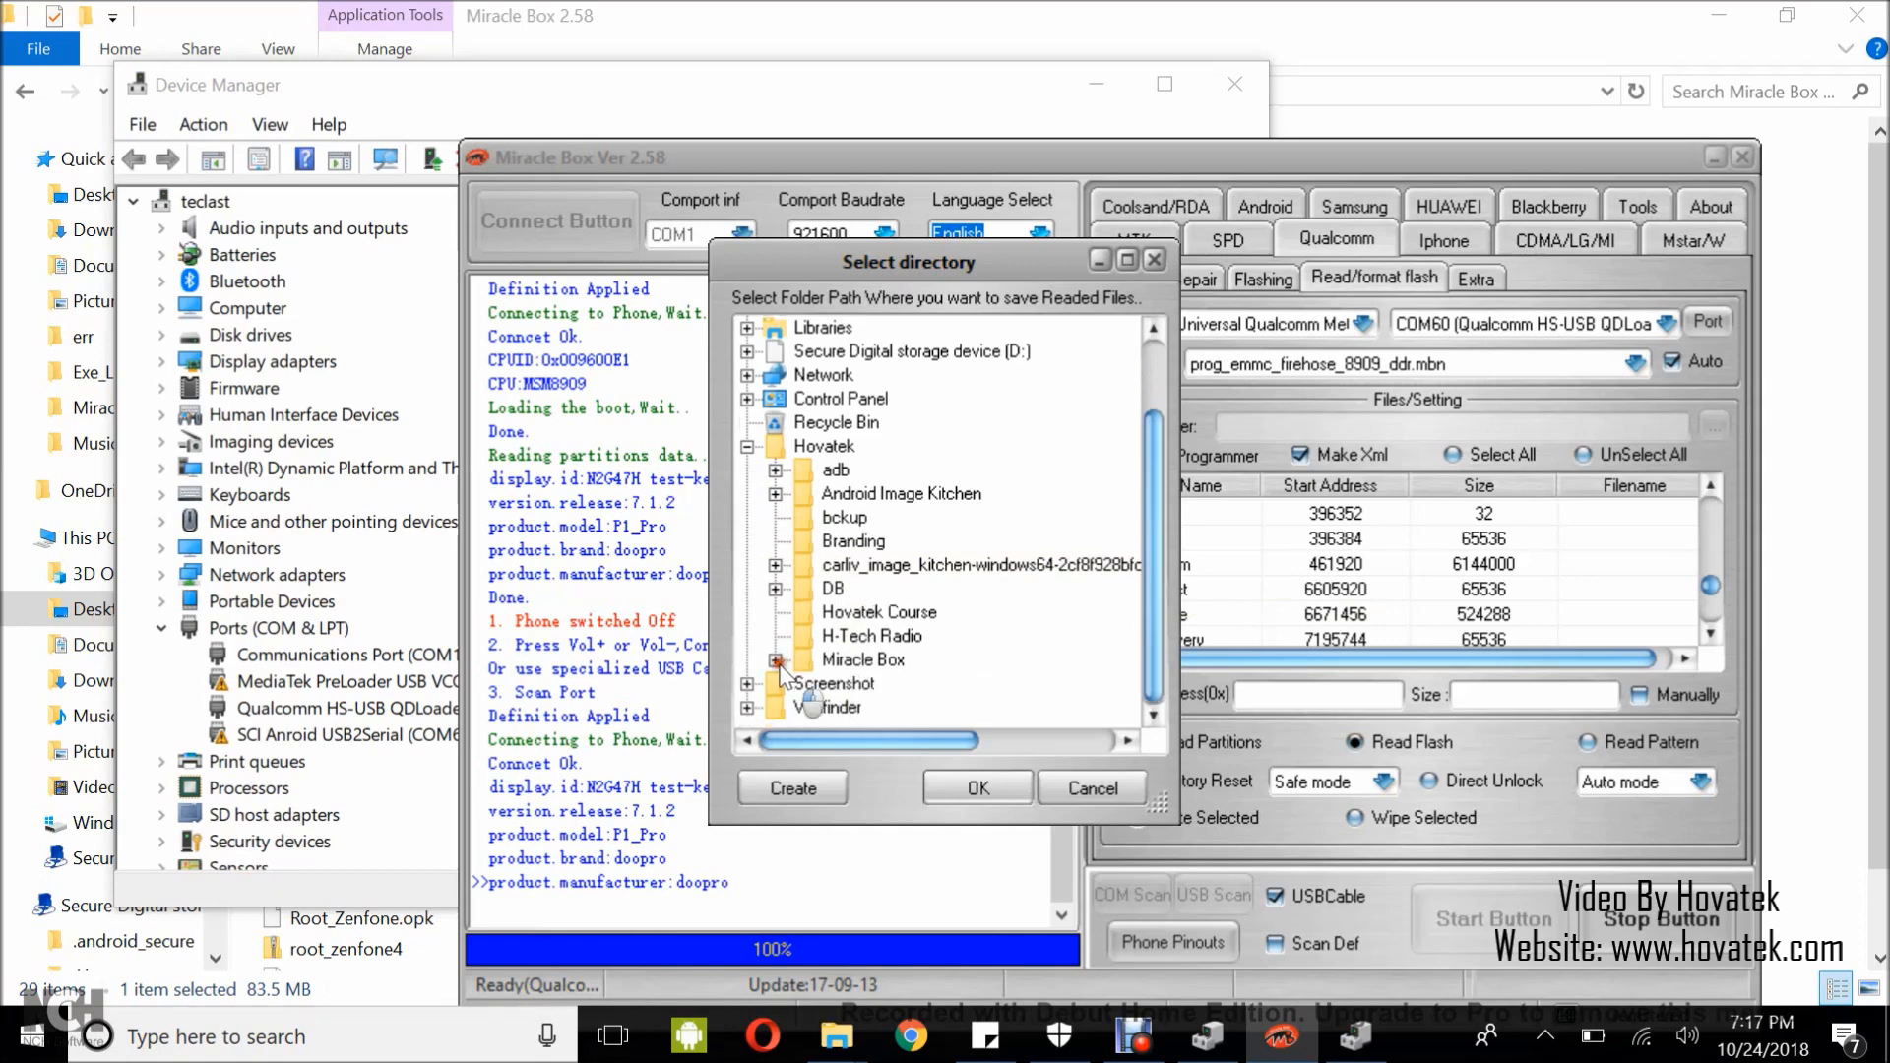
{"action": "left_click", "coordinate": [778, 660]}
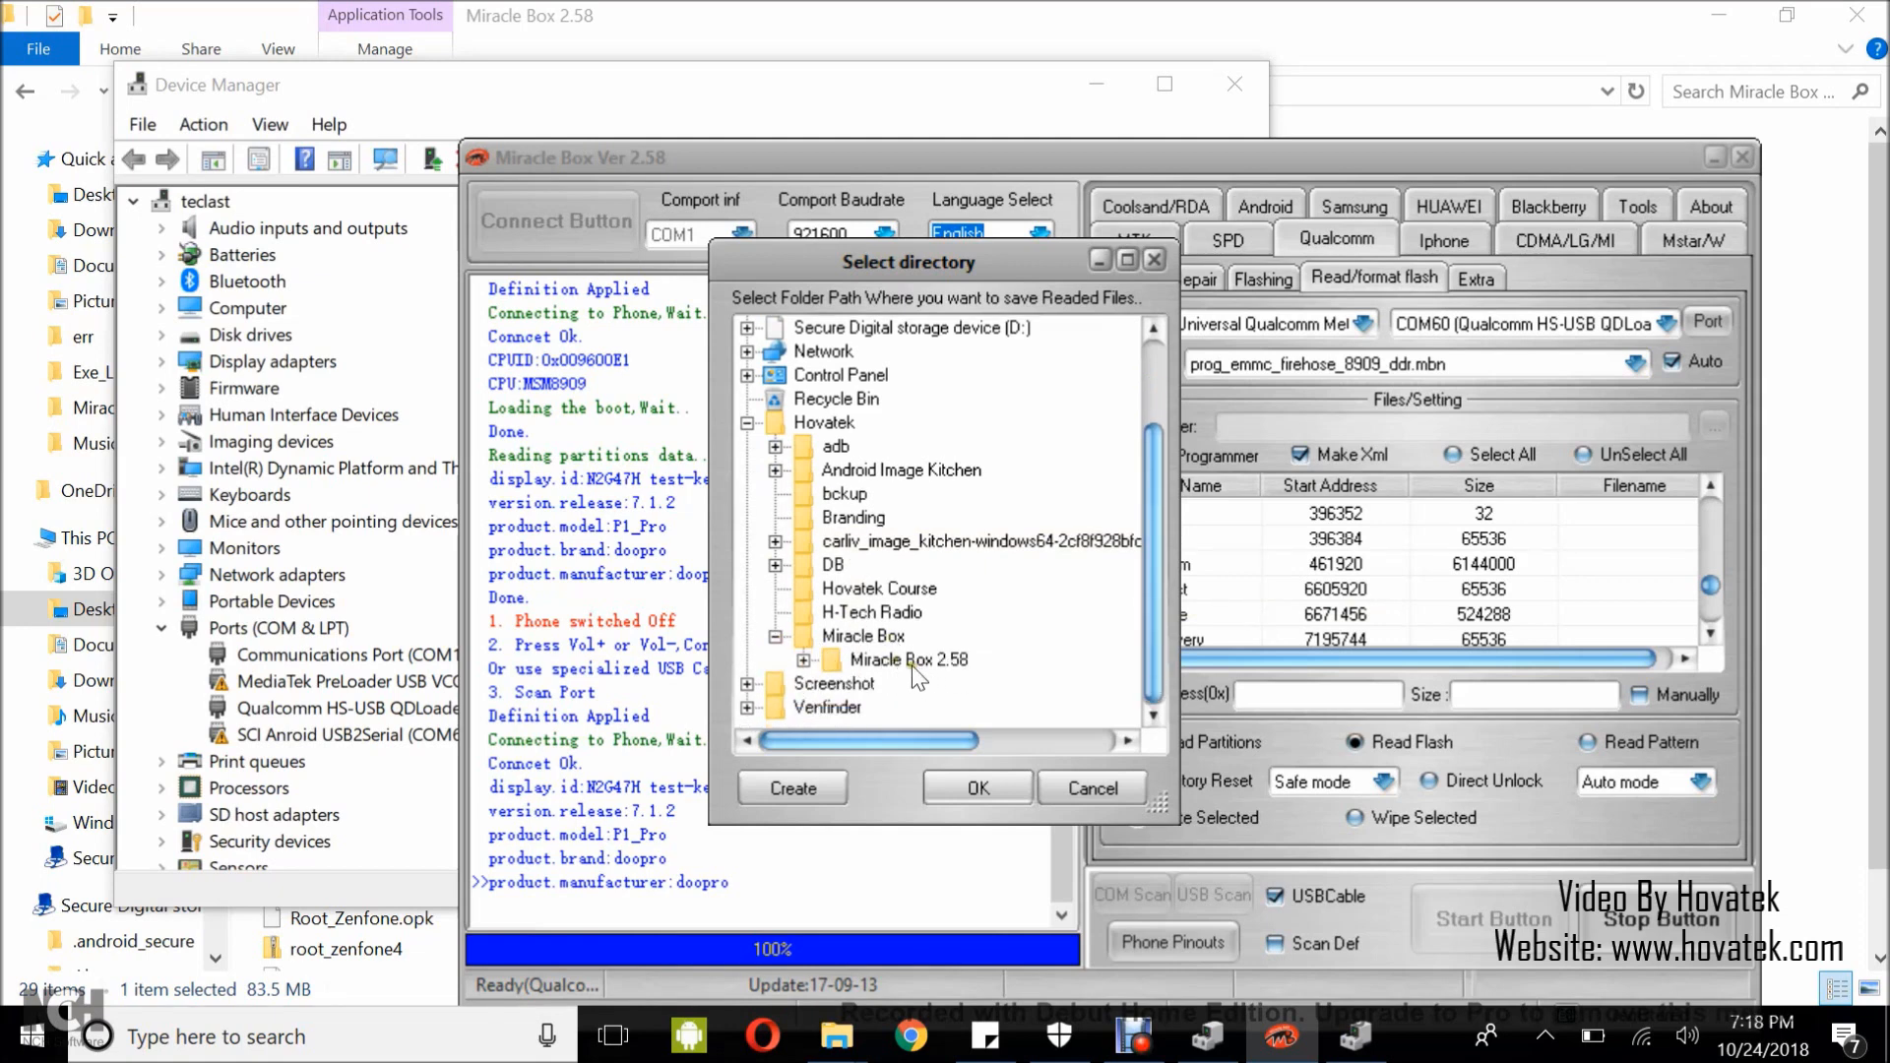
{"action": "left_click", "coordinate": [862, 636]}
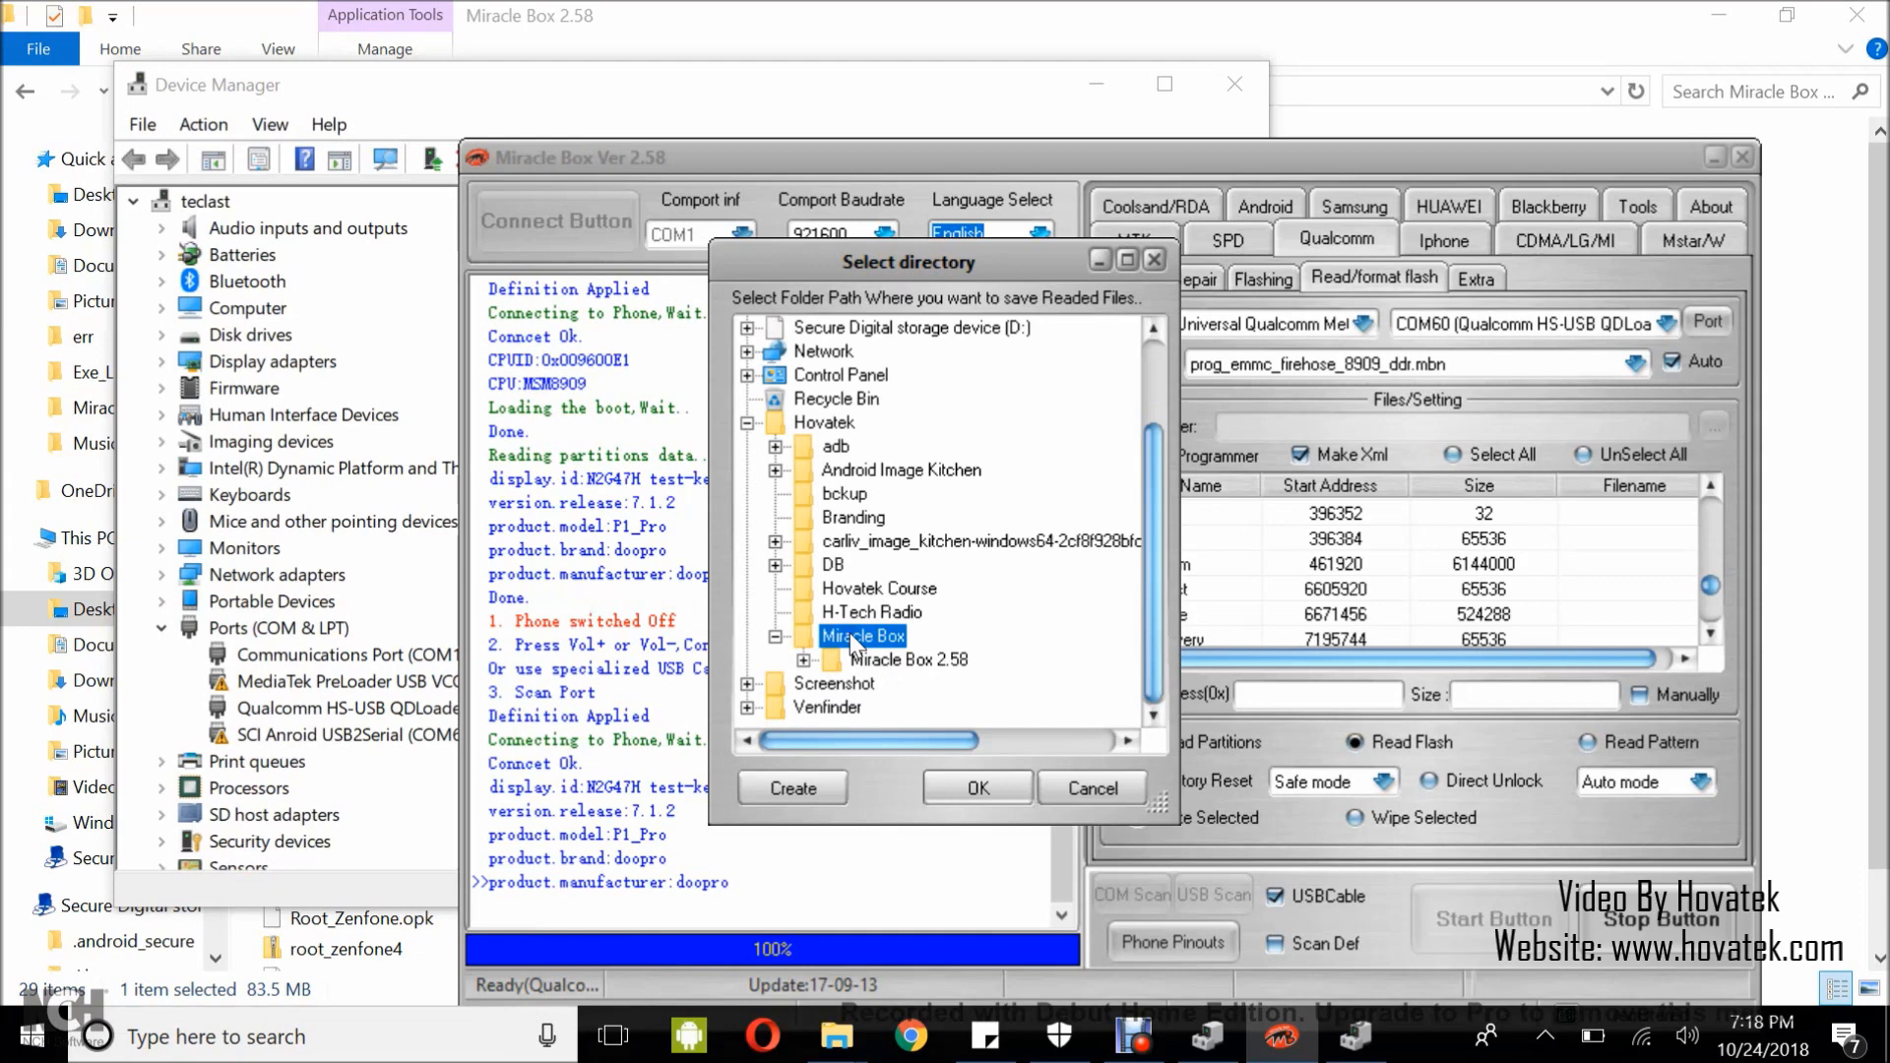
{"action": "right_click", "coordinate": [862, 636]}
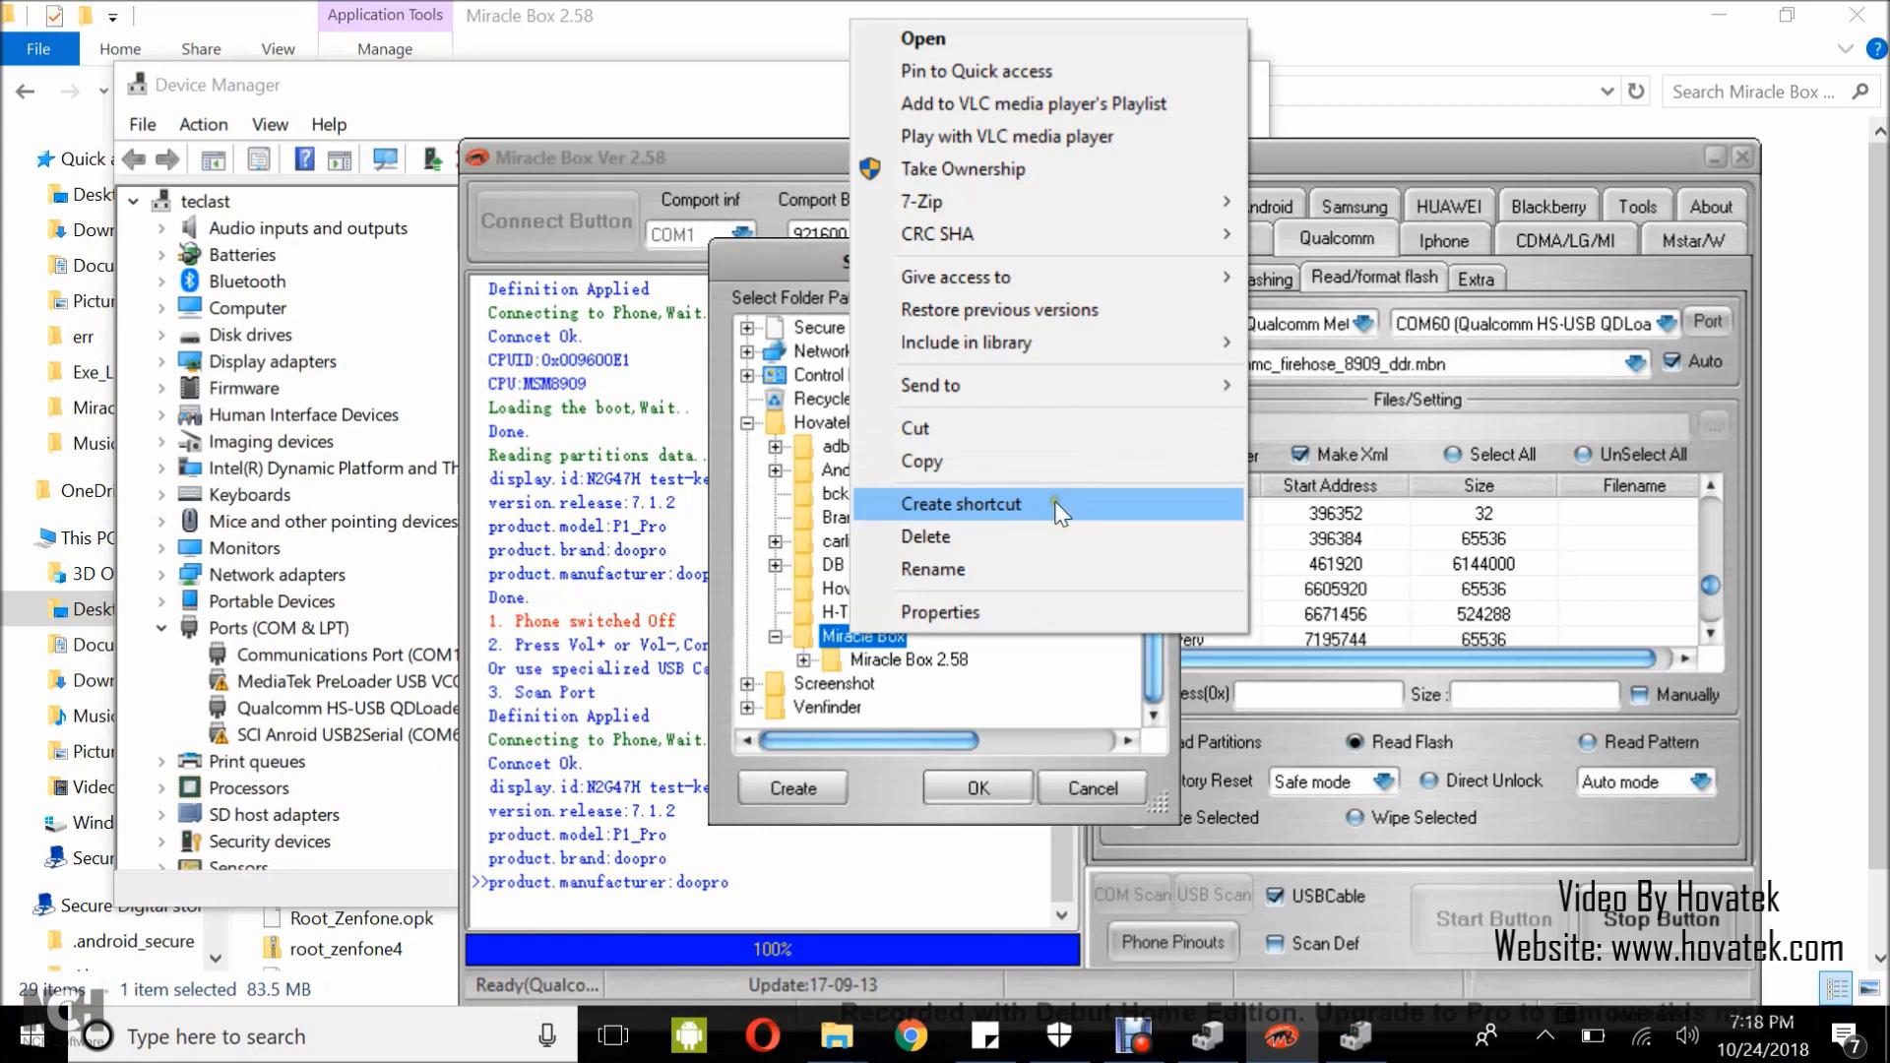
{"action": "mouse_move", "coordinate": [468, 793]}
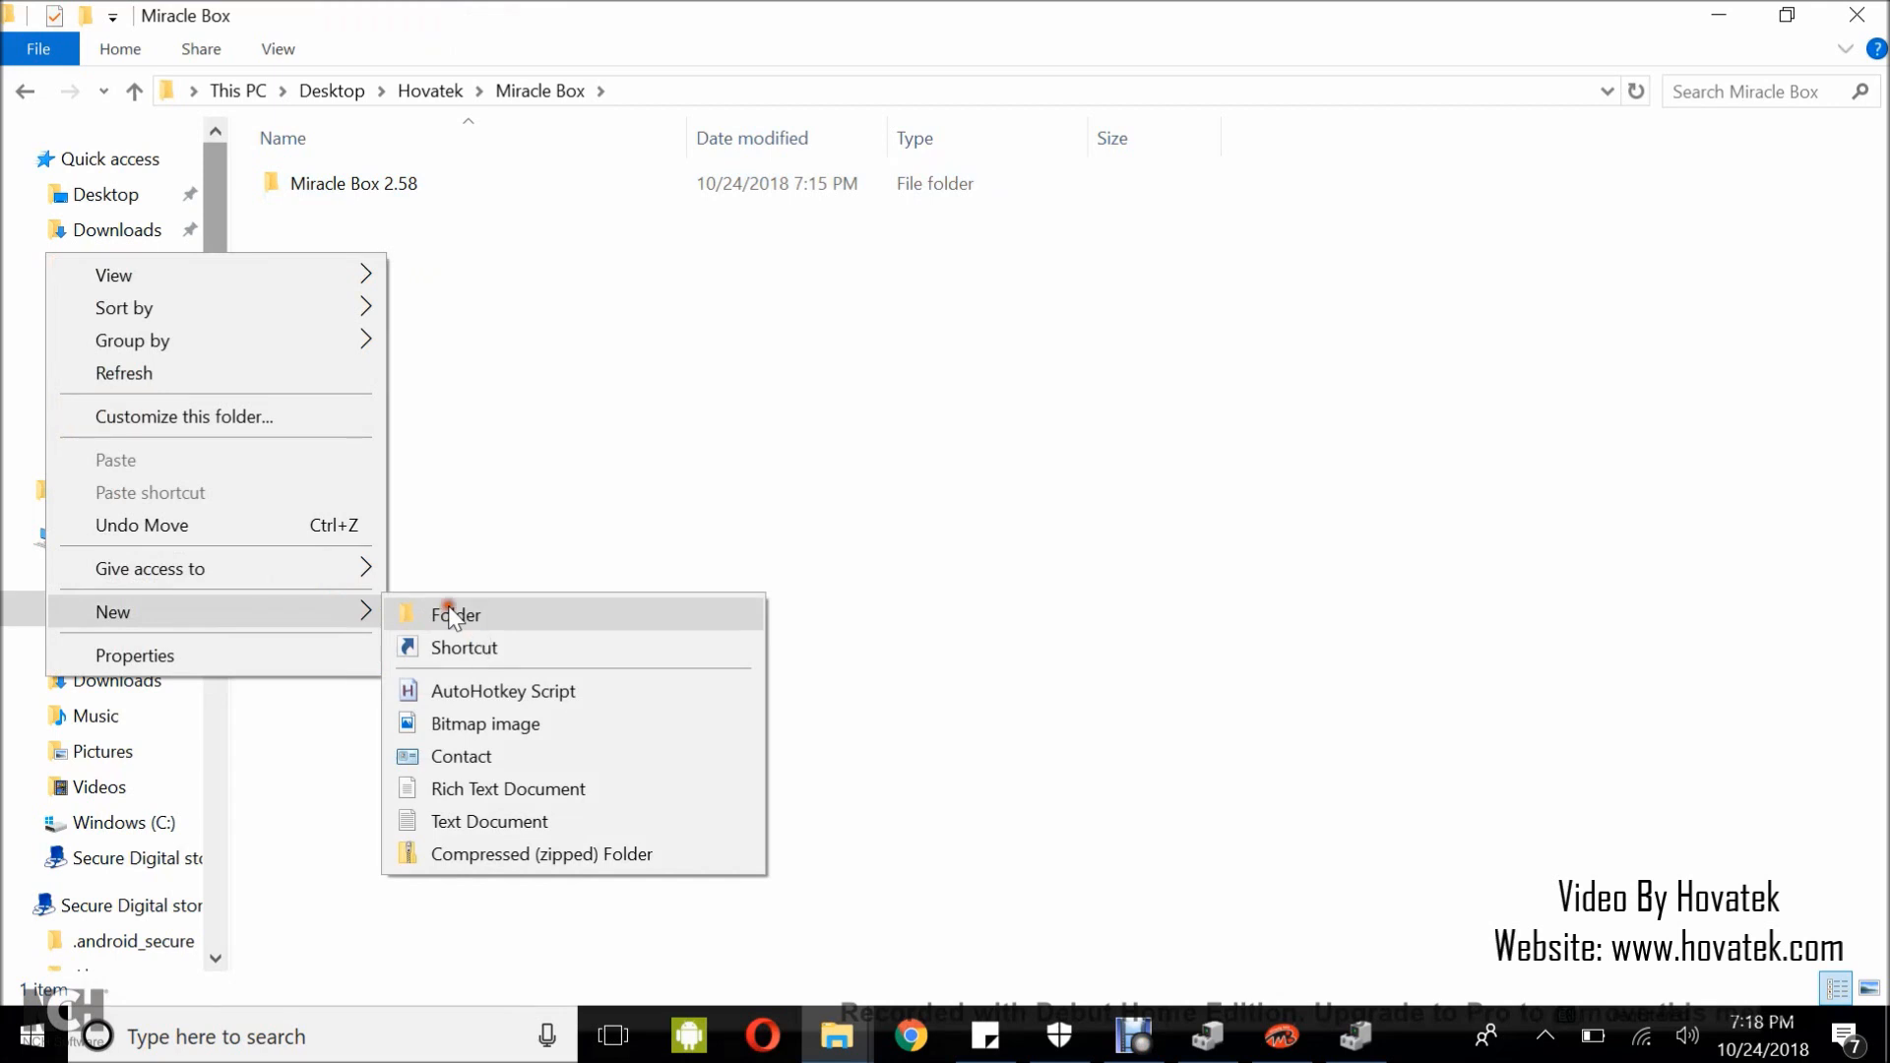
Create a folder named 'Qualcomm dump' inside Miracle Box and return to the tool.
{"action": "left_click", "coordinate": [455, 614]}
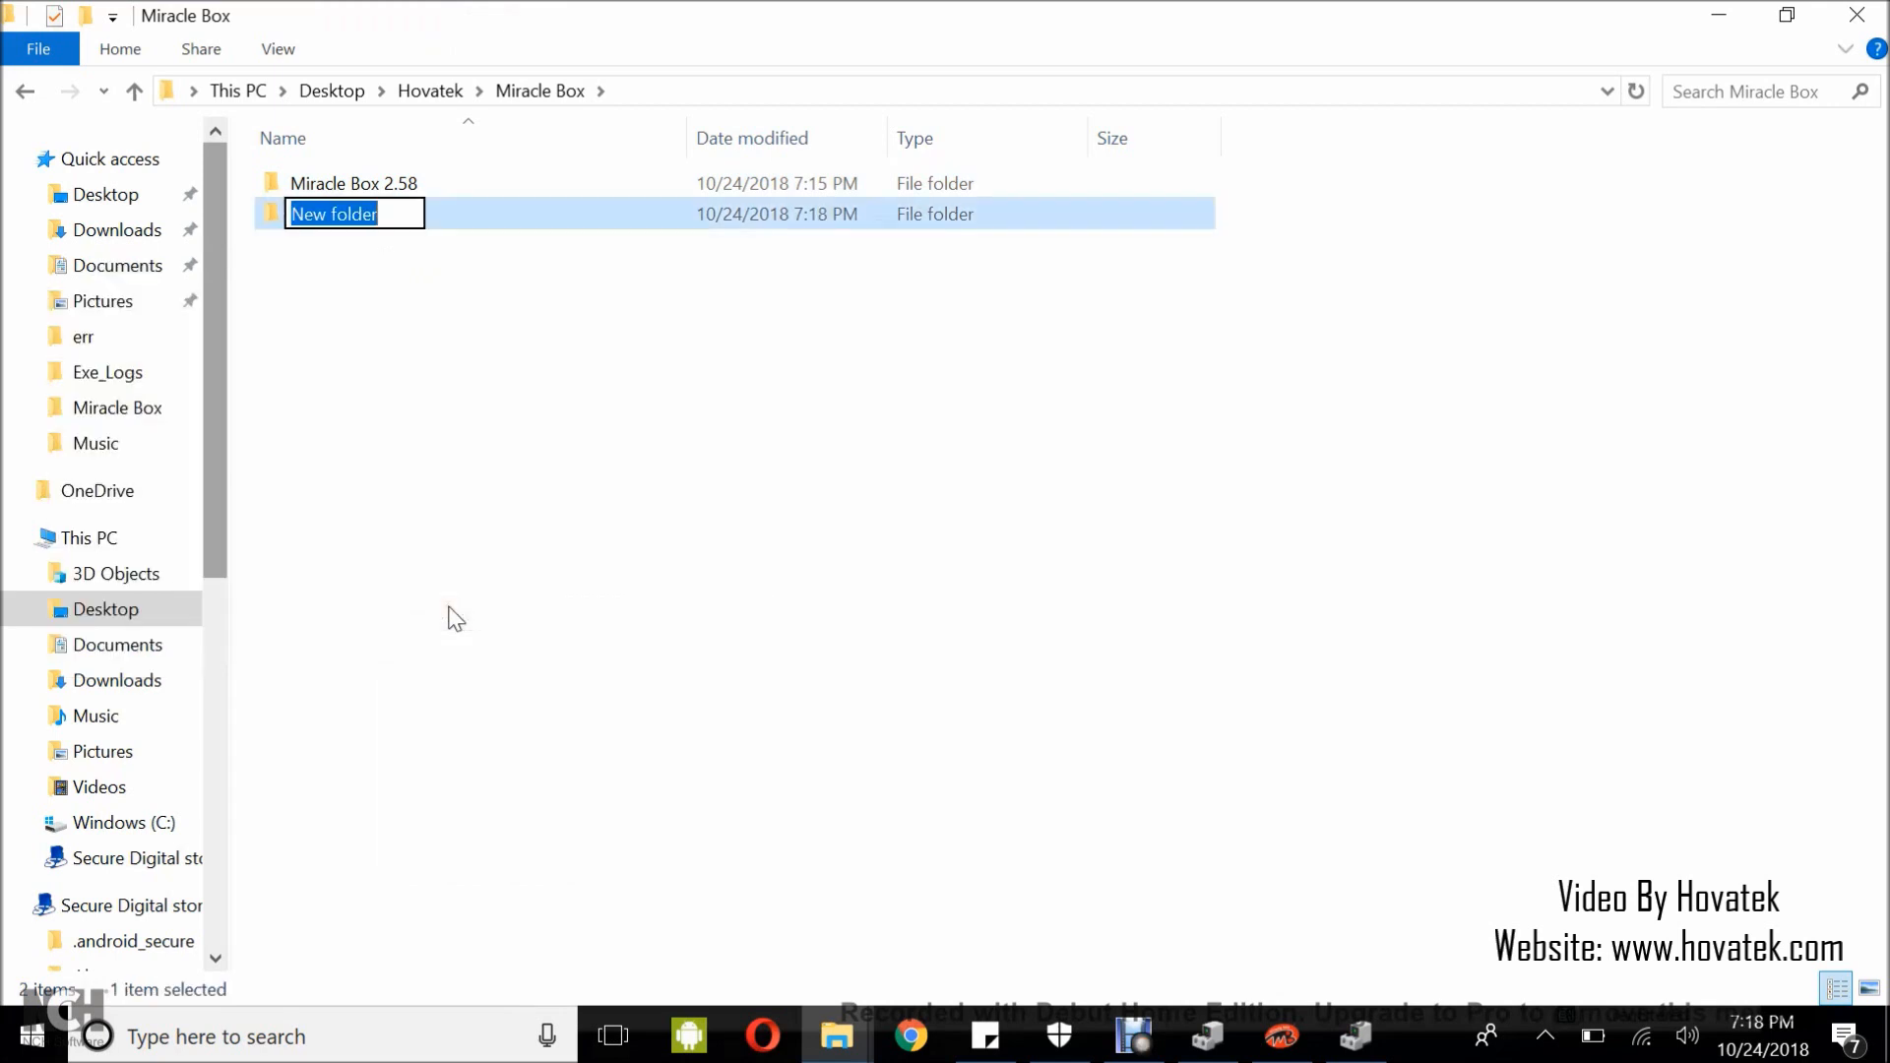
{"action": "type", "text": "Qualcomm"}
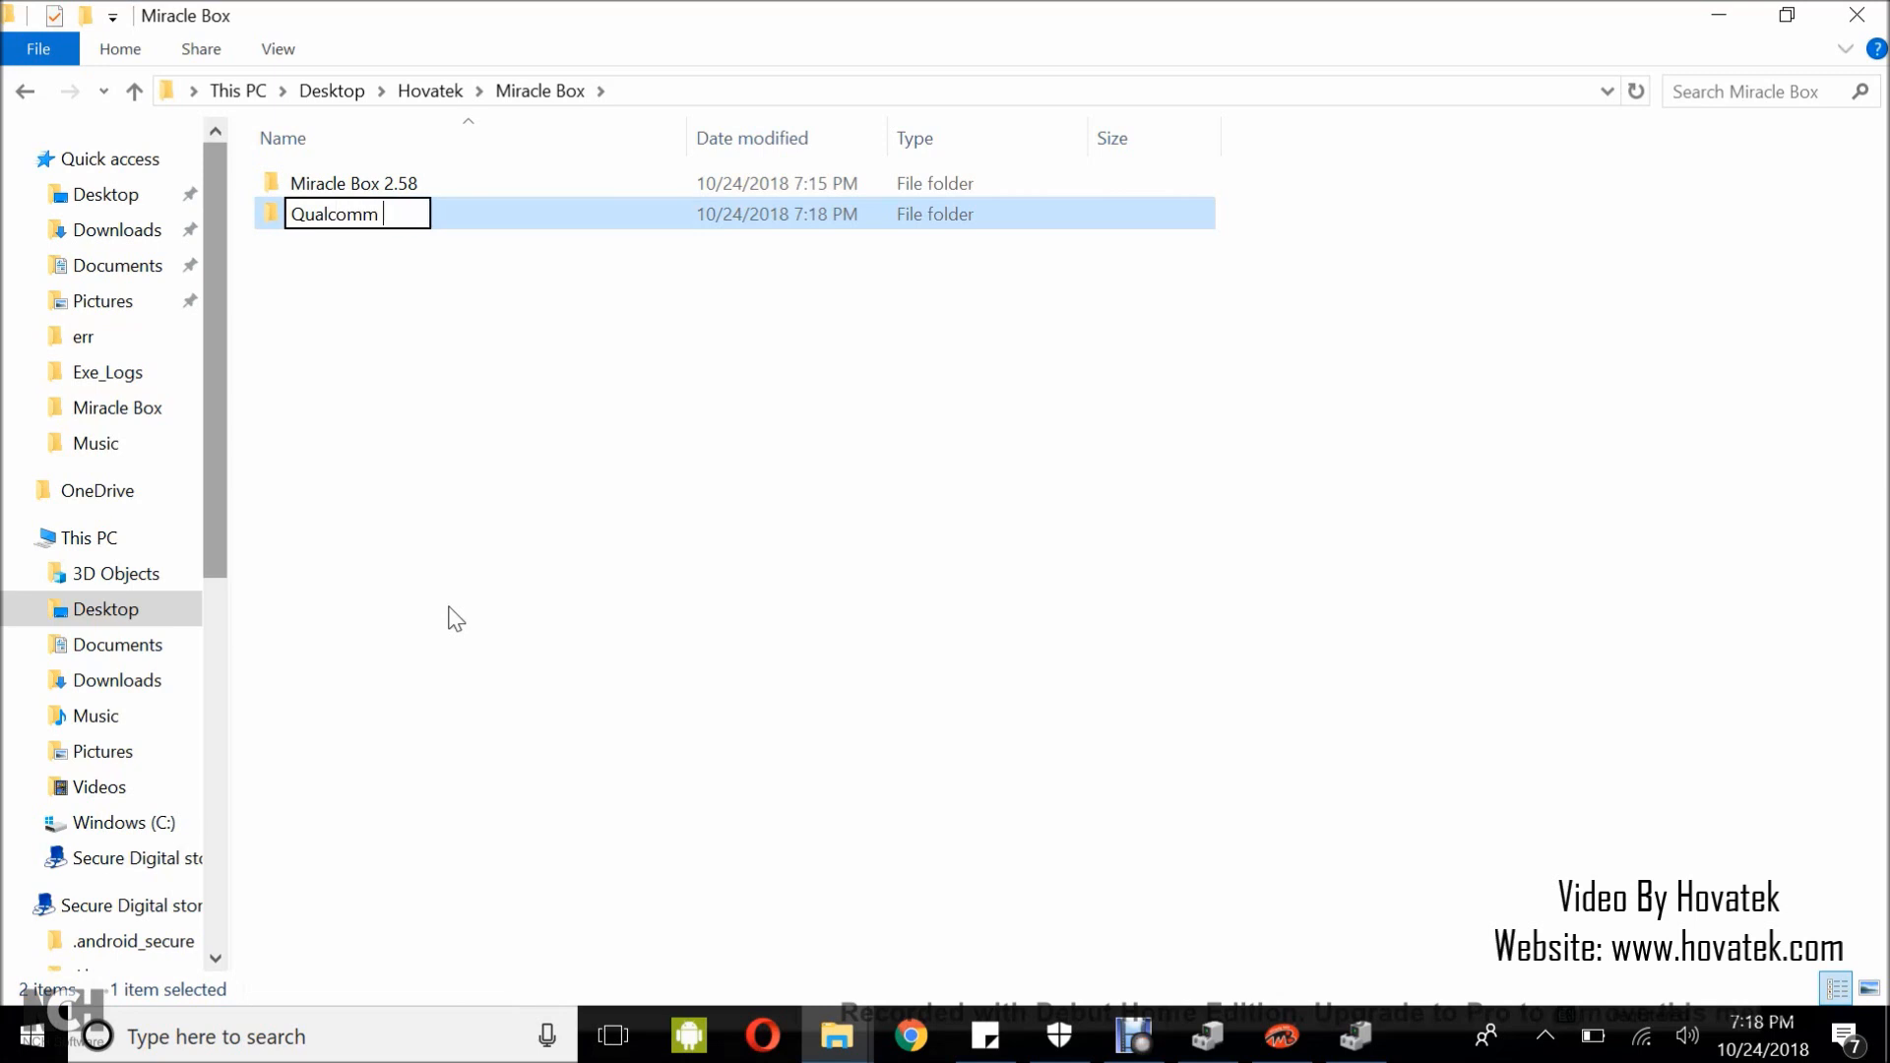
{"action": "type", "text": "dump"}
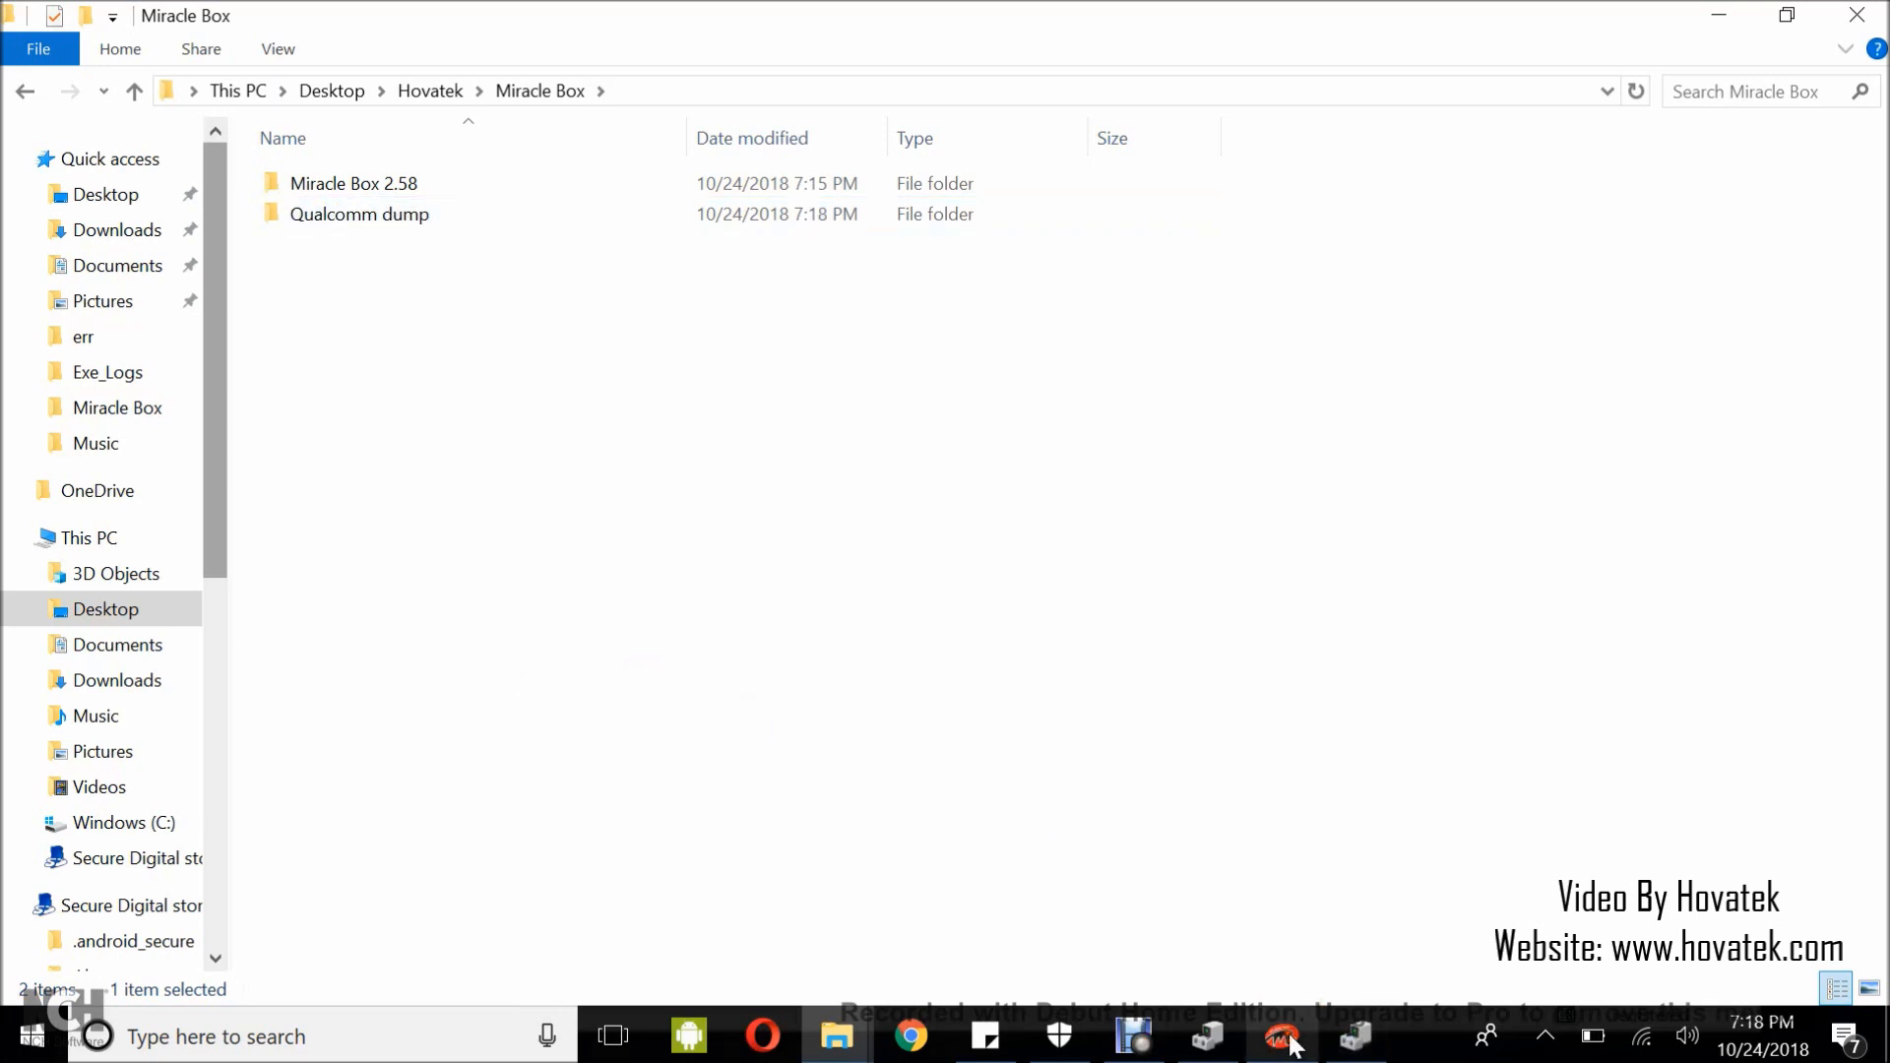
{"action": "left_click", "coordinate": [1279, 1034]}
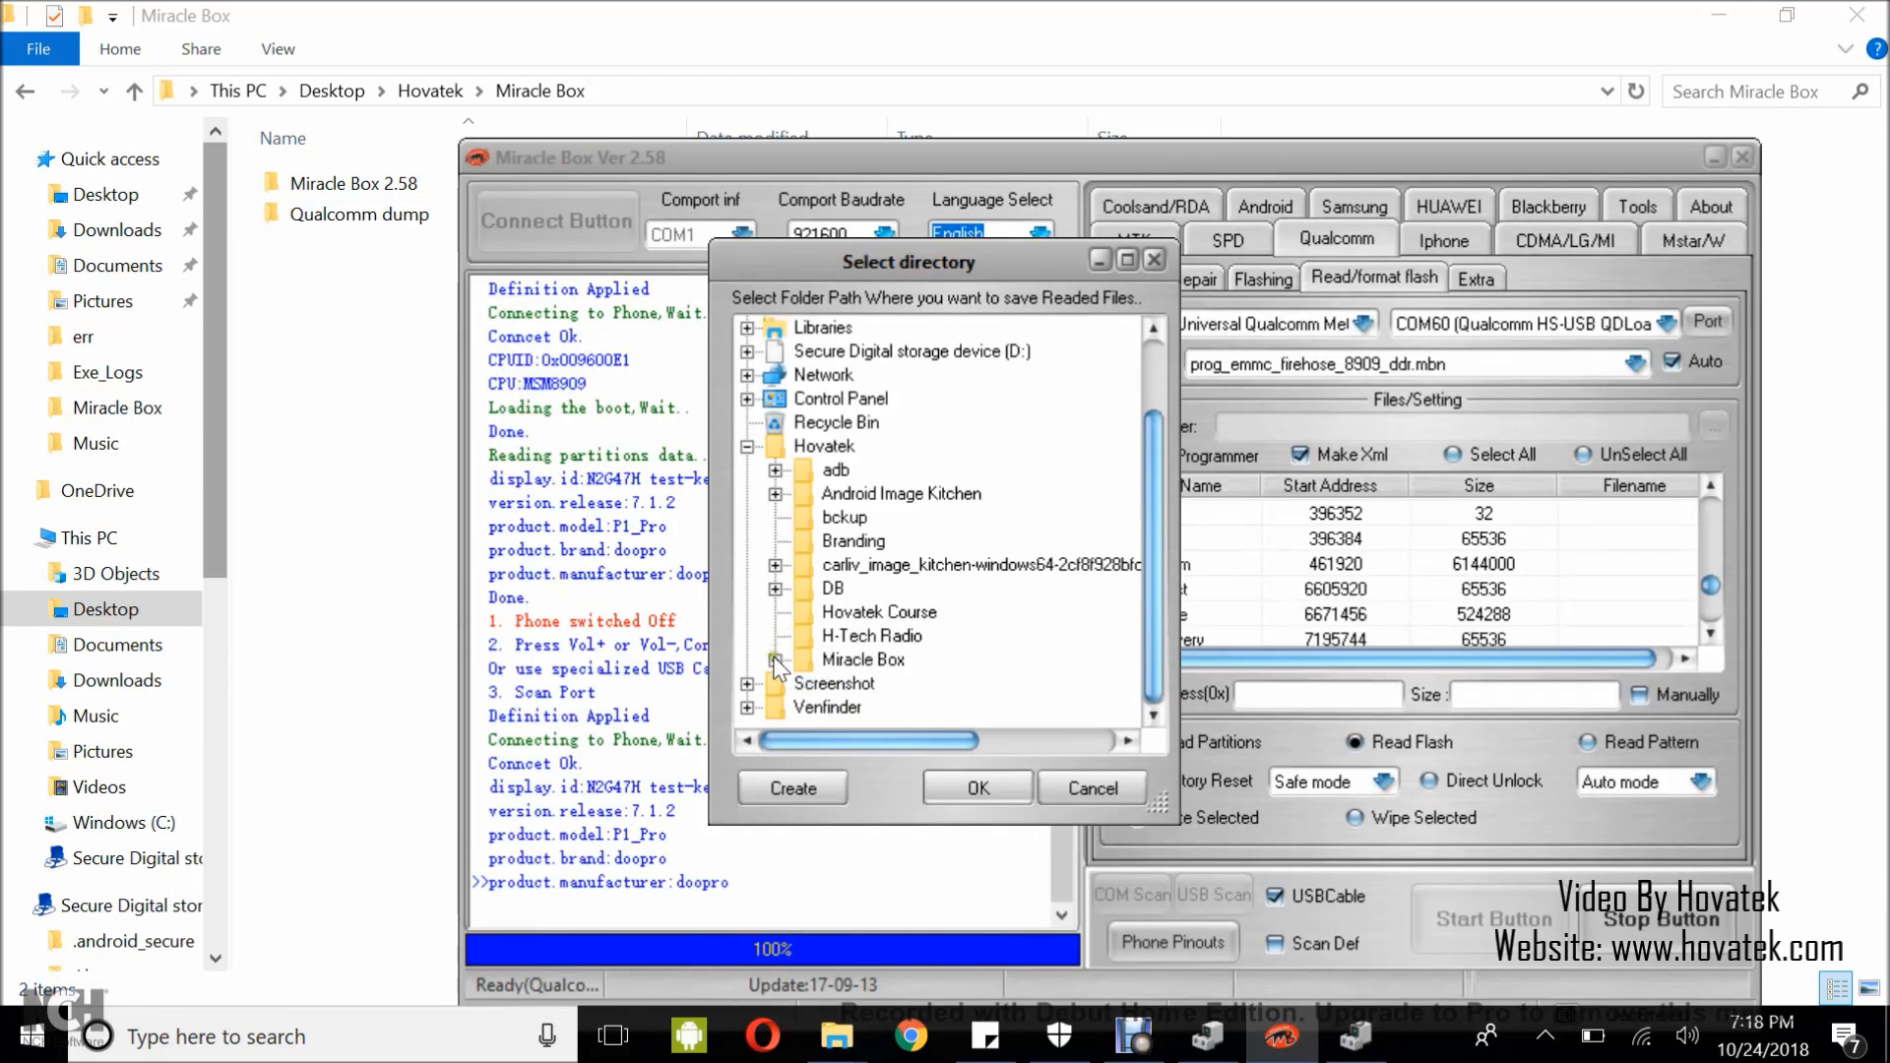
Confirm Hovatek > Miracle Box as the save folder so the partition dumps are written there.
{"action": "left_click", "coordinate": [778, 636]}
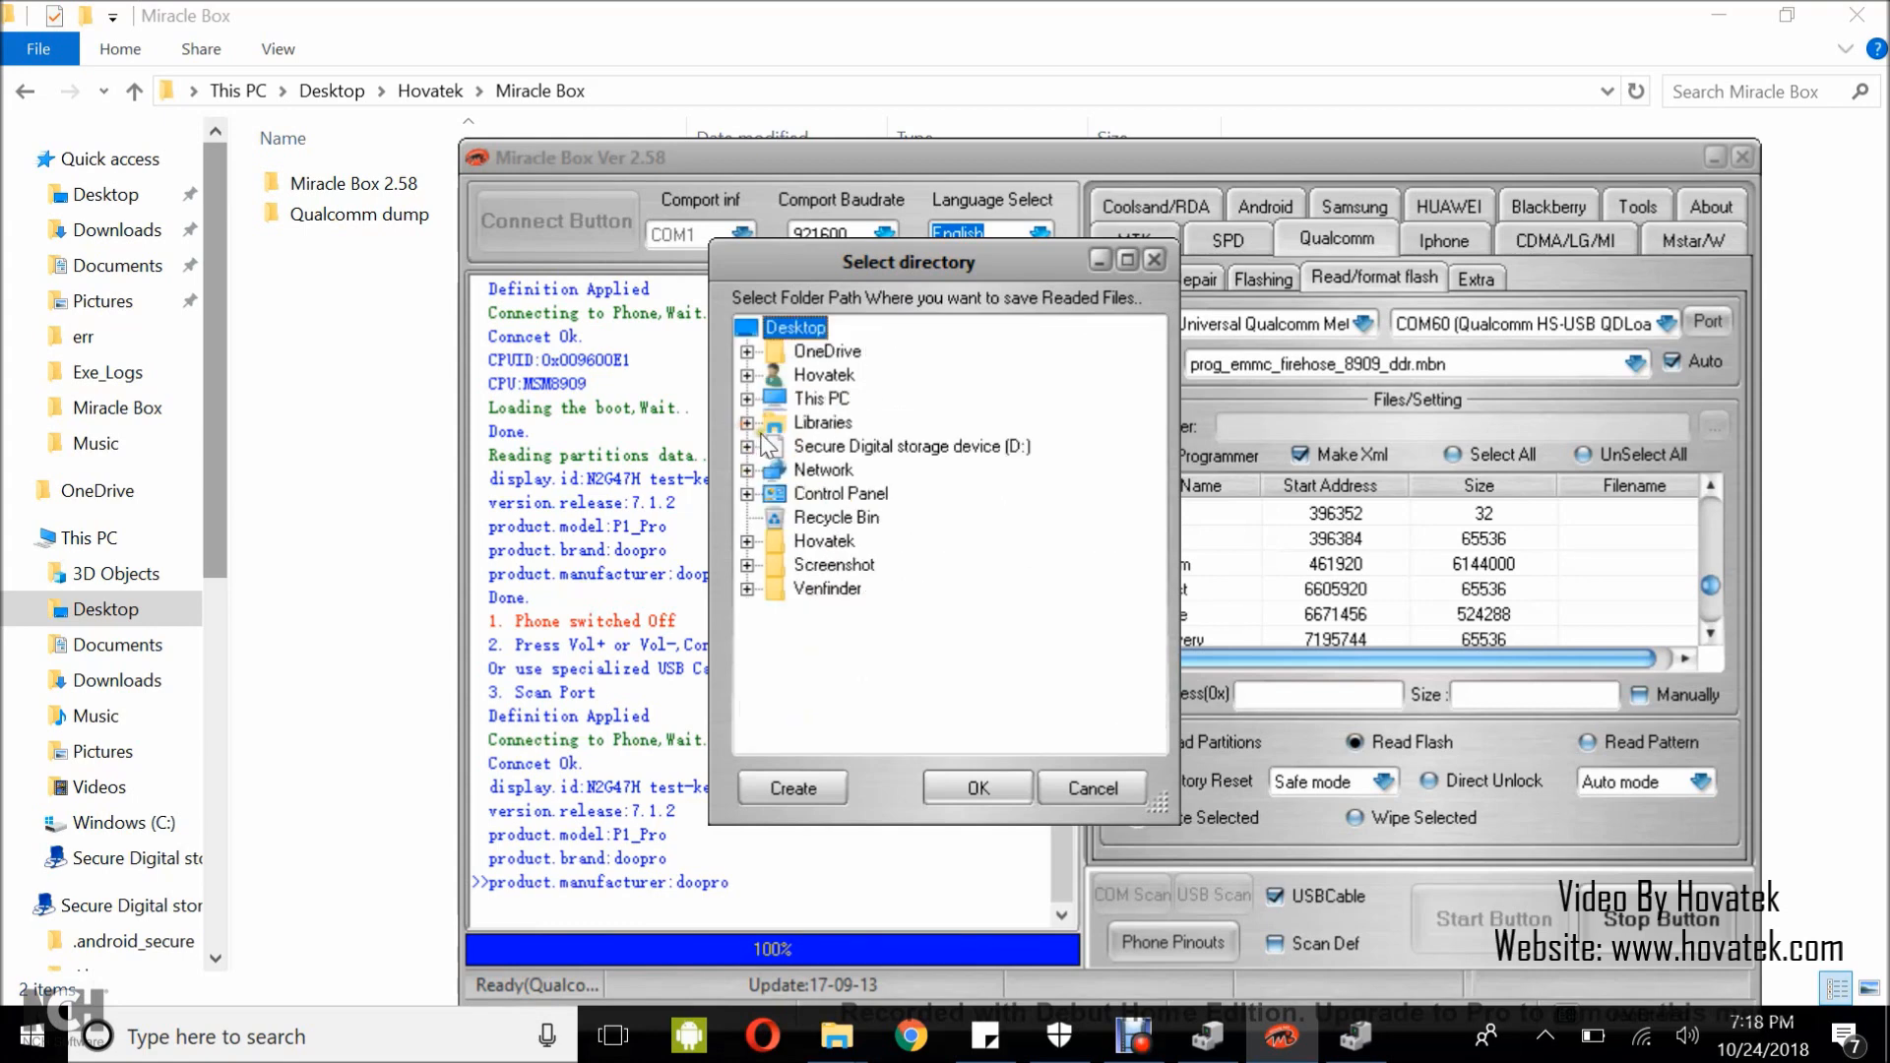
{"action": "left_click", "coordinate": [749, 539]}
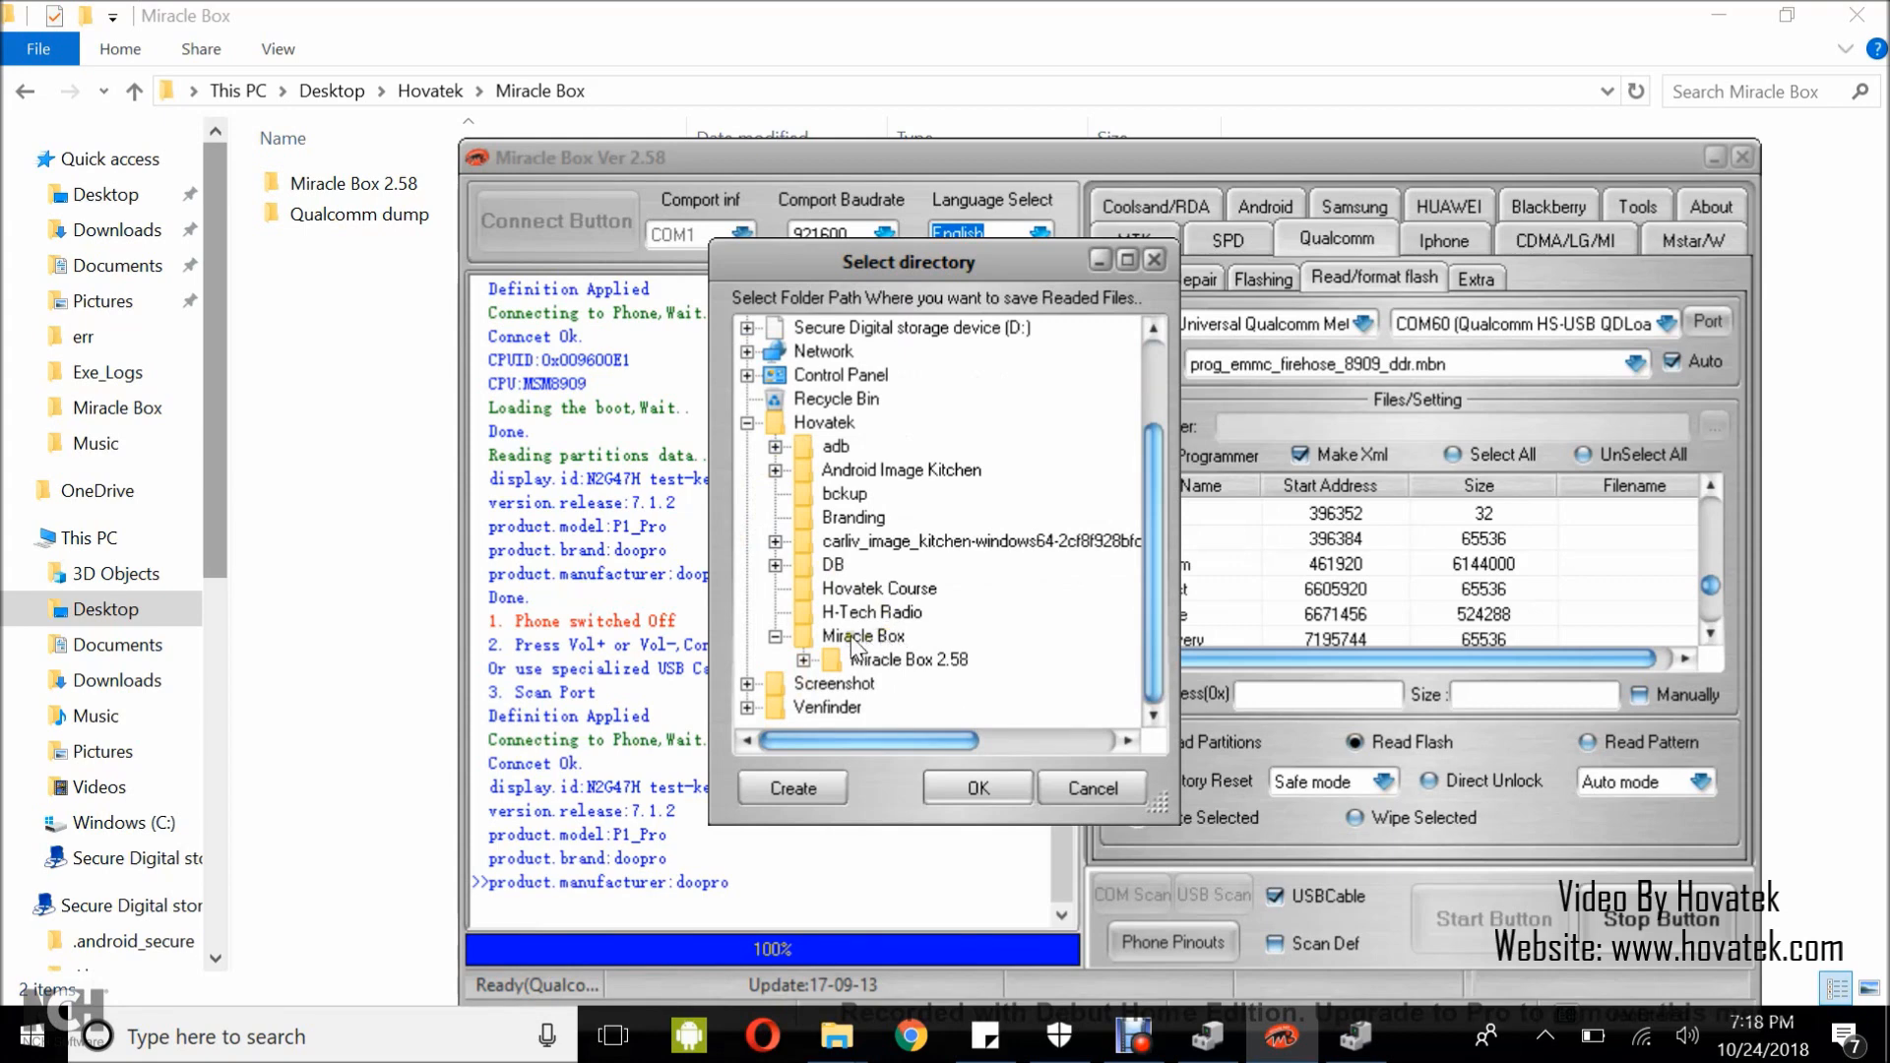
{"action": "left_click", "coordinate": [862, 636]}
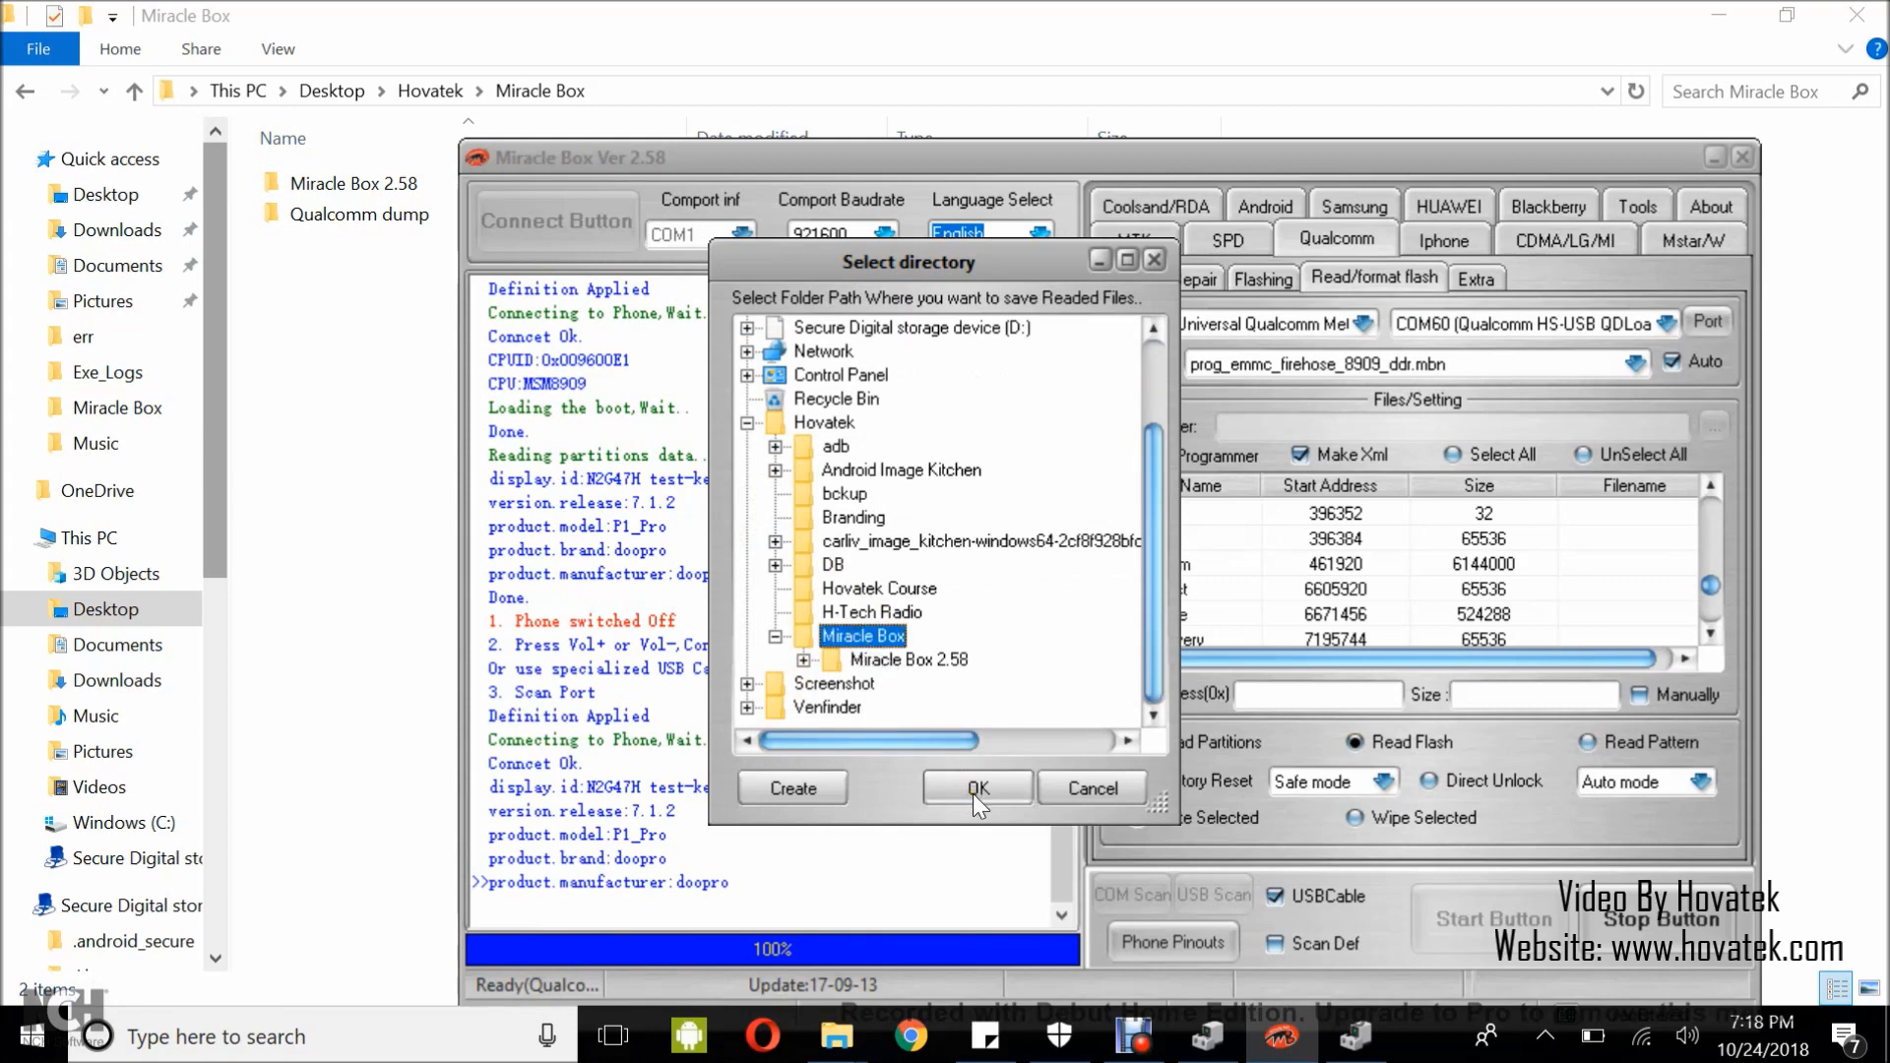
{"action": "left_click", "coordinate": [974, 788]}
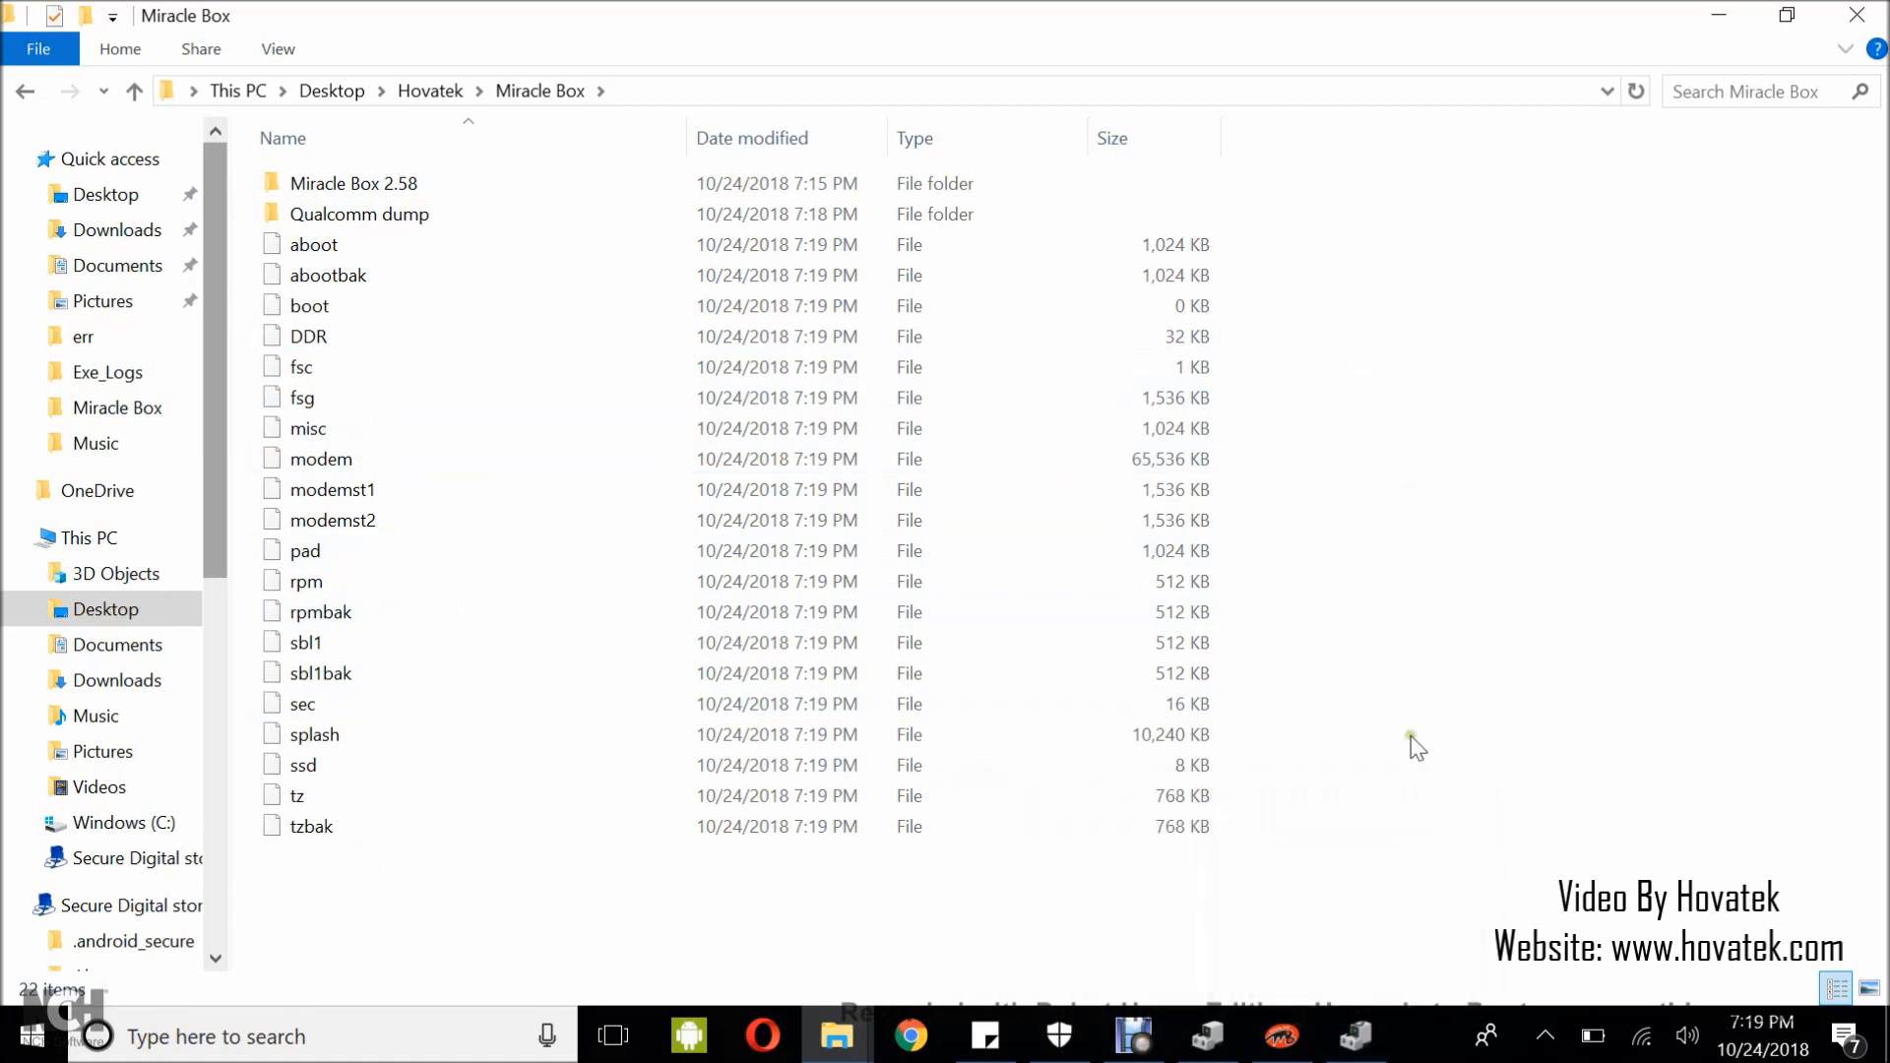
Watch the log until Read Completed, then view the dumped files in the folder.
{"action": "left_click", "coordinate": [1280, 1036]}
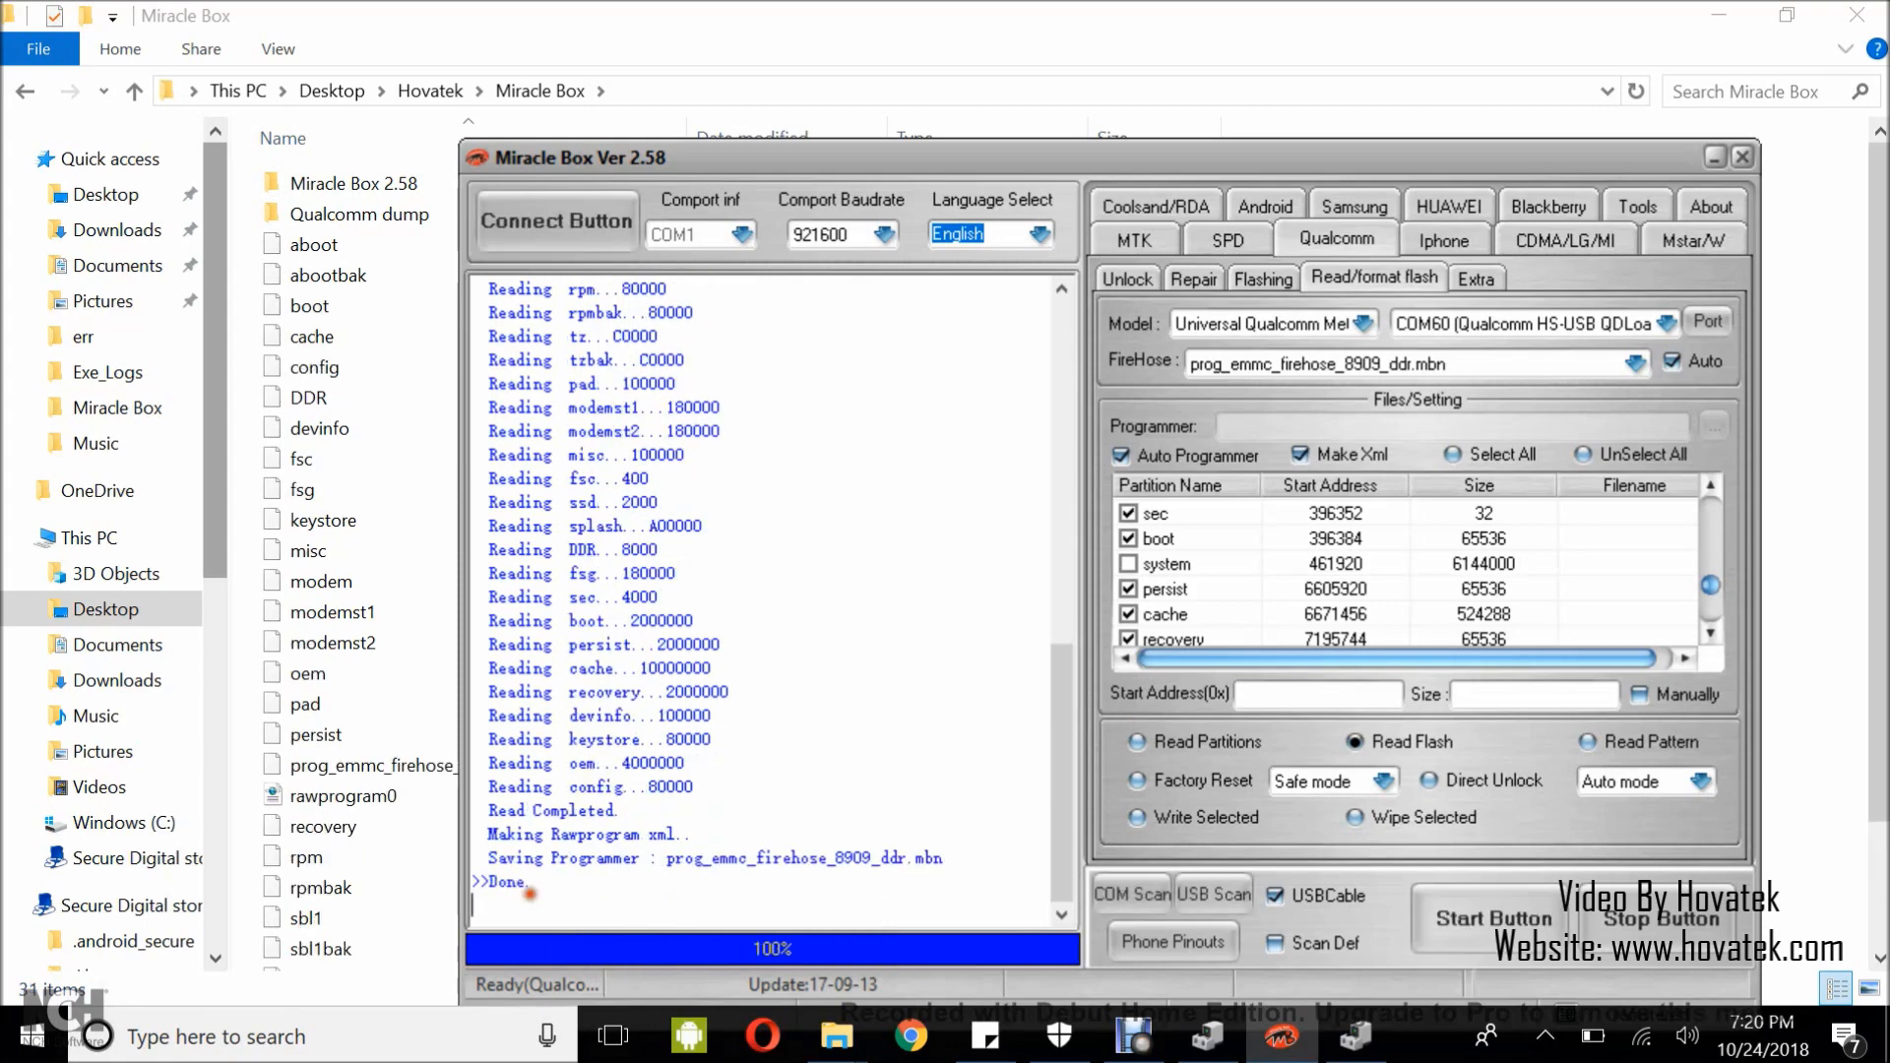
{"action": "left_click", "coordinate": [305, 703]}
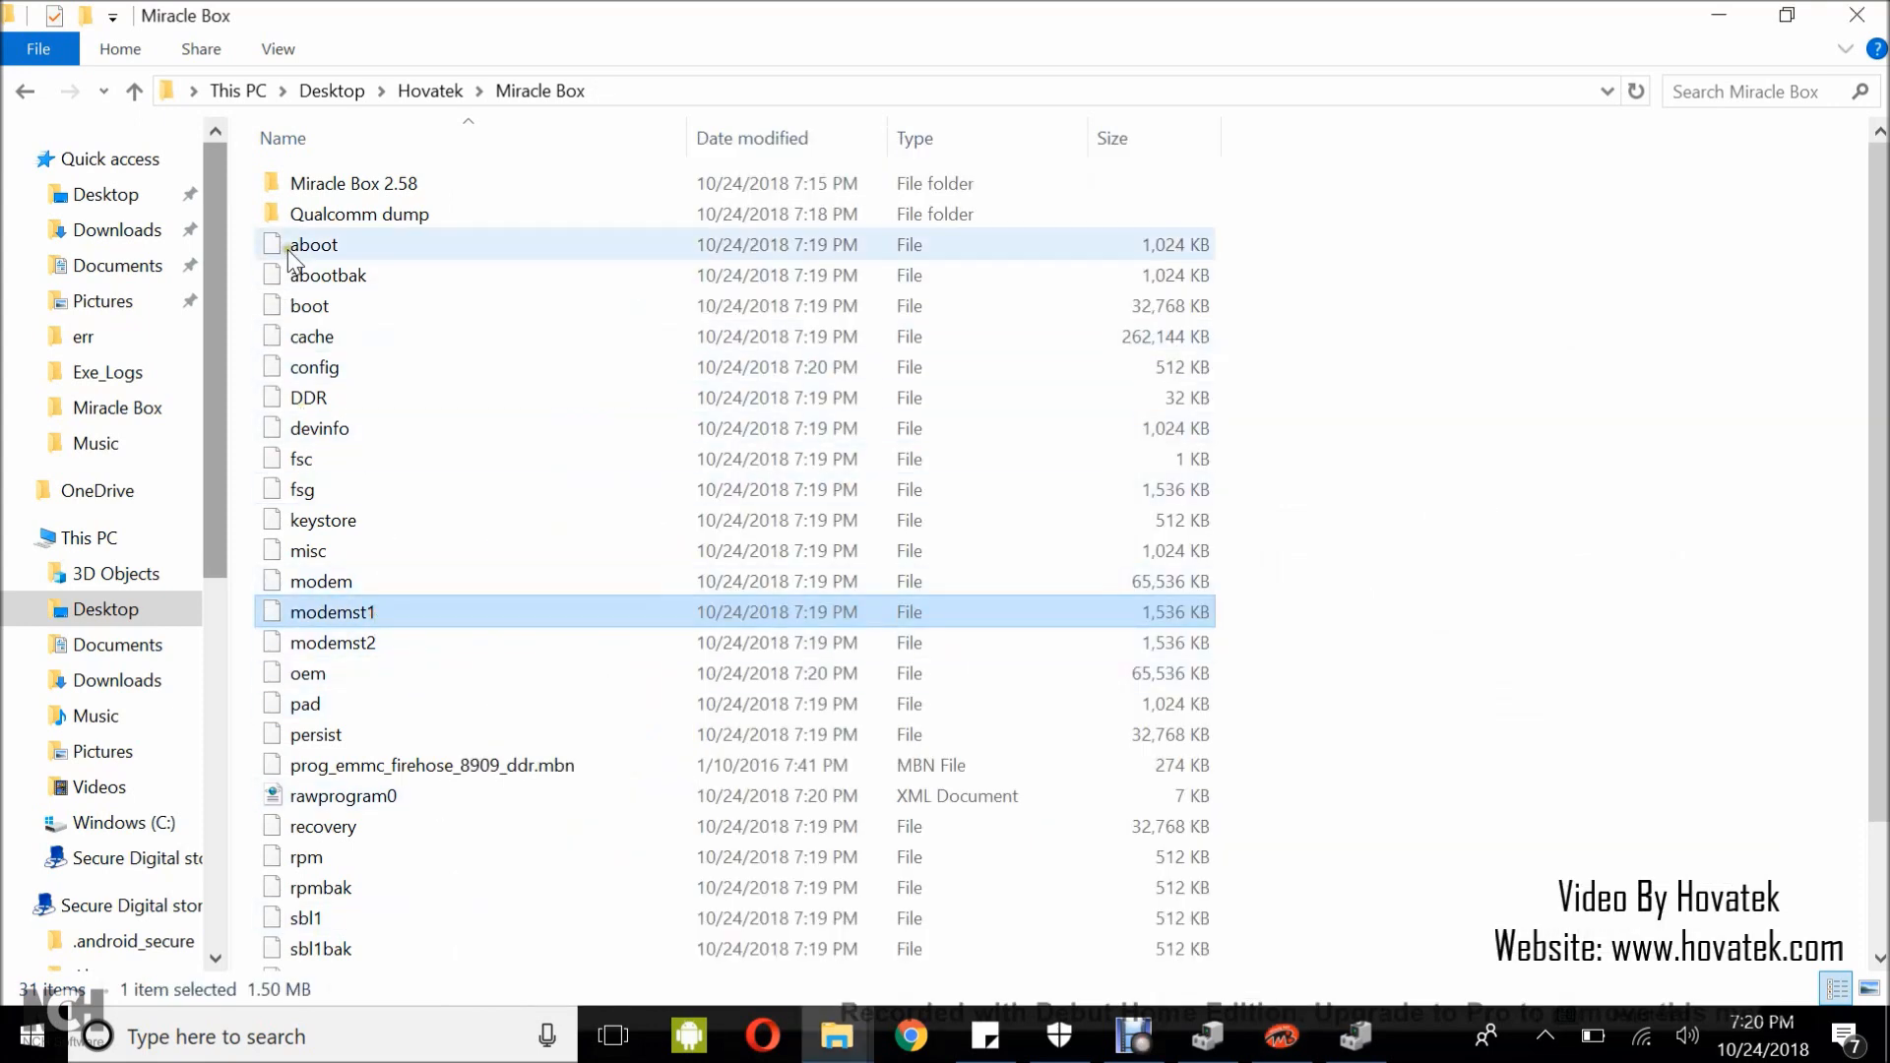
Open the Qualcomm dump folder, which is still empty.
{"action": "left_click", "coordinate": [314, 244]}
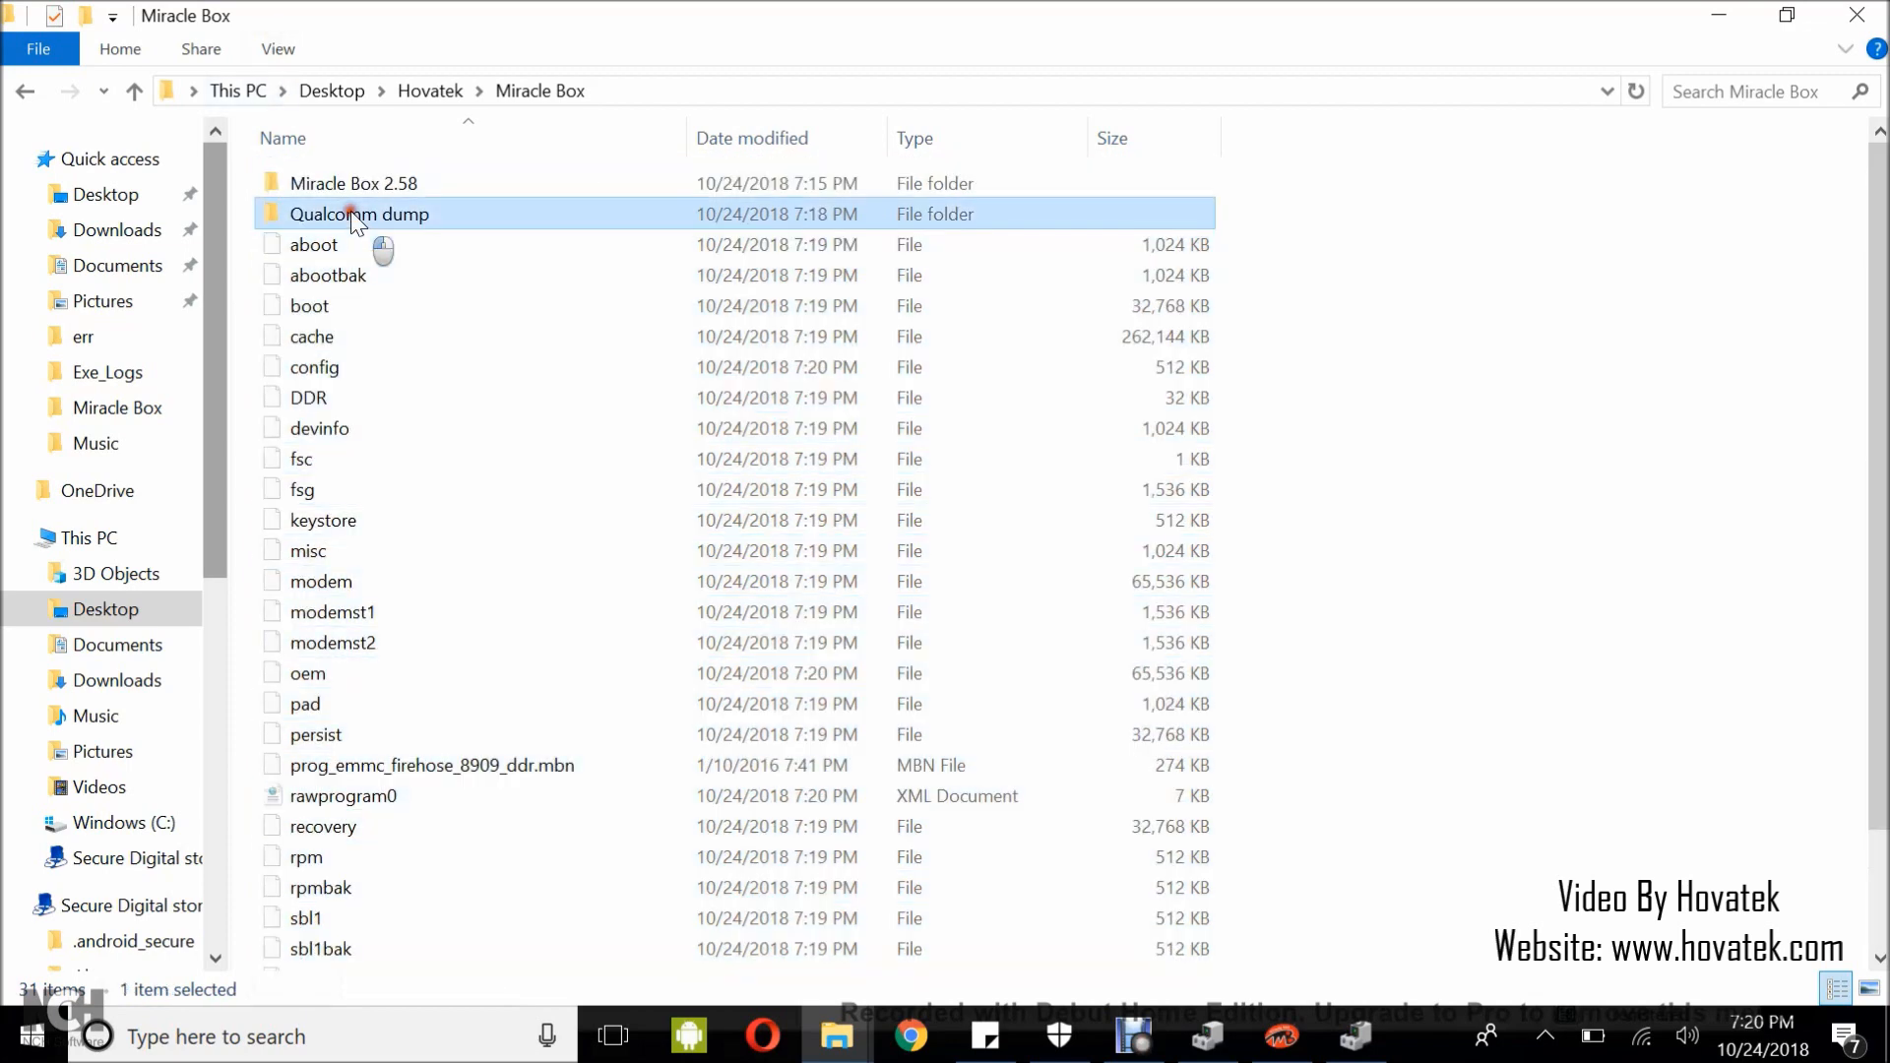
{"action": "double_click", "coordinate": [359, 212]}
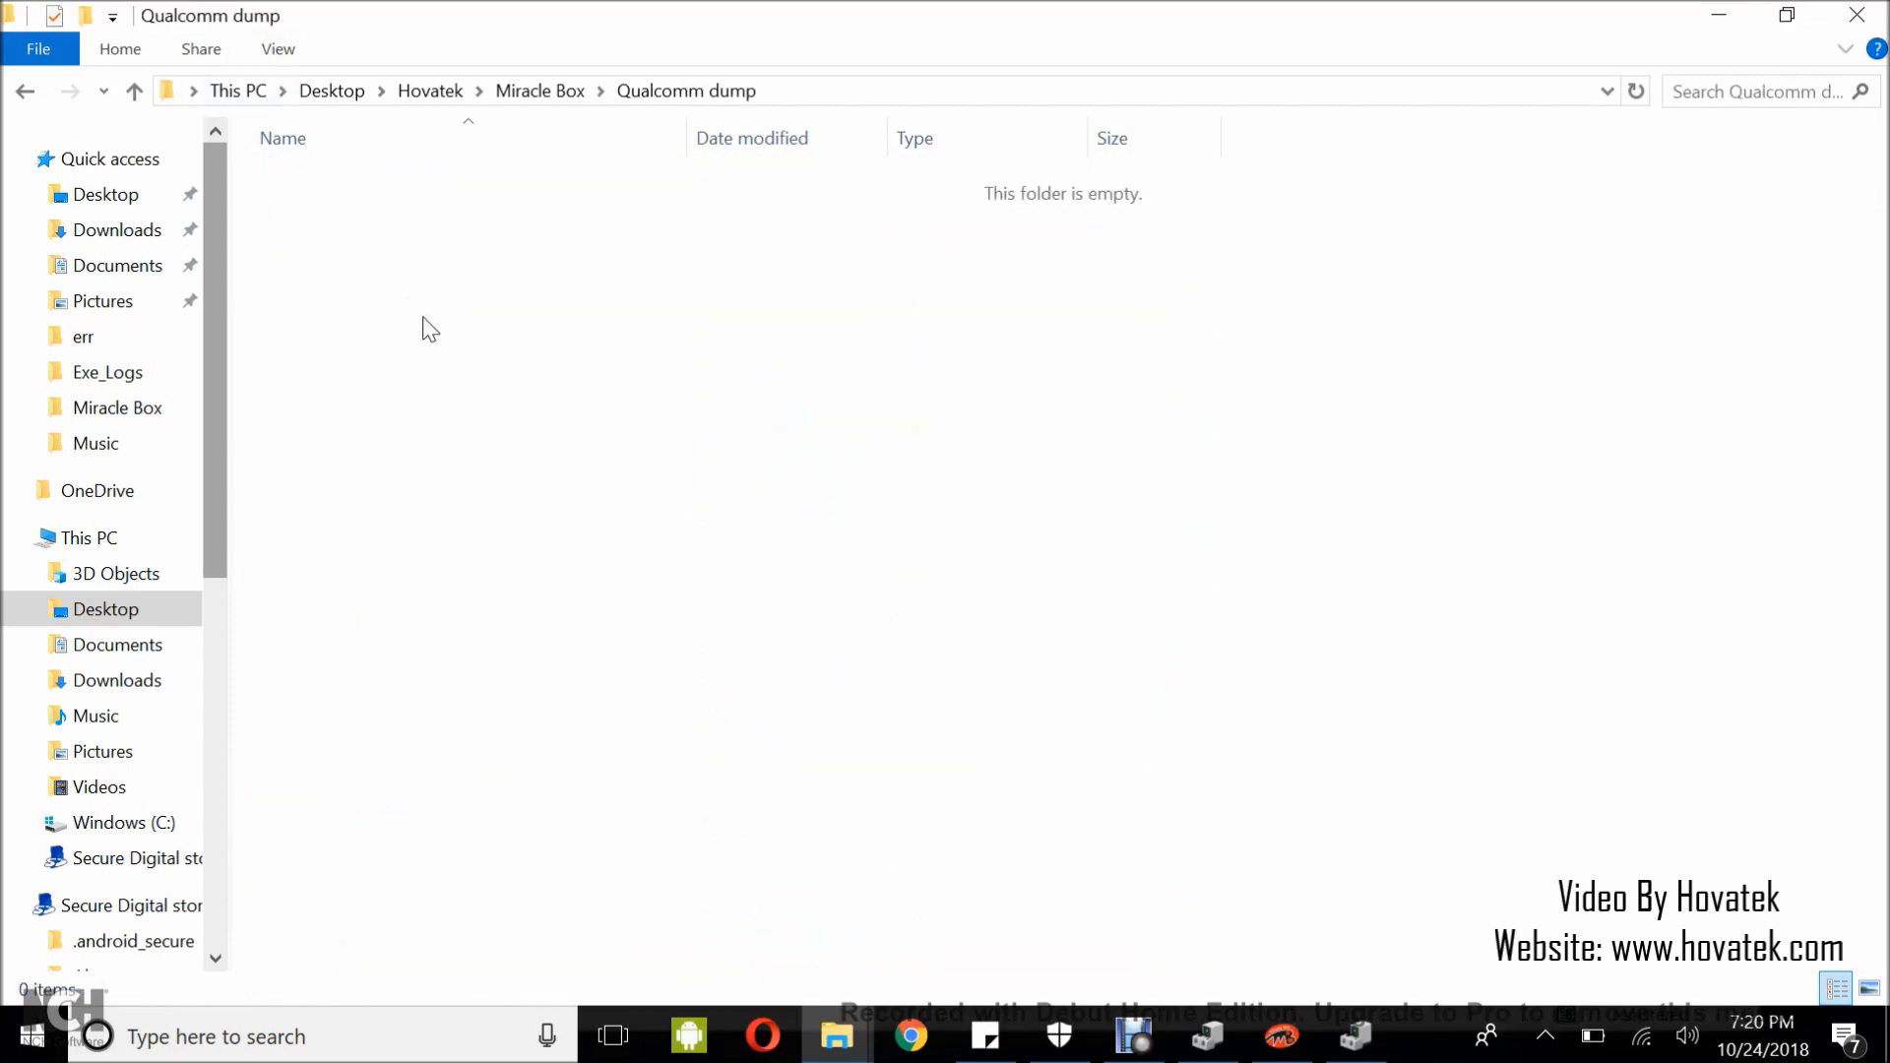
{"action": "mouse_move", "coordinate": [1147, 928]}
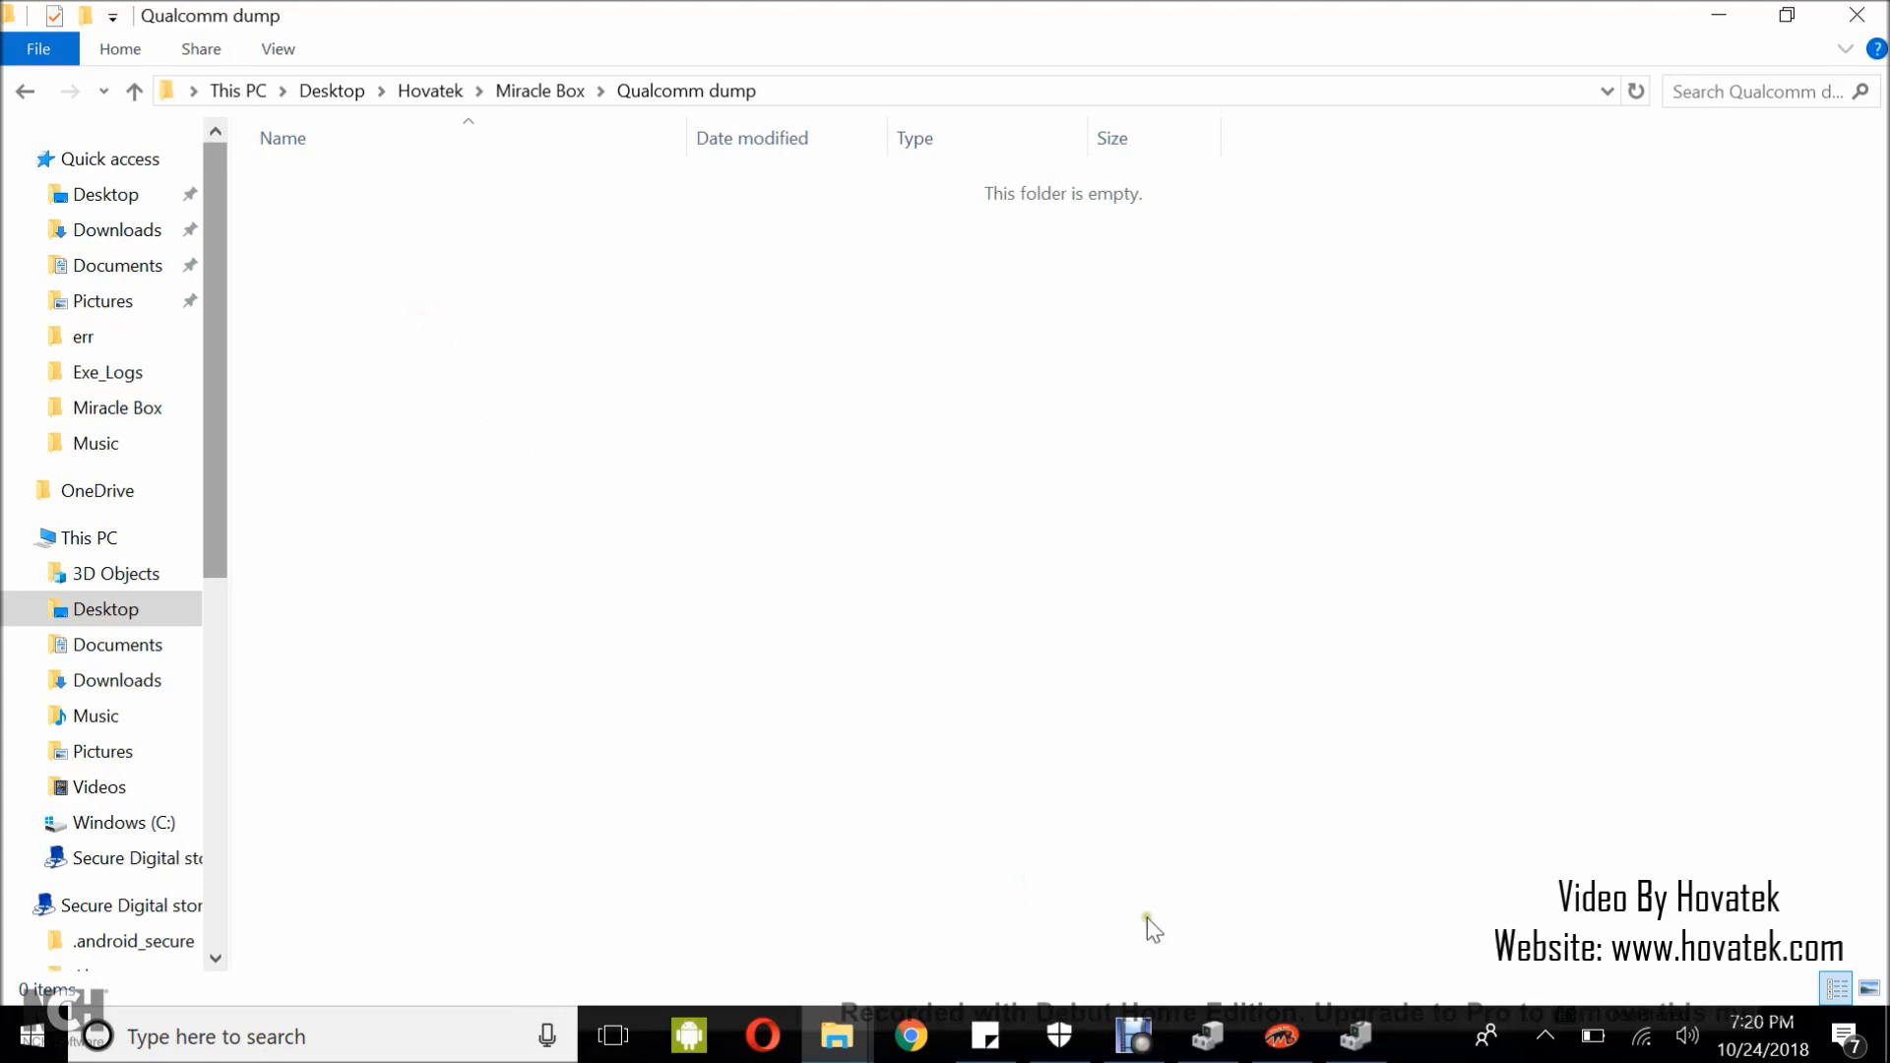